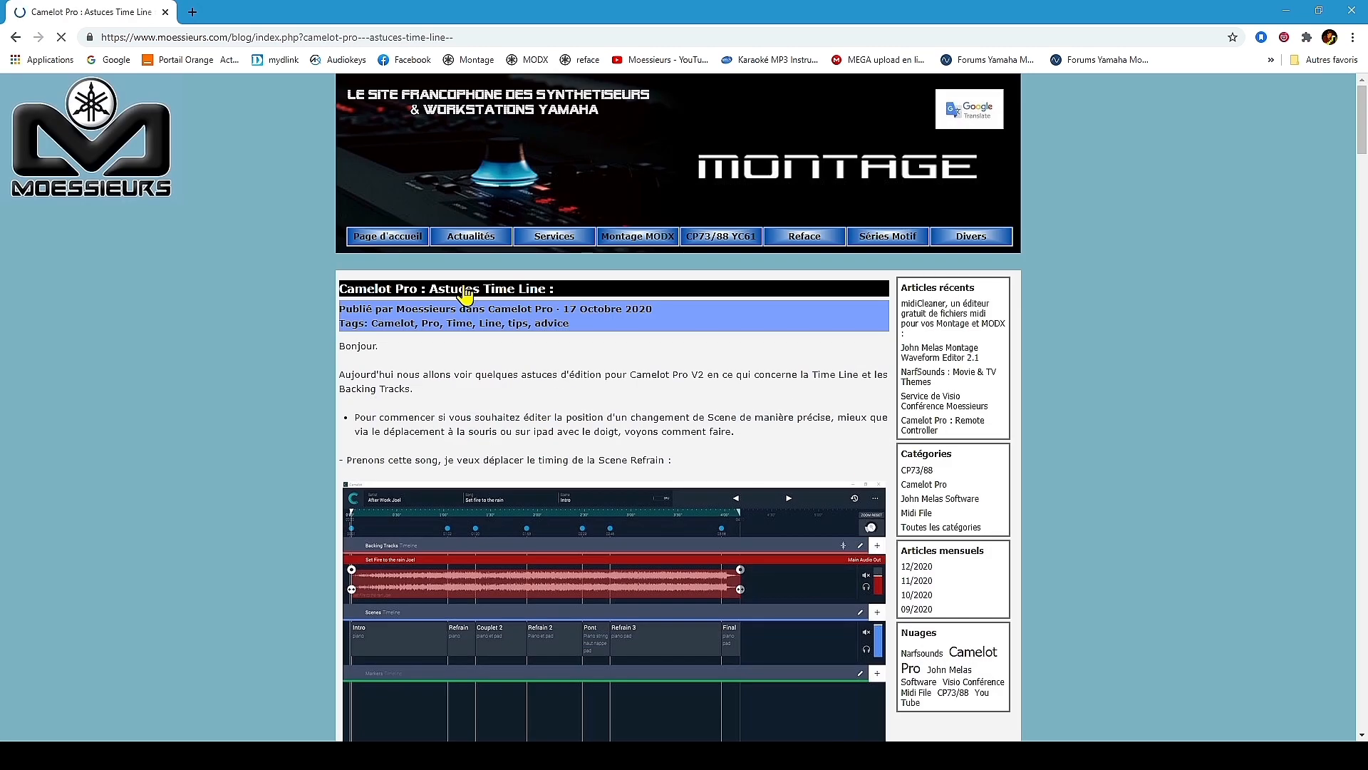
Go to the Actualités news page and scroll through the webinar and USB audio bus items.
{"action": "left_click", "coordinate": [470, 235]}
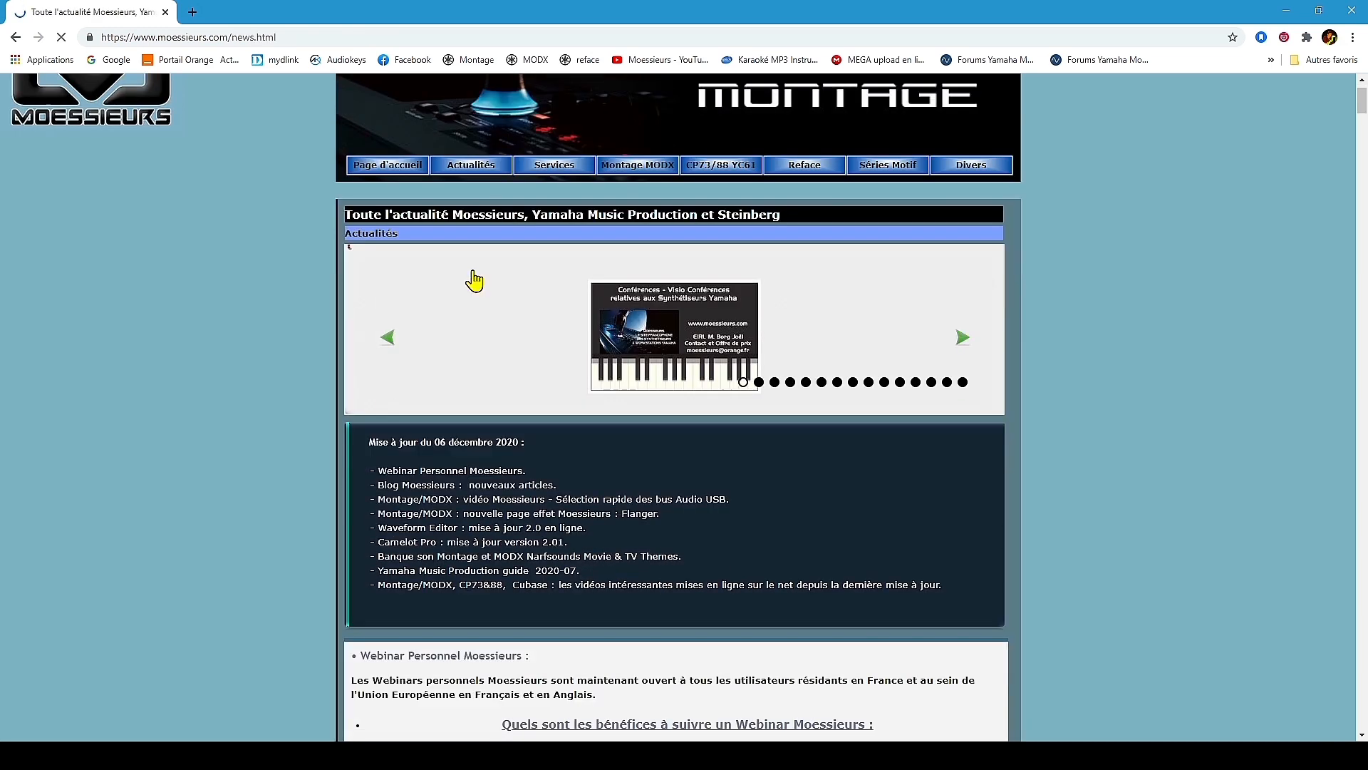
{"action": "scroll", "scroll_direction": "down", "scroll_amount": 3}
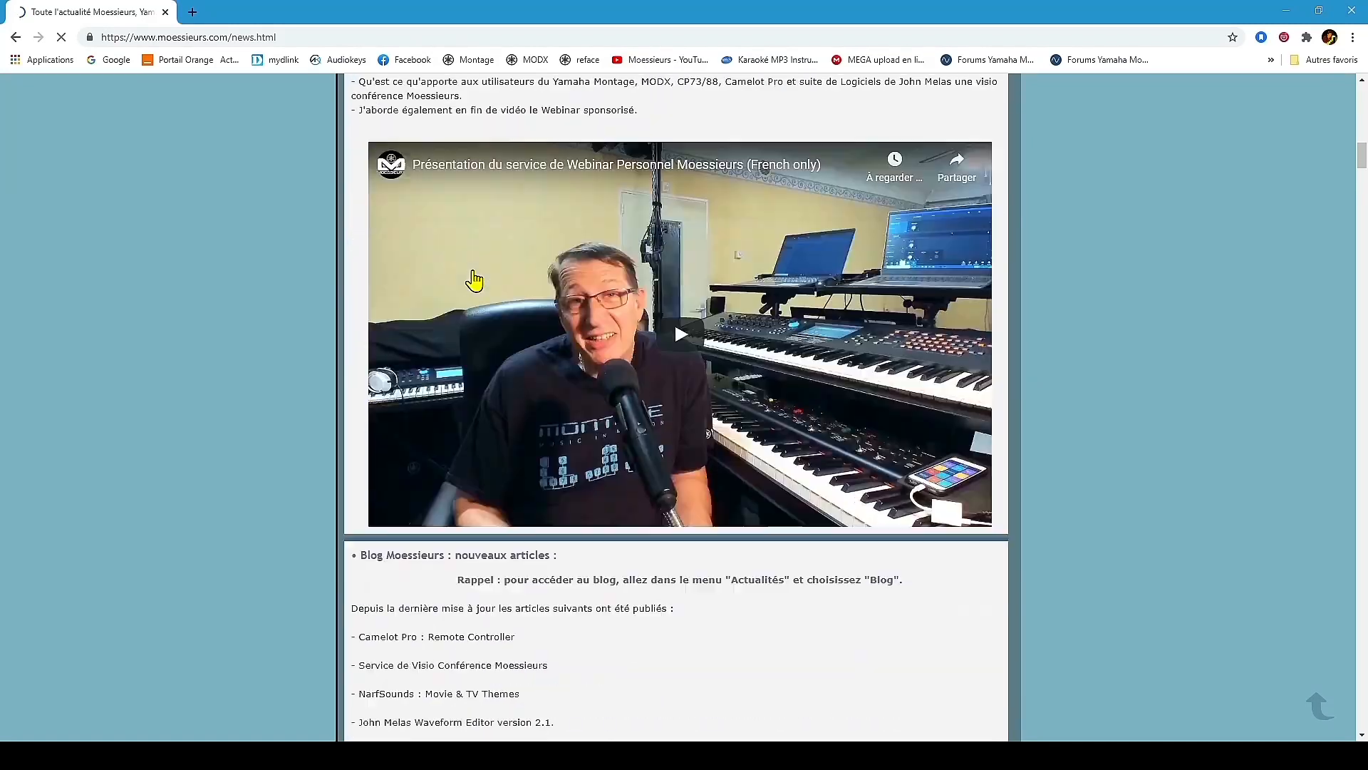
{"action": "scroll", "scroll_direction": "down", "scroll_amount": 3}
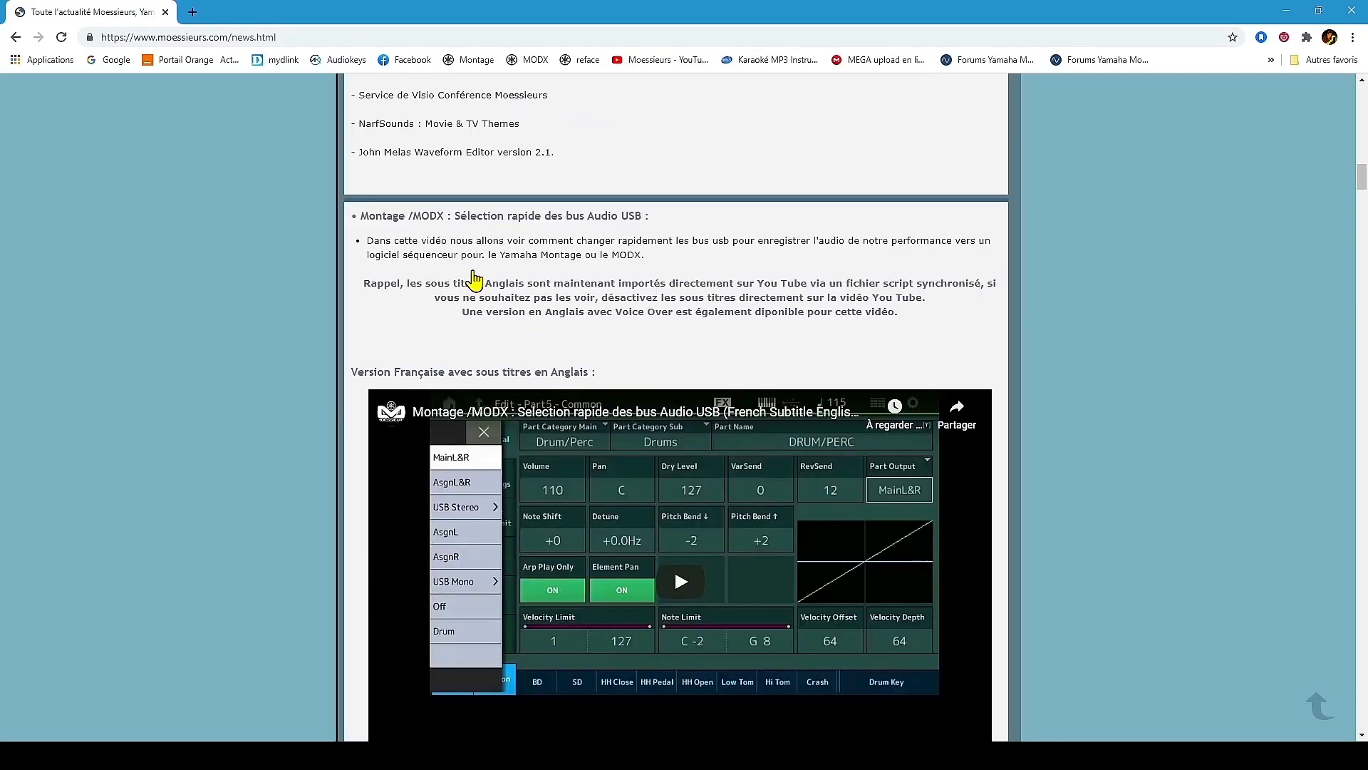
{"action": "scroll", "scroll_direction": "down", "scroll_amount": 3}
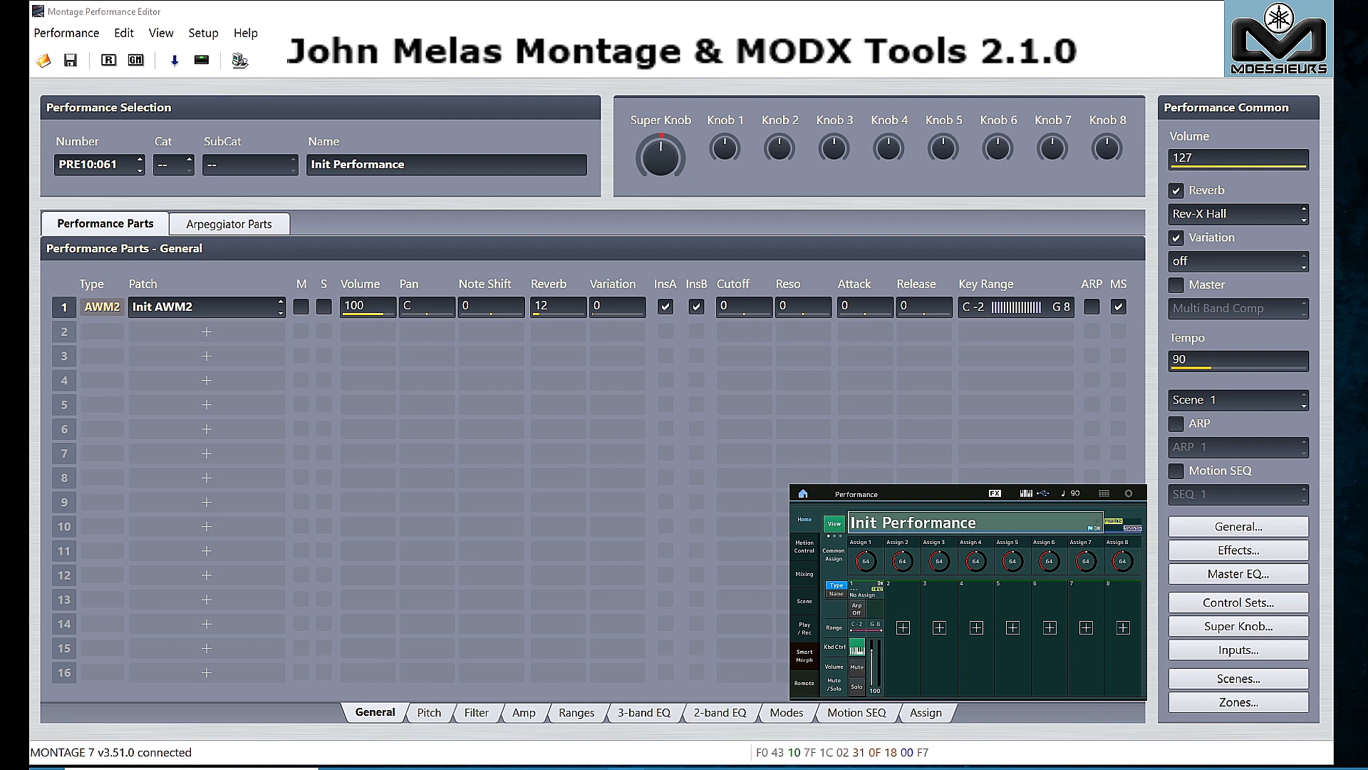
{"action": "mouse_move", "coordinate": [1065, 374]}
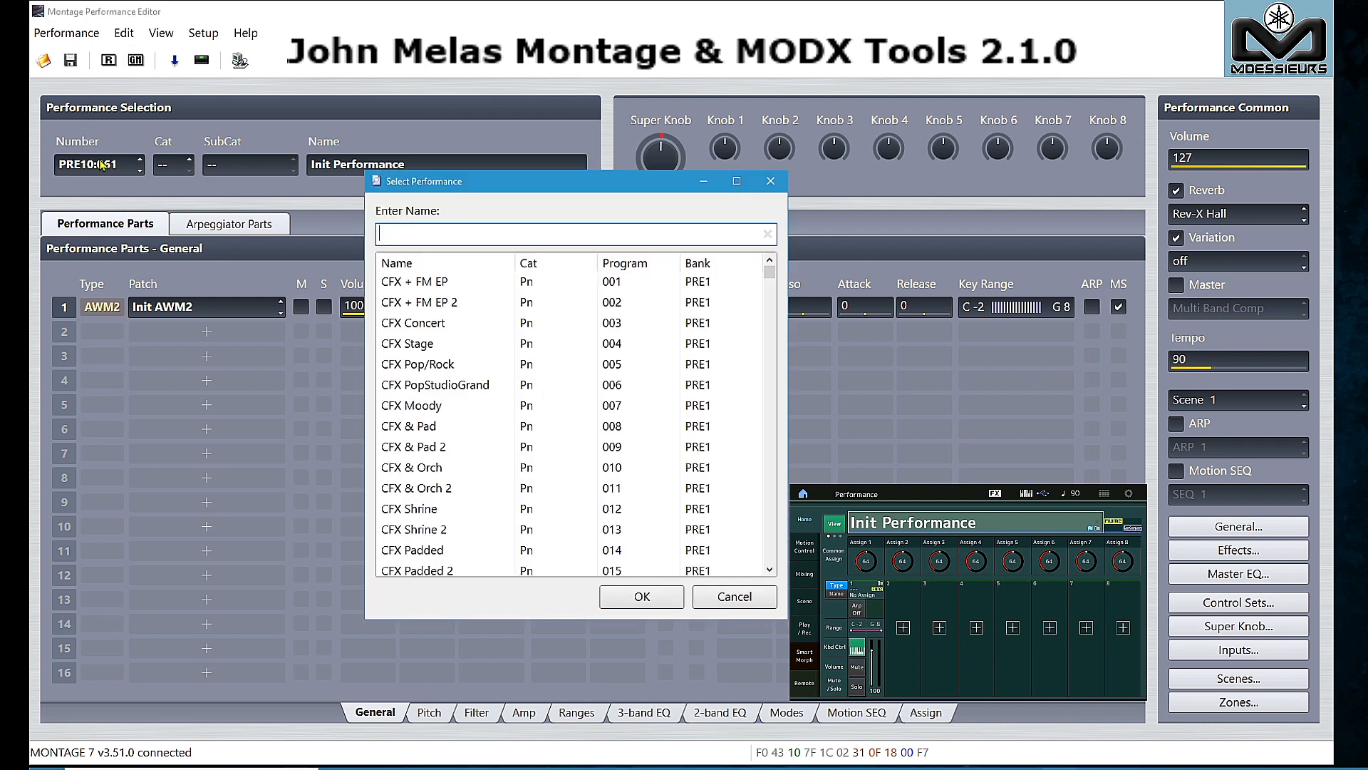
Search 'mo' and load the Mourn Strings performance.
{"action": "type", "text": "mourn"}
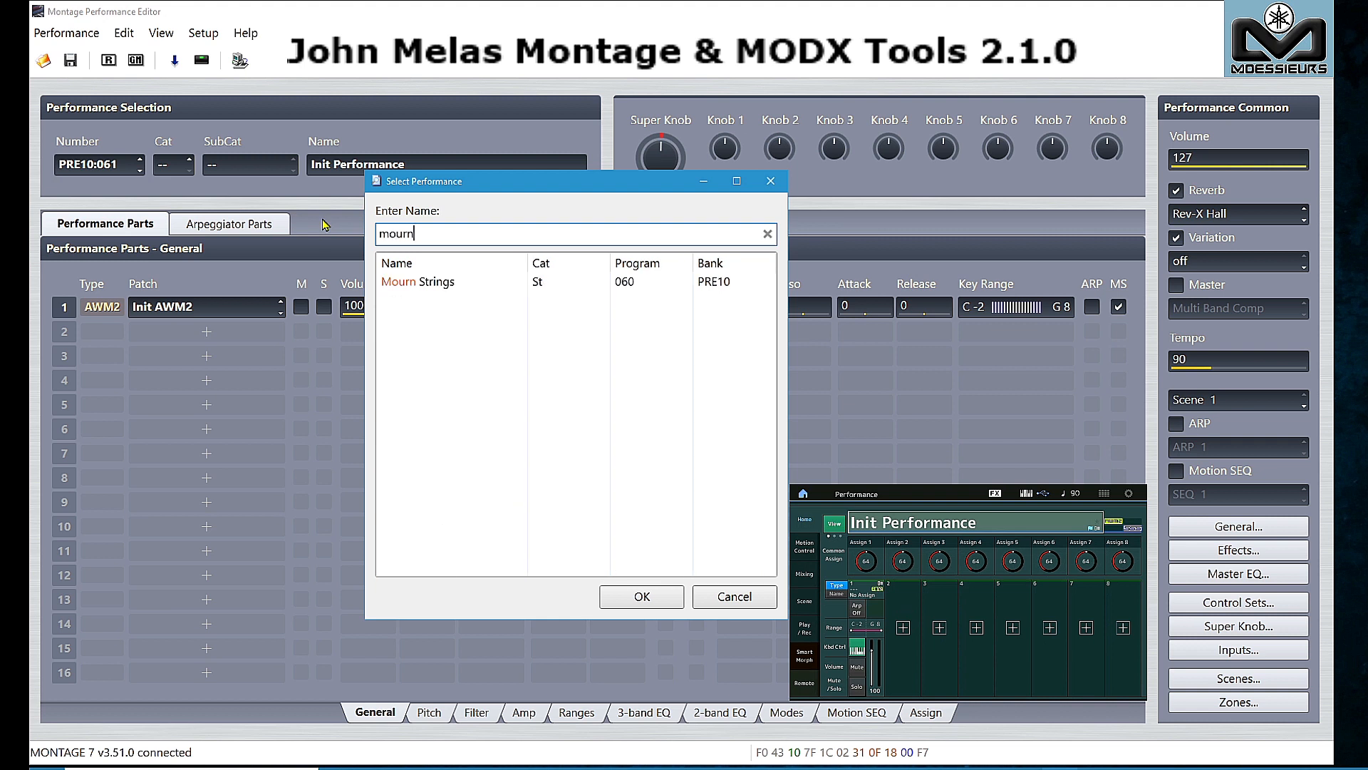
{"action": "left_click", "coordinate": [417, 280]}
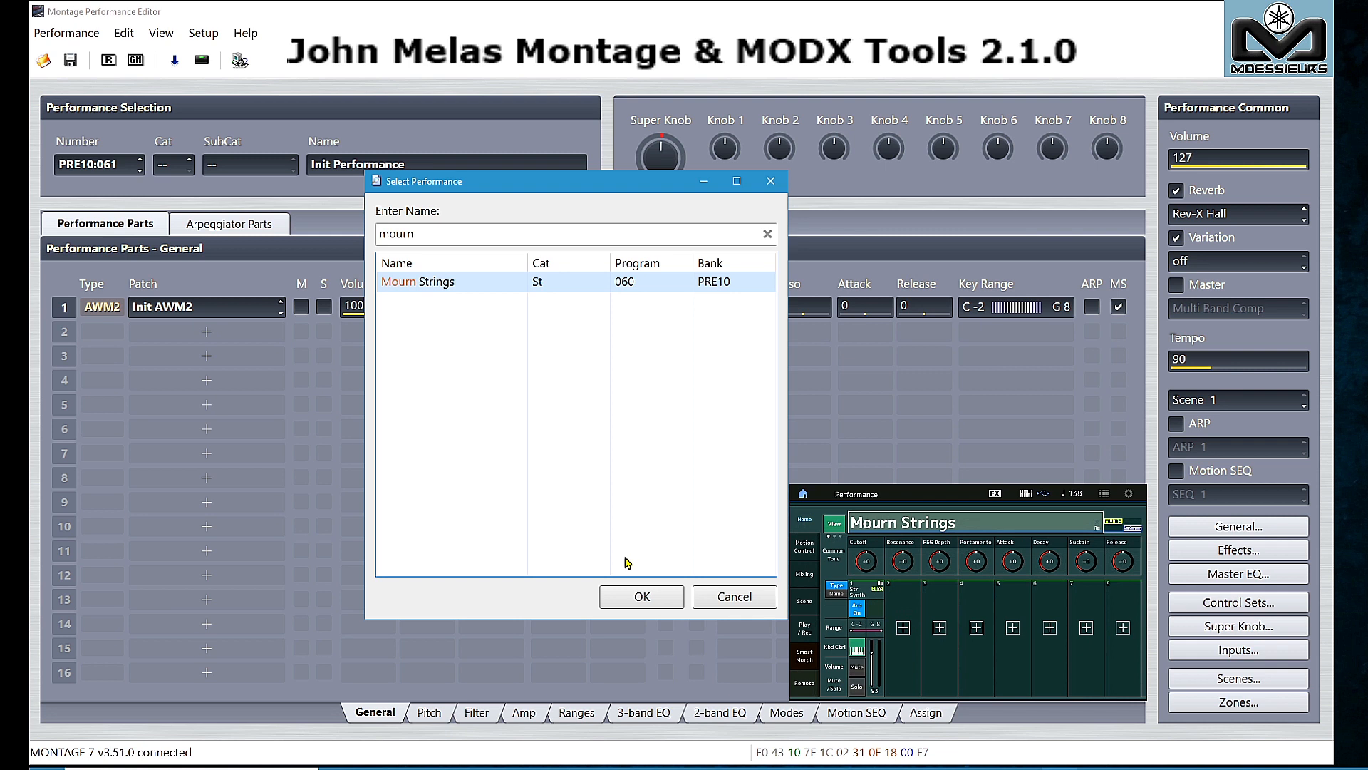
{"action": "left_click", "coordinate": [640, 595]}
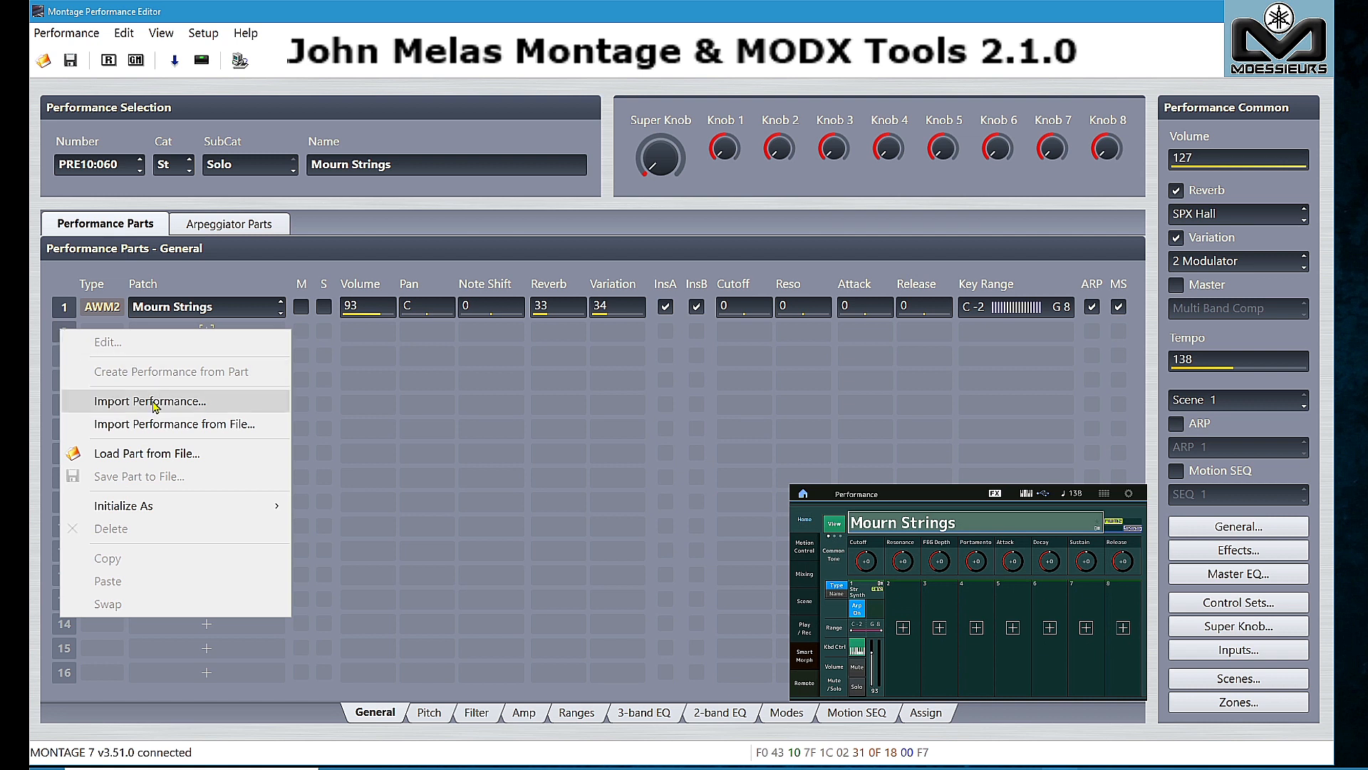
{"action": "mouse_move", "coordinate": [227, 404]}
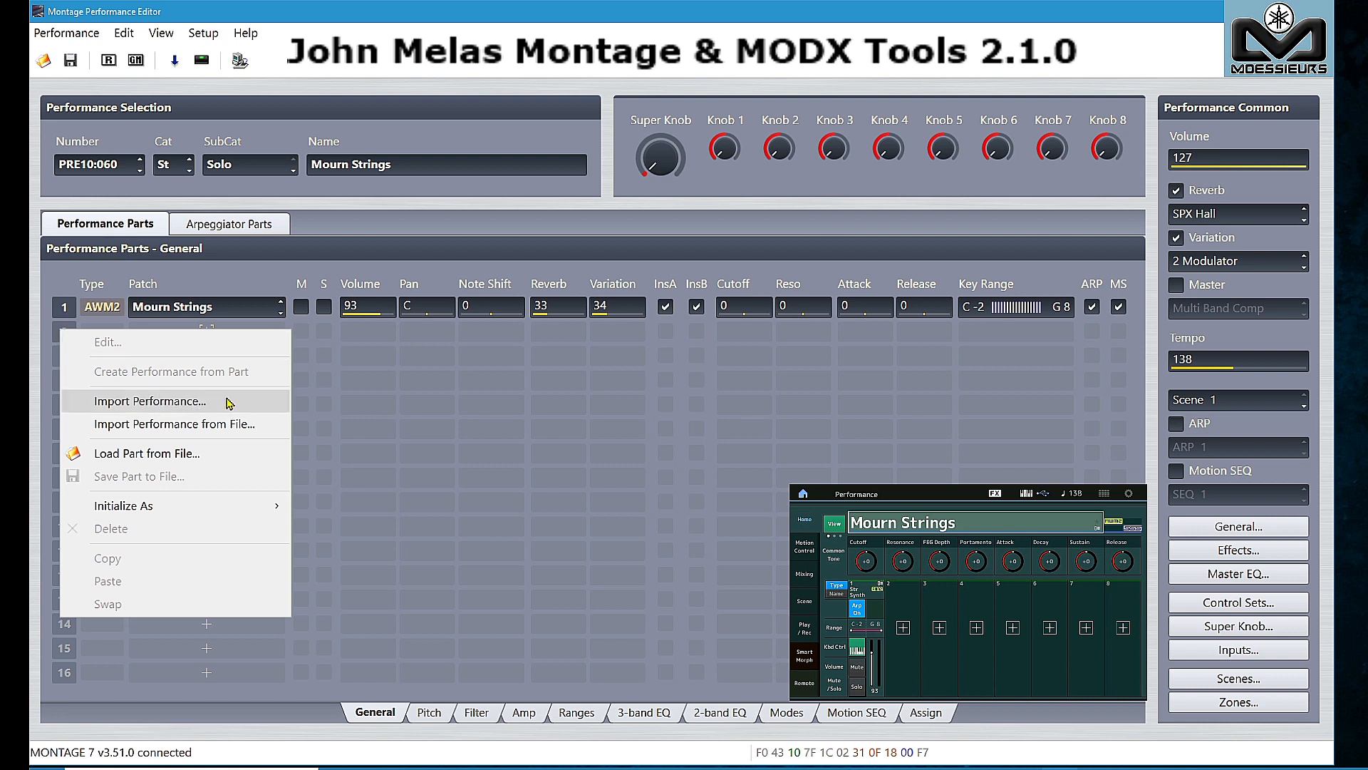
Import the CFX Concert performance's parts into part 2.
{"action": "left_click", "coordinate": [149, 400]}
{"action": "type", "text": "concert"}
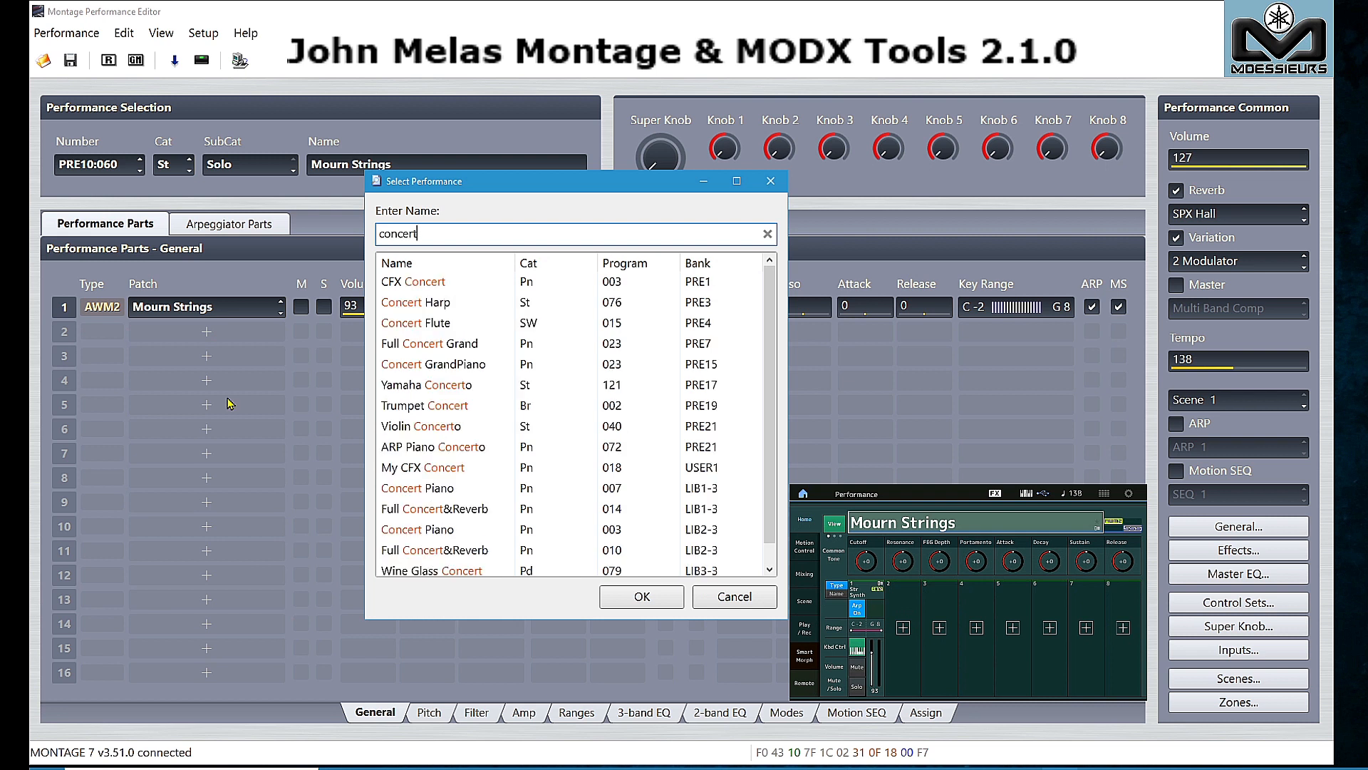
{"action": "left_click", "coordinate": [413, 280]}
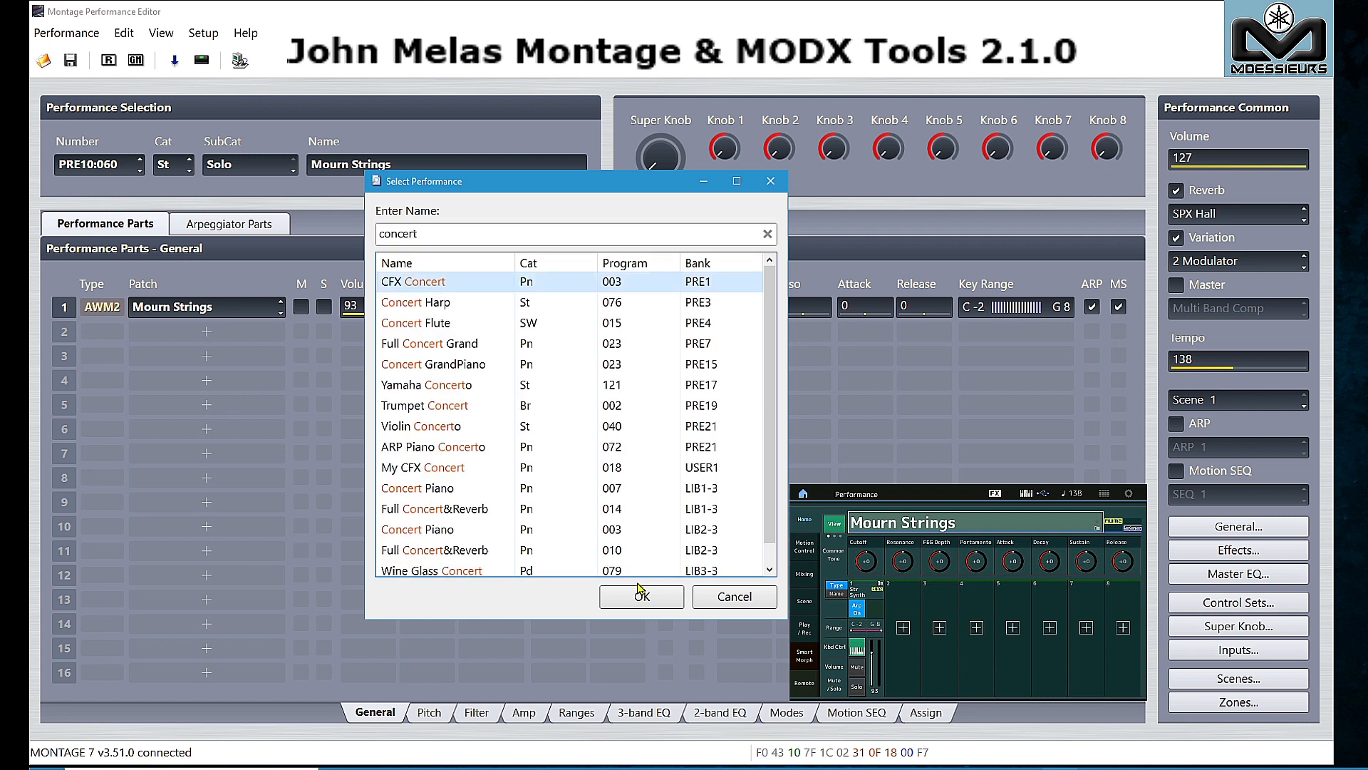
{"action": "left_click", "coordinate": [641, 597]}
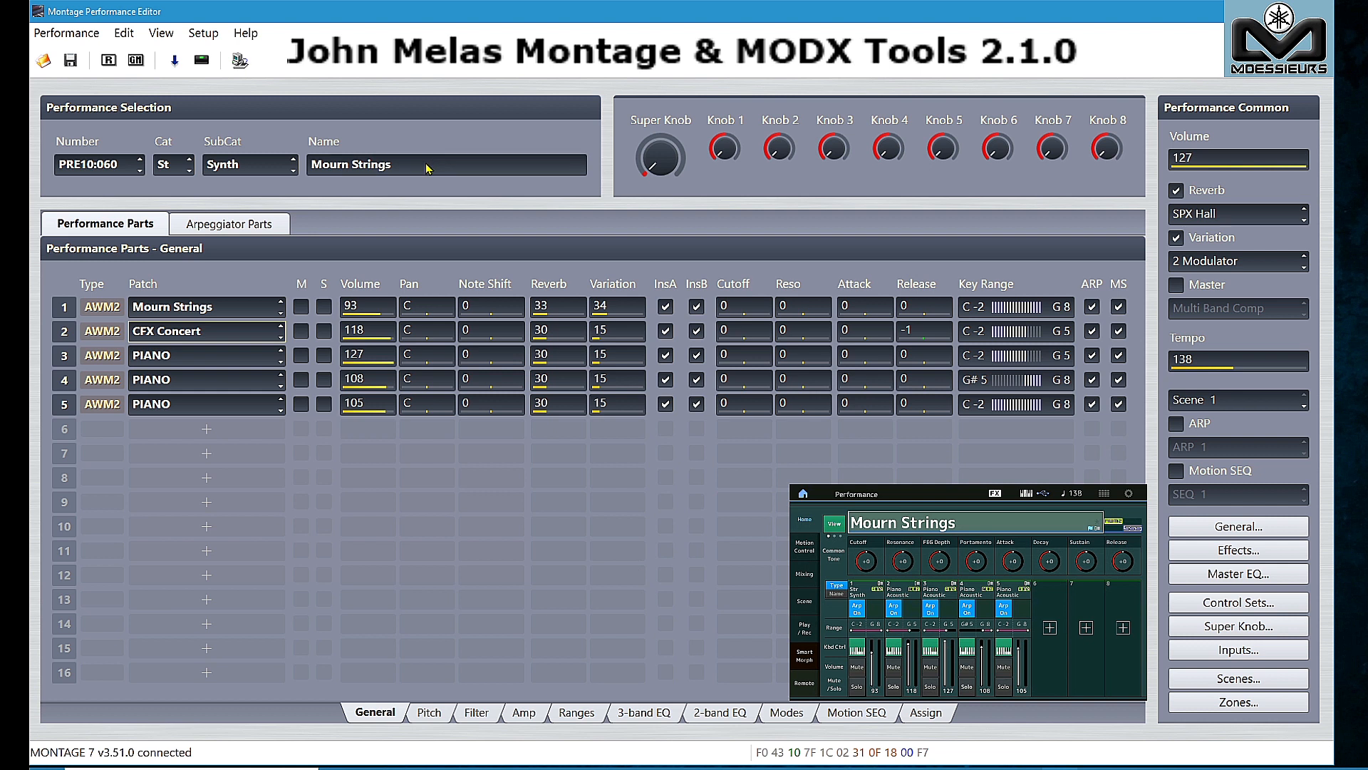
Rename the combined performance 'Piano and Strings'.
{"action": "type", "text": "P"}
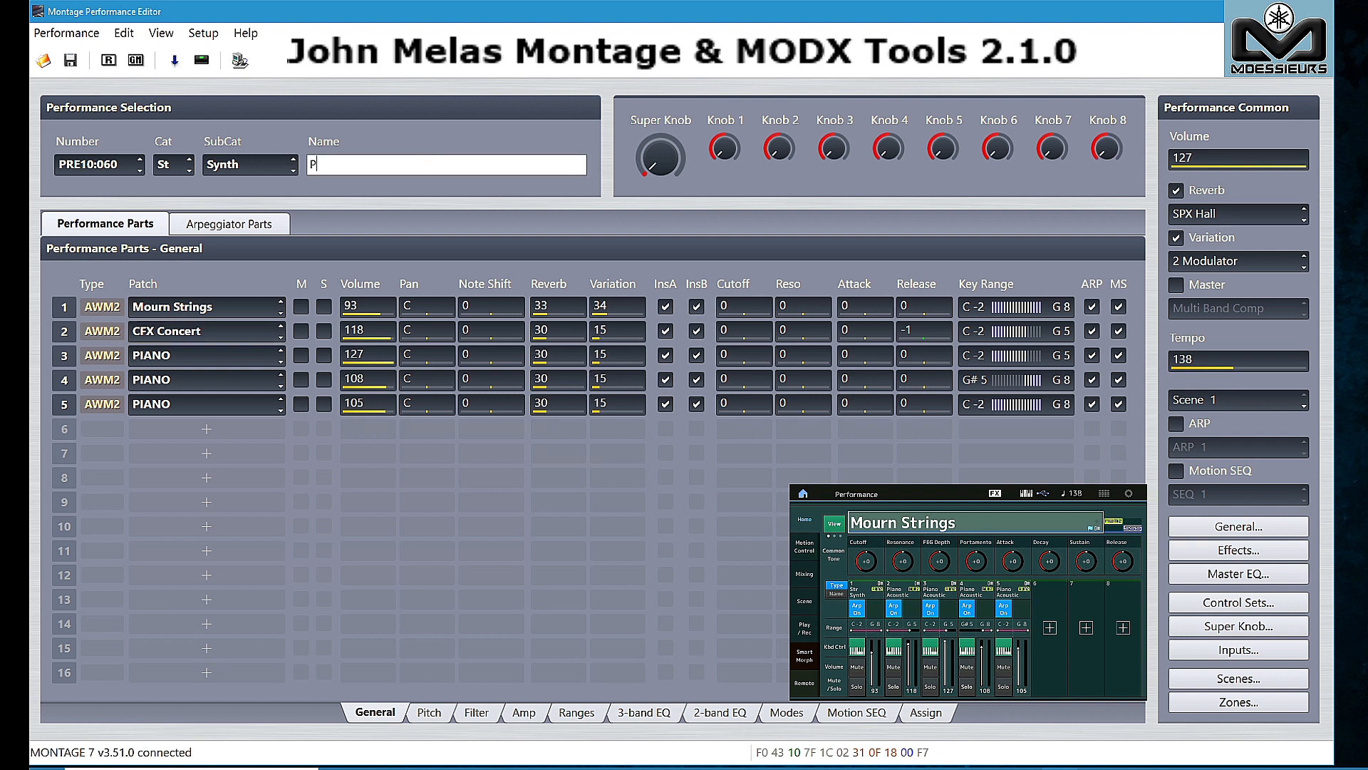
{"action": "type", "text": "iano and Strin"}
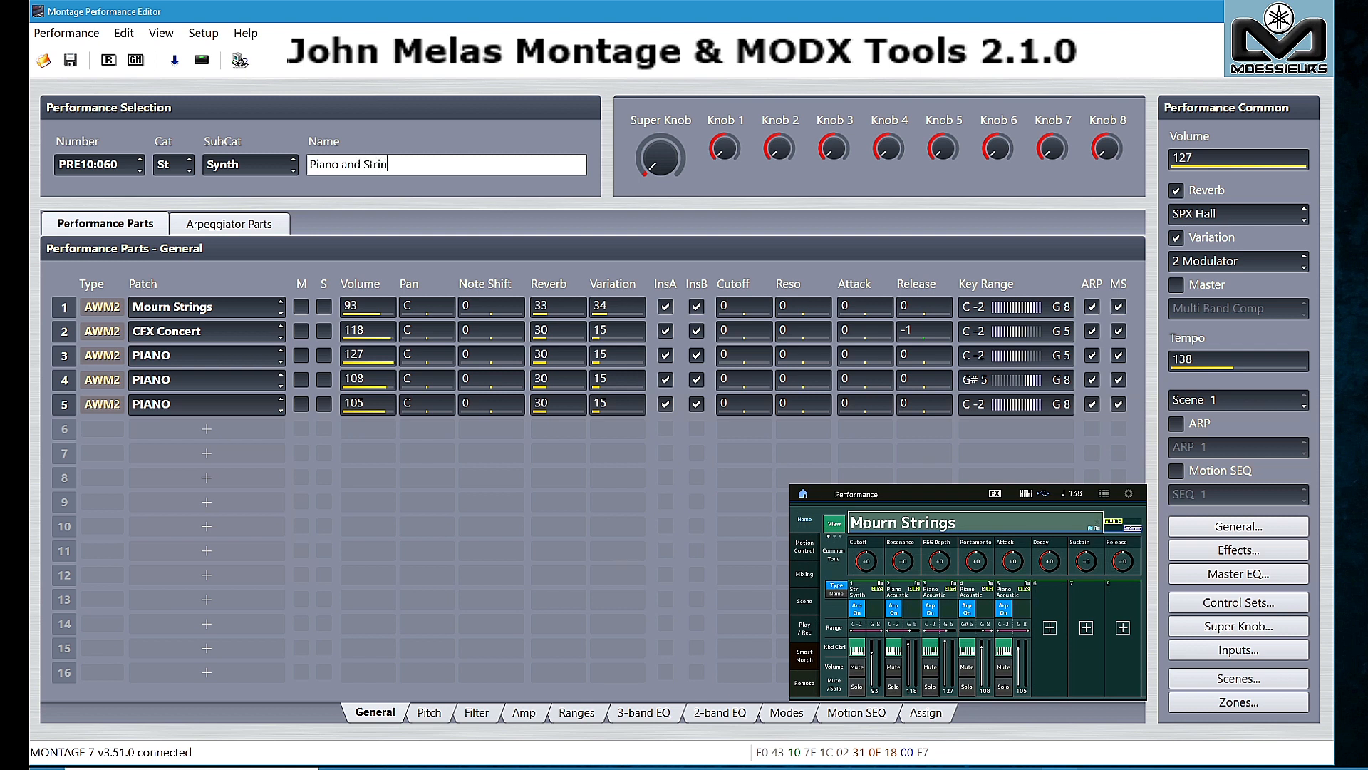
{"action": "type", "text": "gs"}
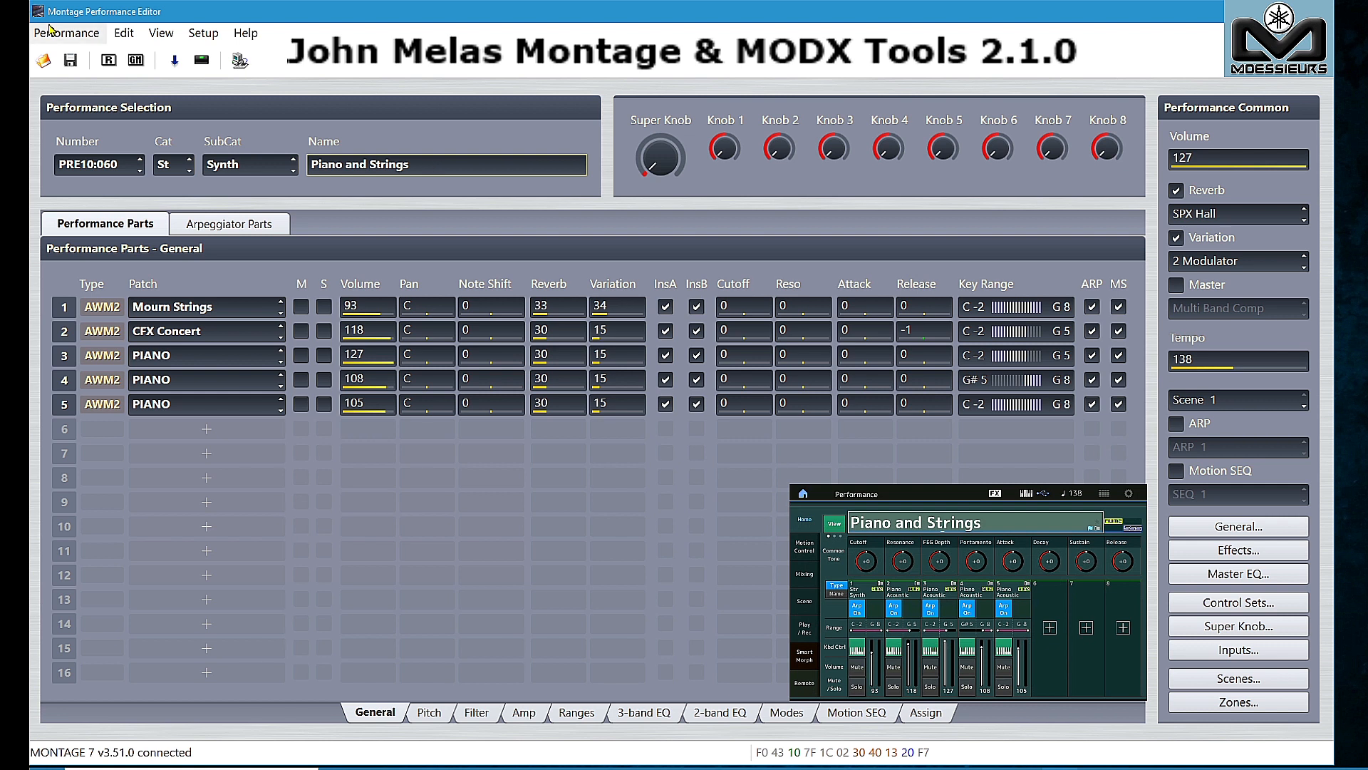
Save the performance as Piano and Strings.perf via Save As.
{"action": "left_click", "coordinate": [66, 33]}
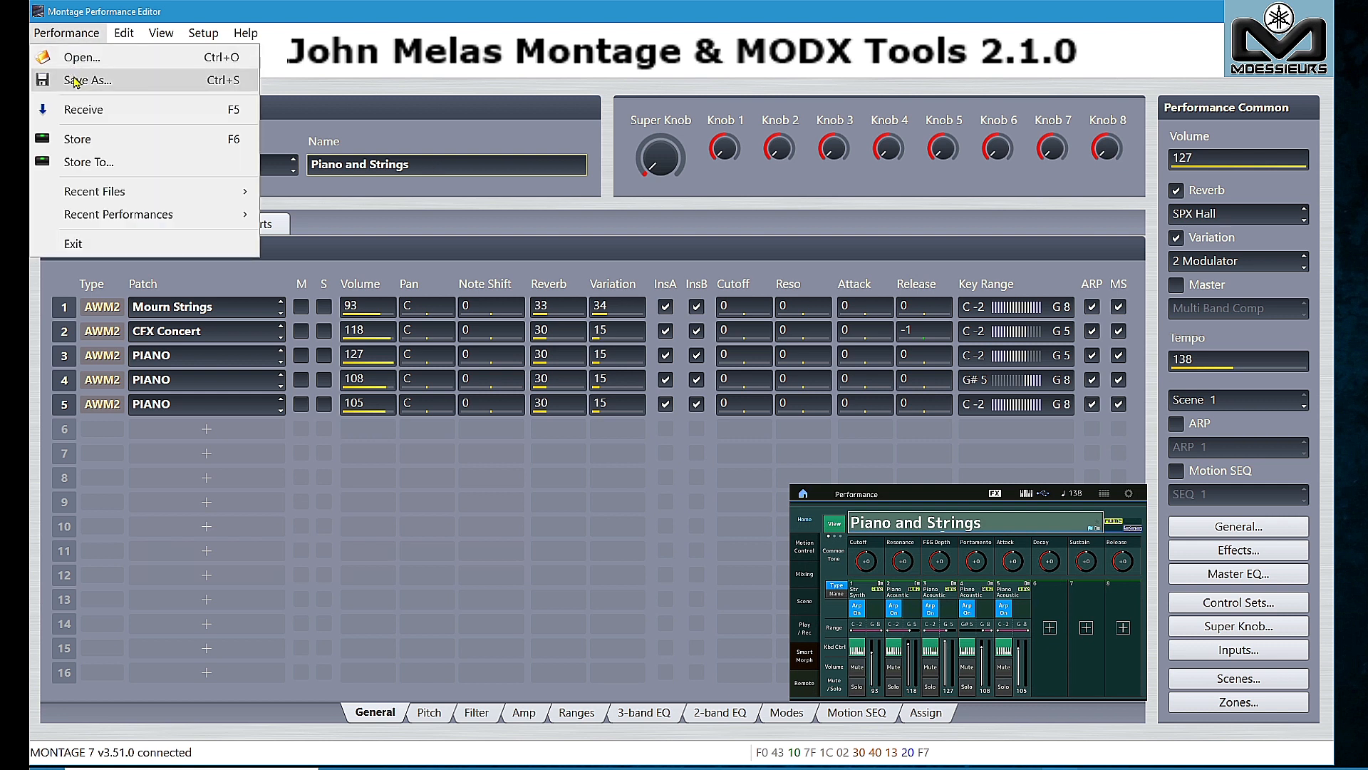
{"action": "left_click", "coordinate": [87, 81]}
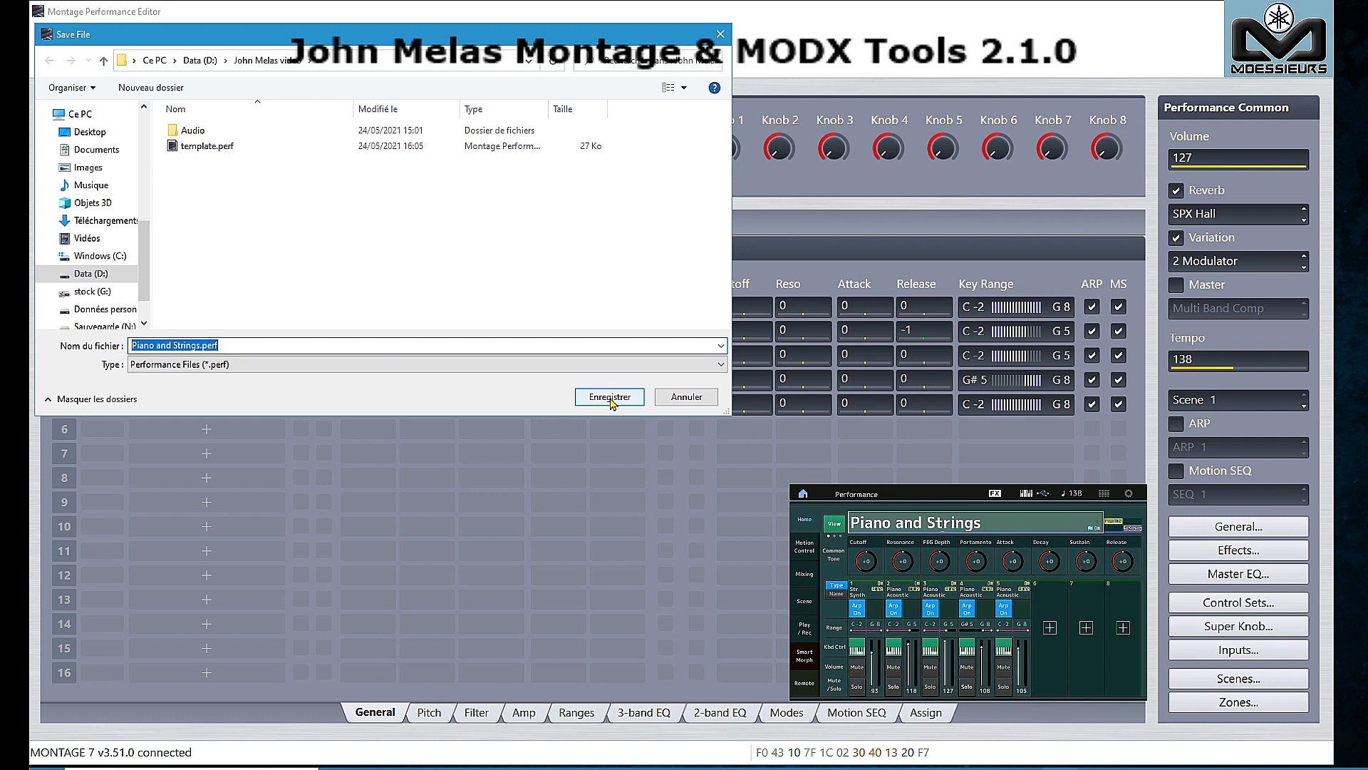
{"action": "left_click", "coordinate": [610, 396]}
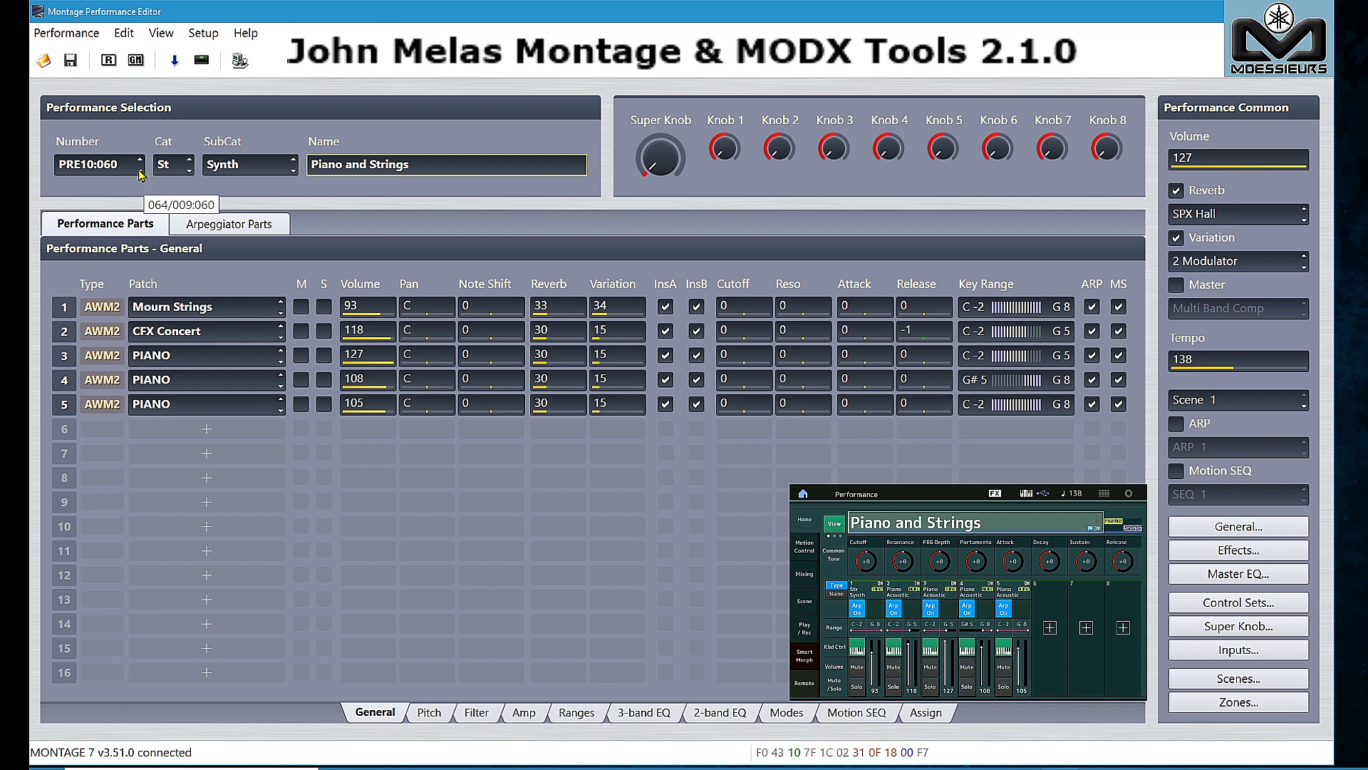
Step to preset VP Soft (PRE10:061) and import Piano and Strings.perf into part 2.
{"action": "left_click", "coordinate": [143, 160]}
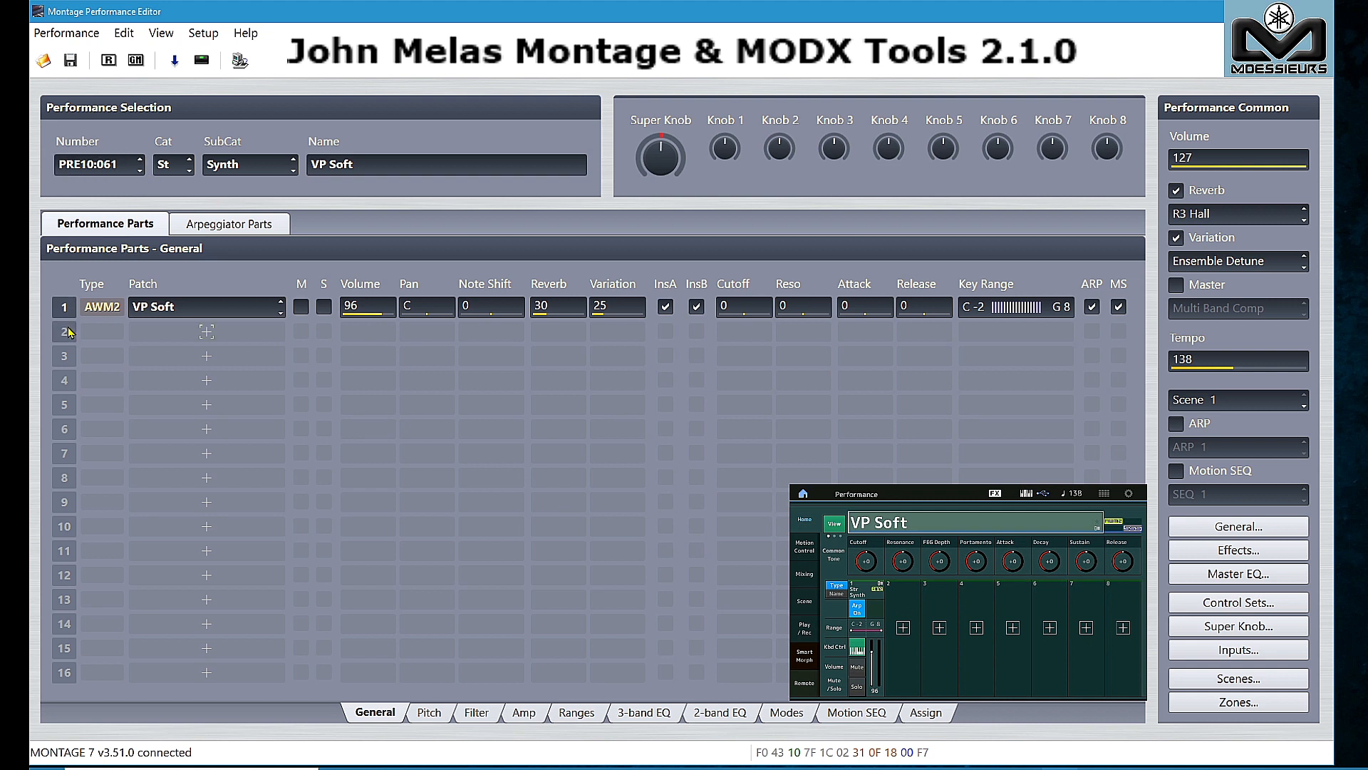
{"action": "right_click", "coordinate": [68, 333]}
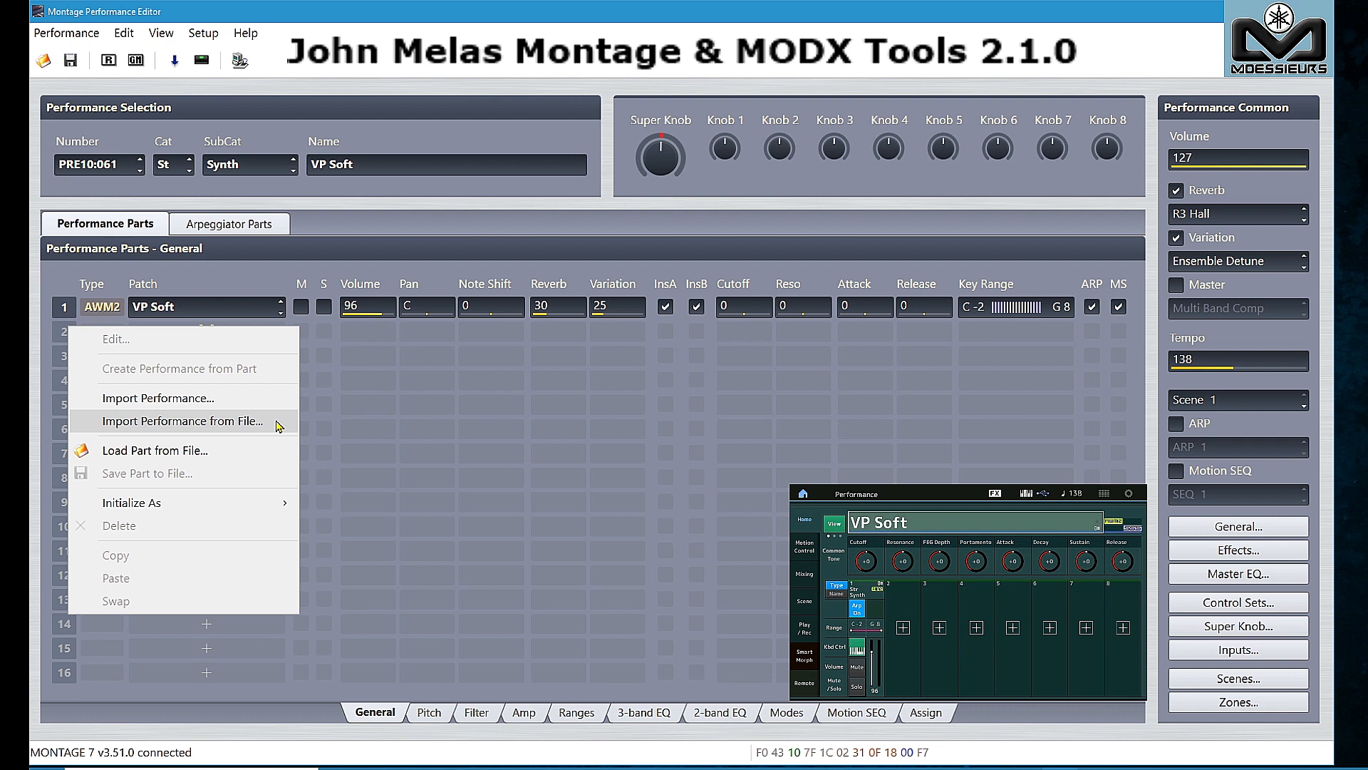
{"action": "left_click", "coordinate": [183, 421]}
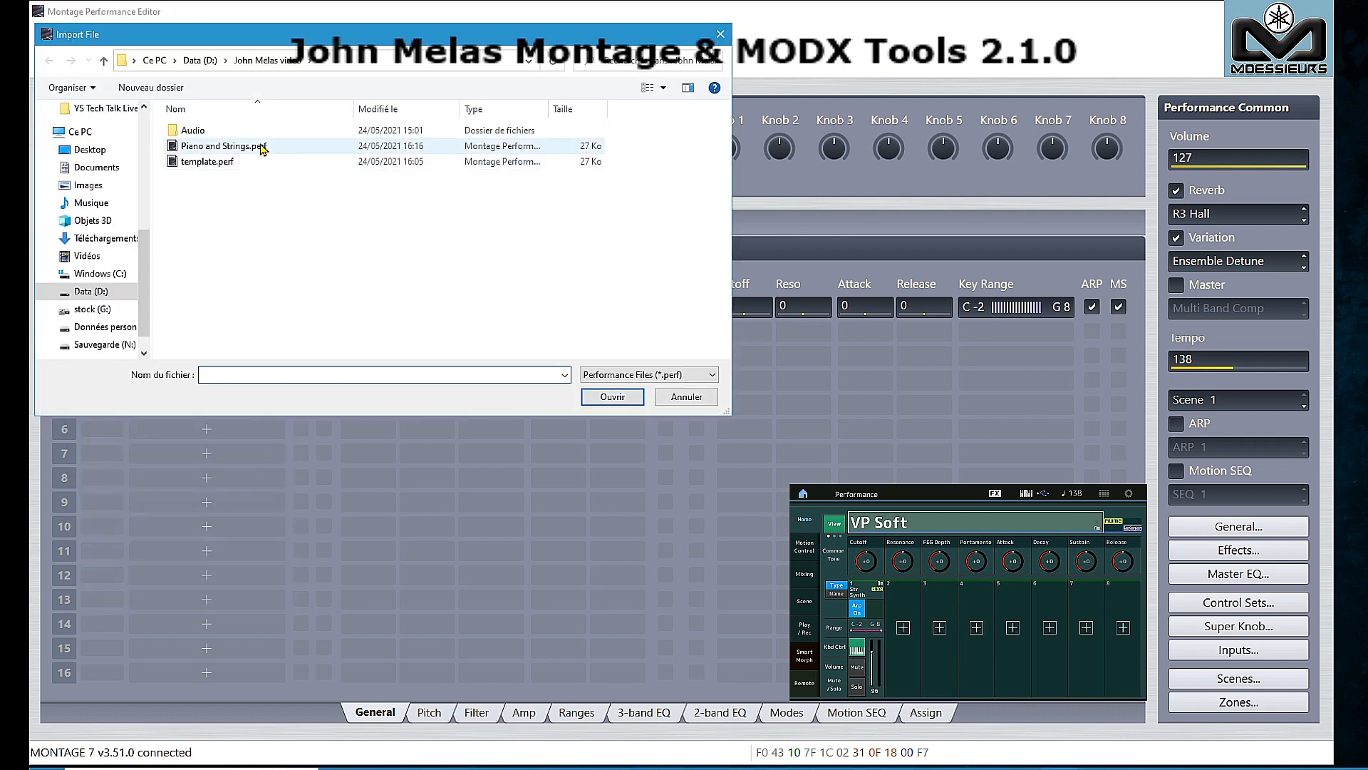
{"action": "left_click", "coordinate": [222, 145]}
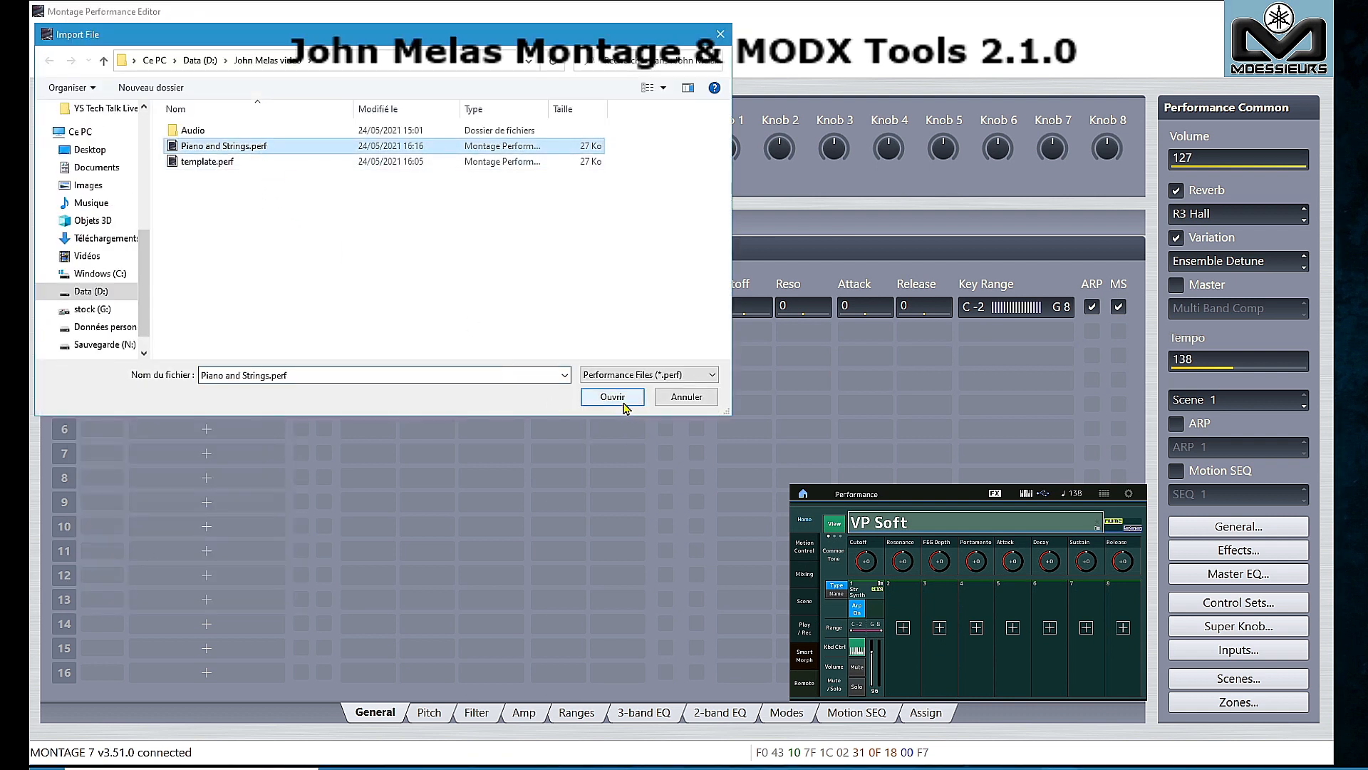
{"action": "left_click", "coordinate": [611, 396]}
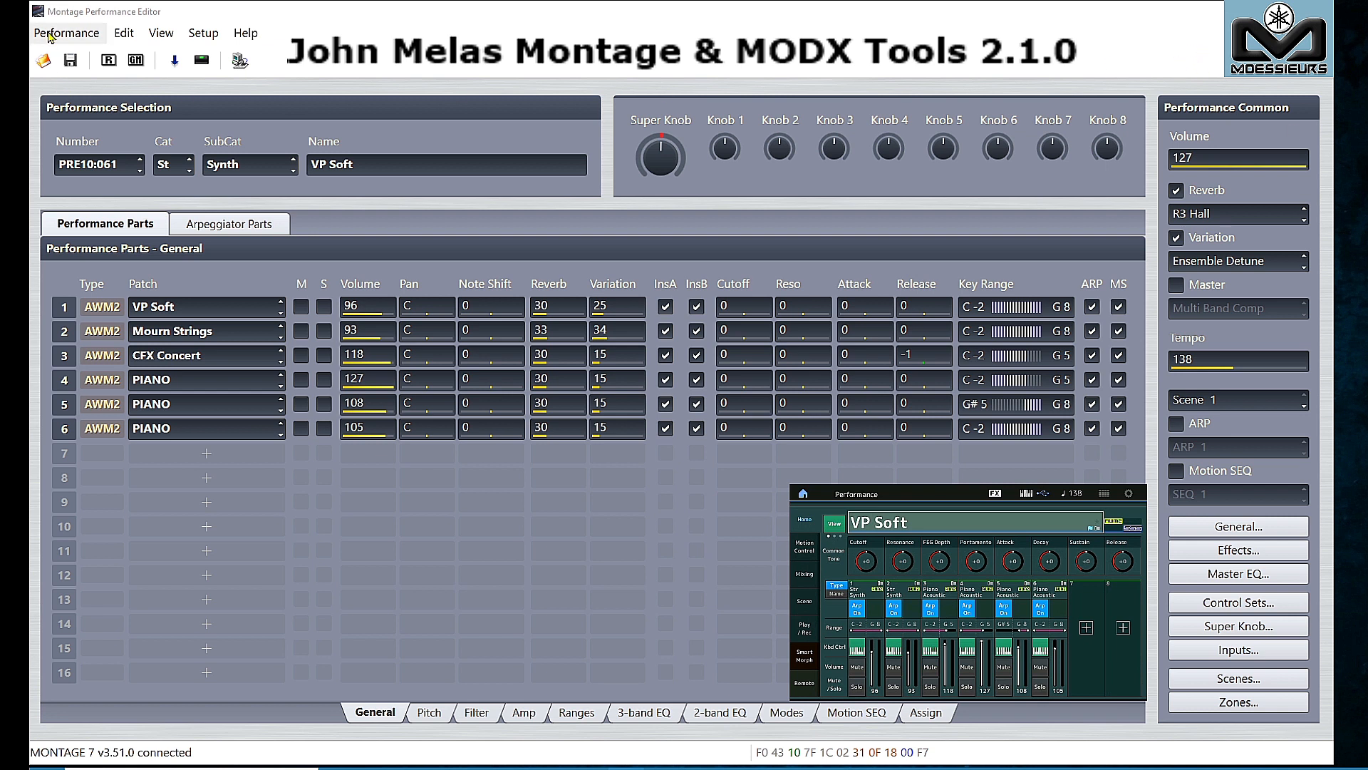
Open the MODX Perf.X8B file, loading the CFX + FM EP 2 performance.
{"action": "left_click", "coordinate": [66, 32]}
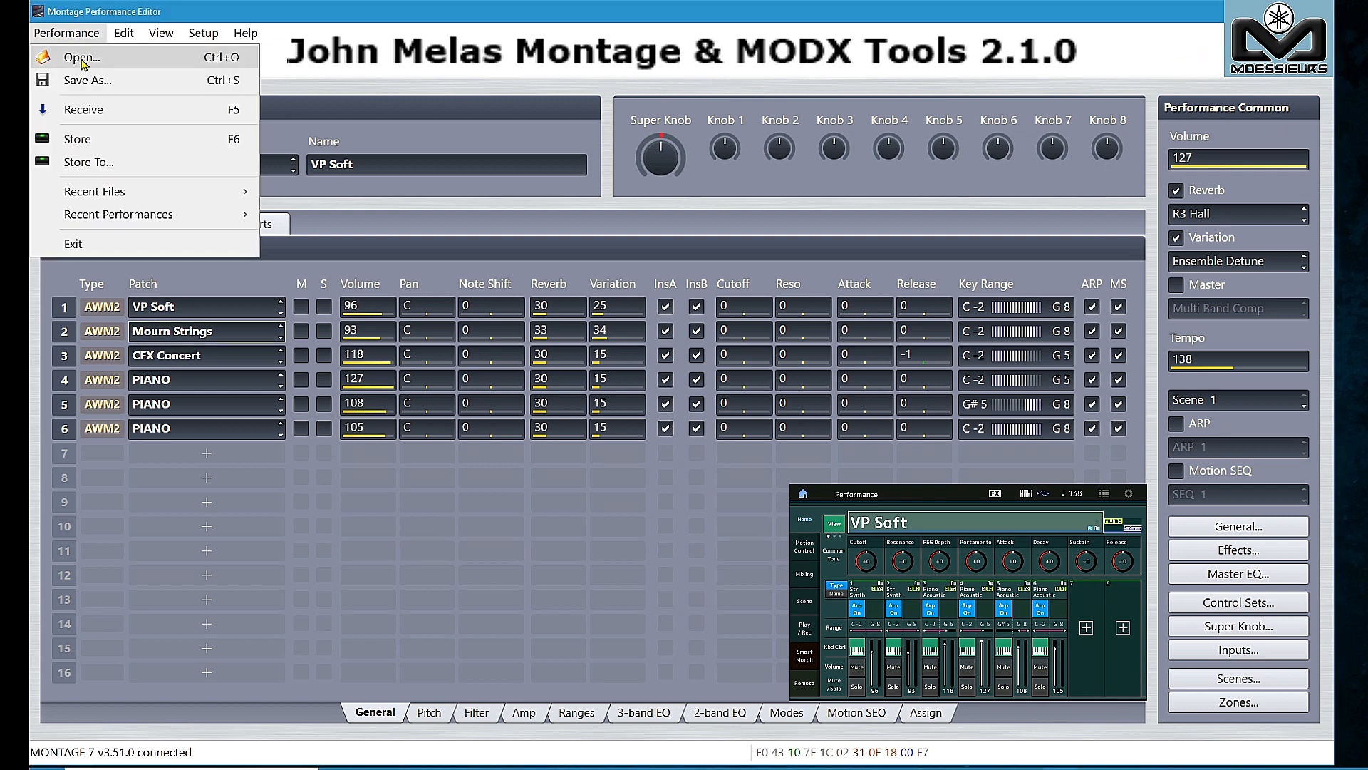
{"action": "left_click", "coordinate": [81, 57]}
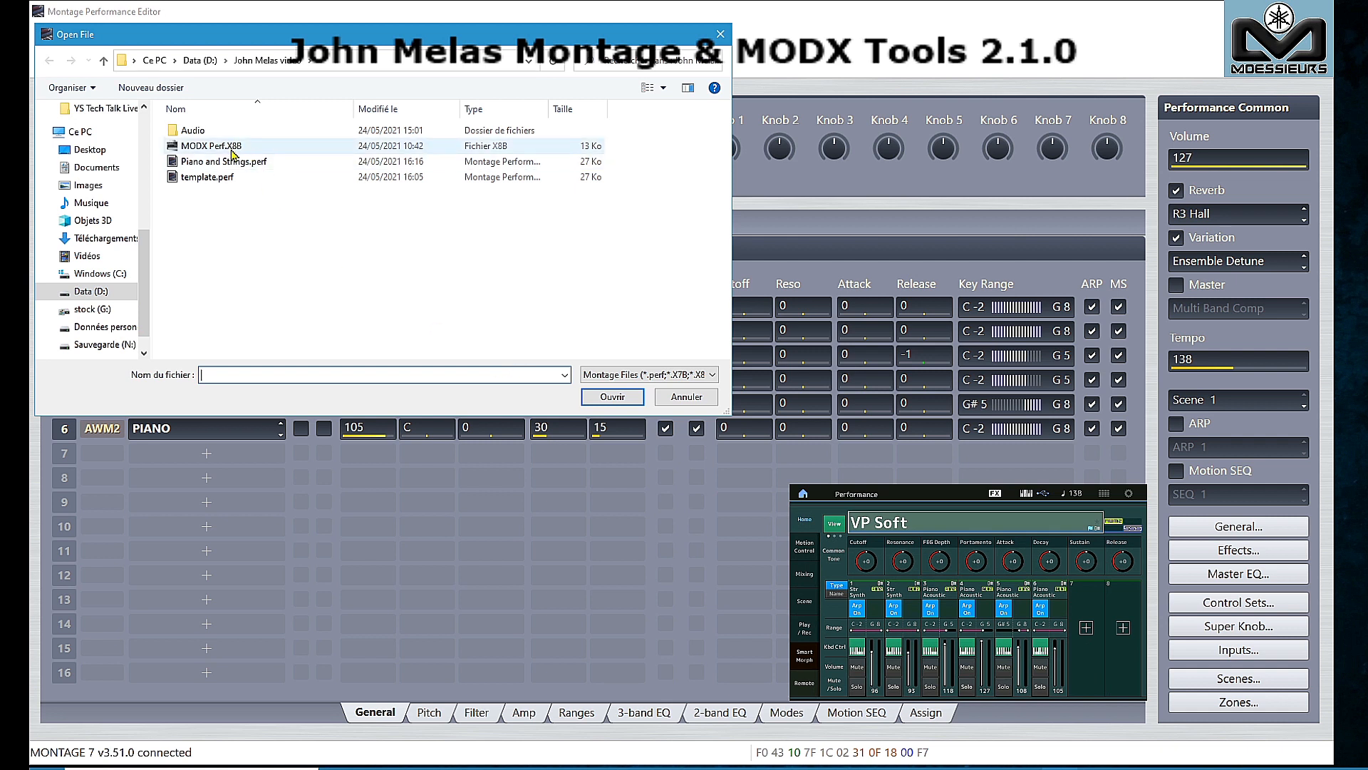
{"action": "left_click", "coordinate": [210, 146]}
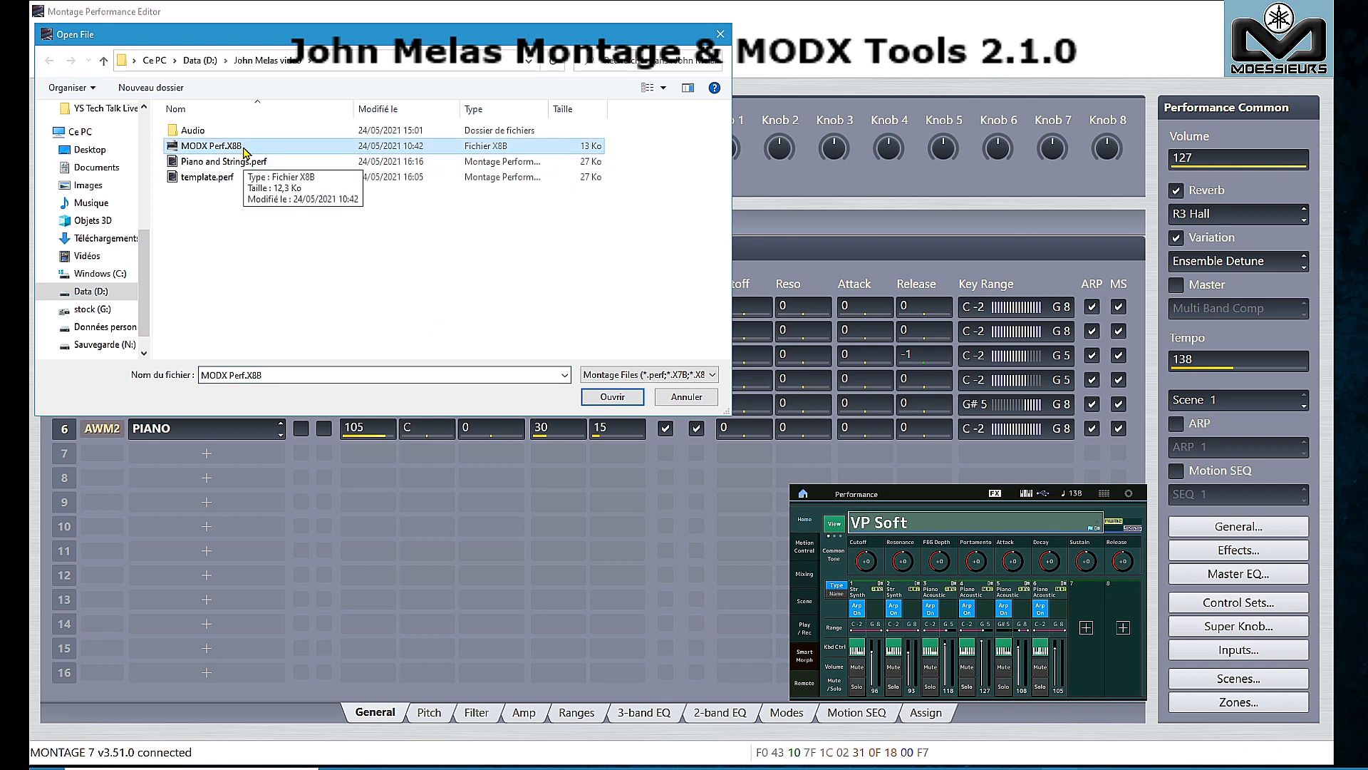
{"action": "left_click", "coordinate": [611, 396]}
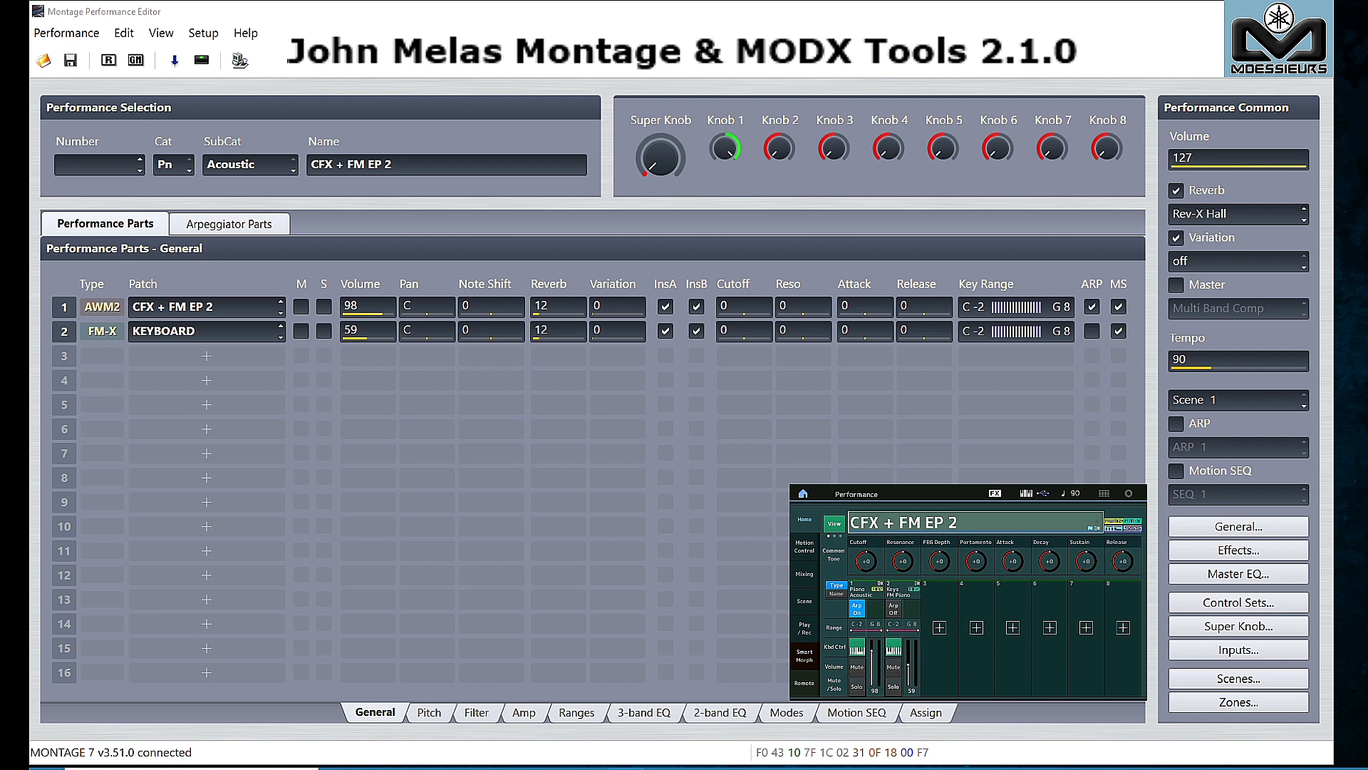
Search 'real' and load the Real Drums Kit preset performance.
{"action": "left_click", "coordinate": [121, 164]}
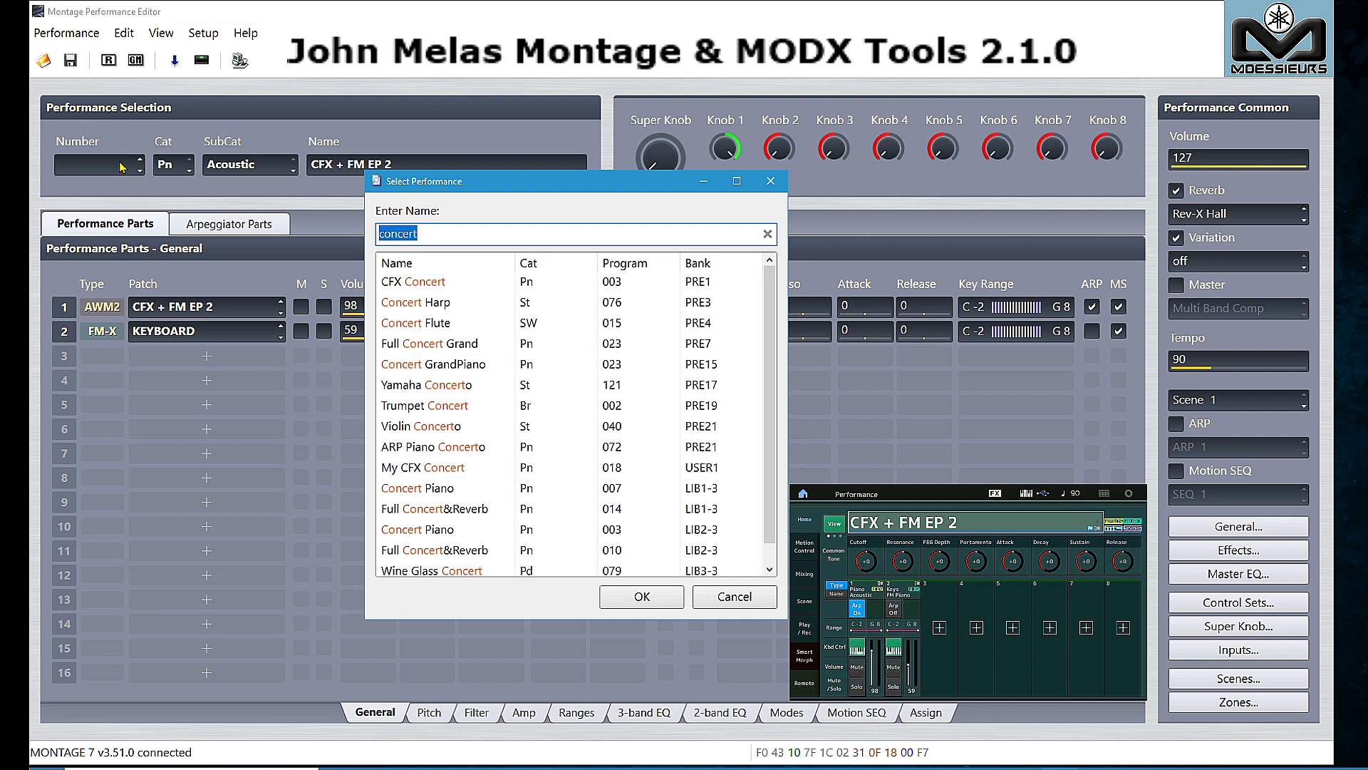
{"action": "type", "text": "real"}
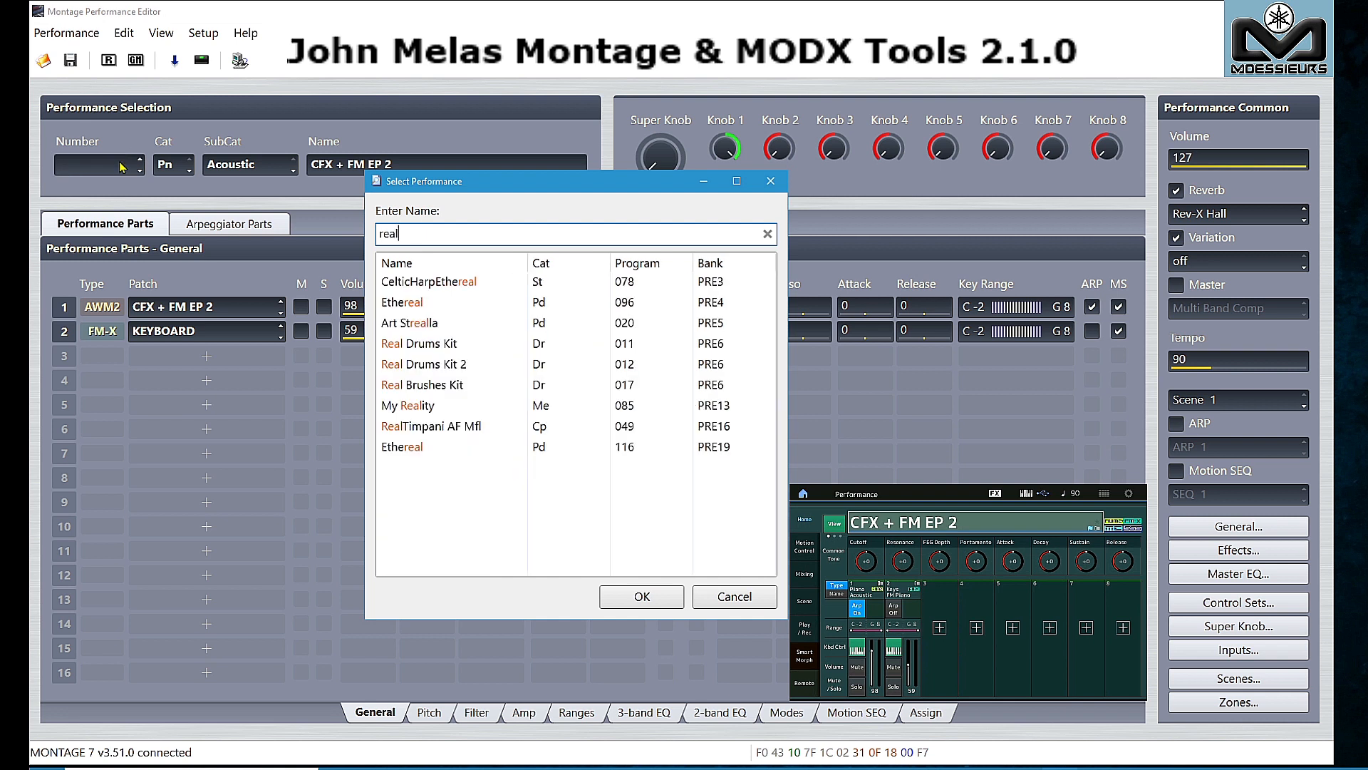
{"action": "left_click", "coordinate": [434, 343]}
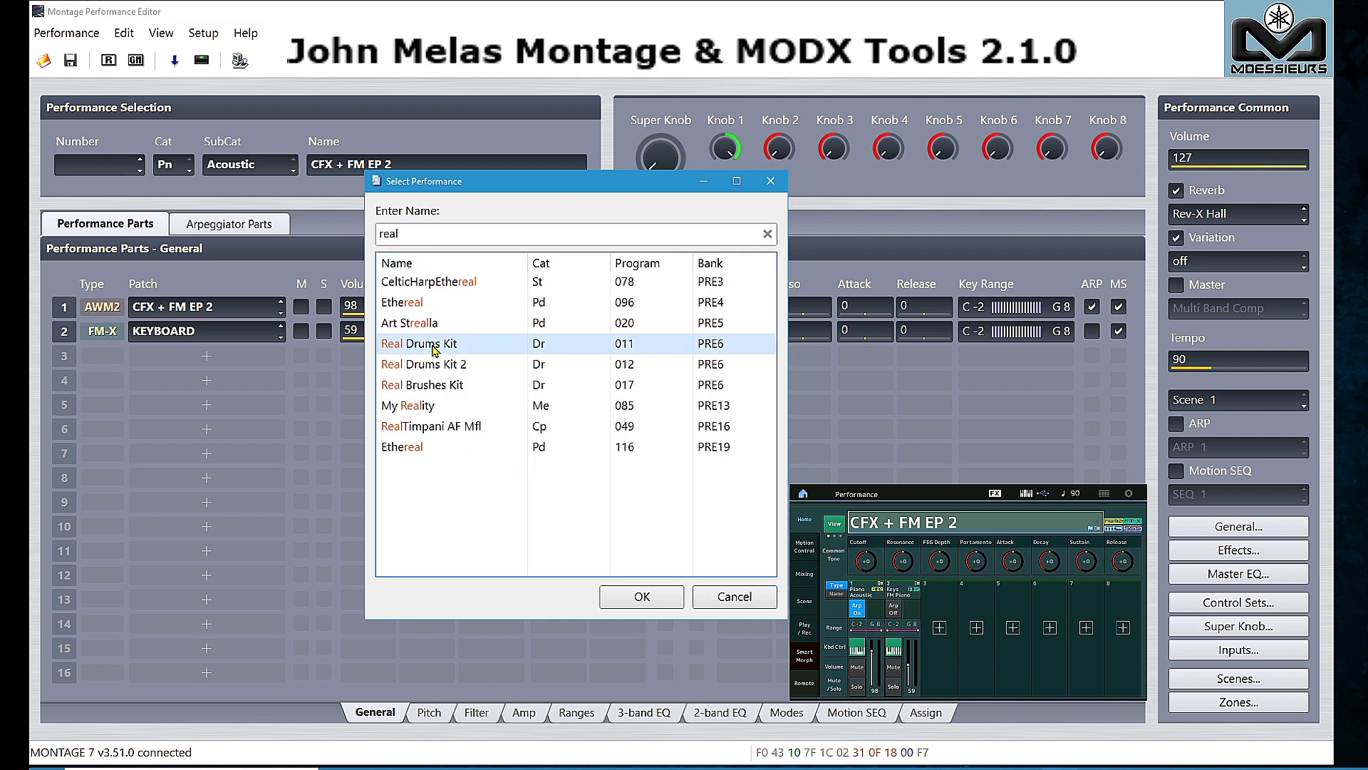
{"action": "left_click", "coordinate": [641, 595]}
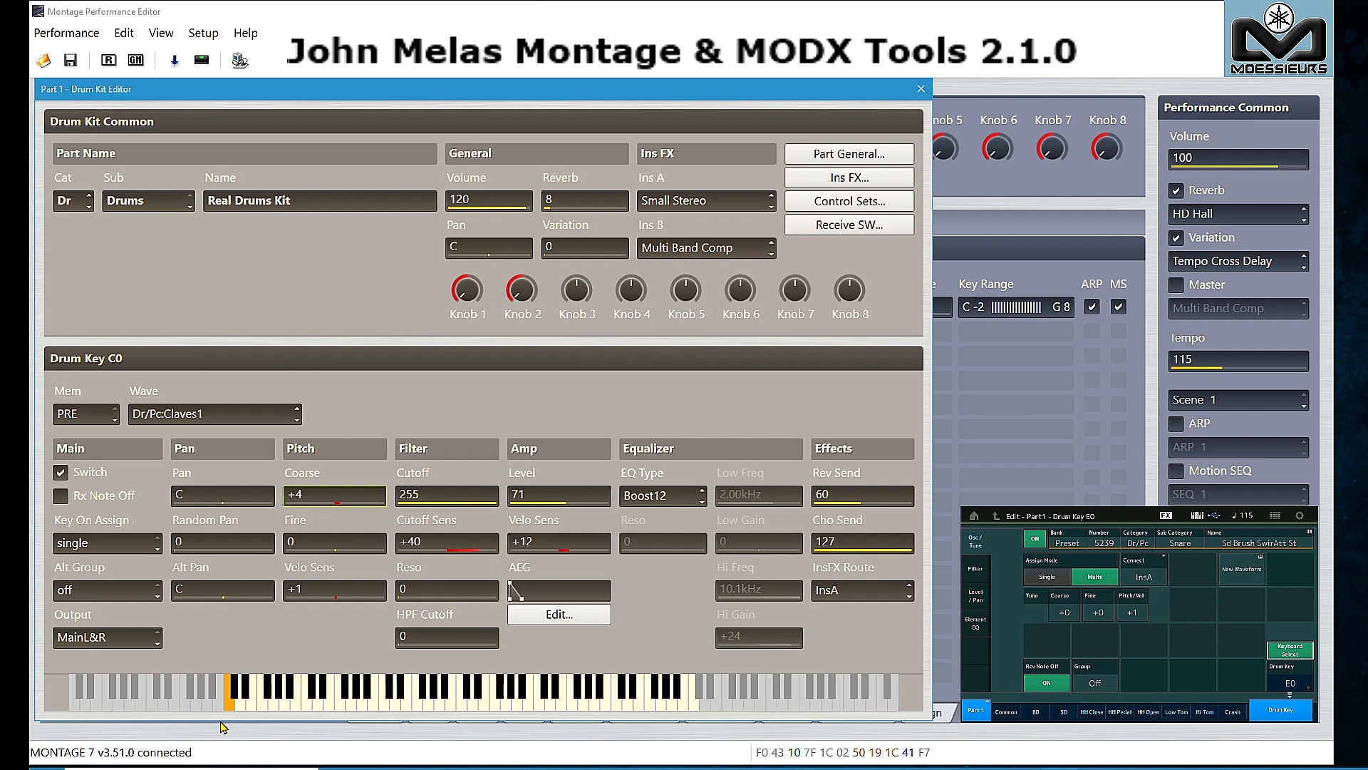
Select the tom keys (C2, D2, F1, G1) and set Pitch Coarse -4 and Filter Cutoff 200.
{"action": "left_click", "coordinate": [381, 689]}
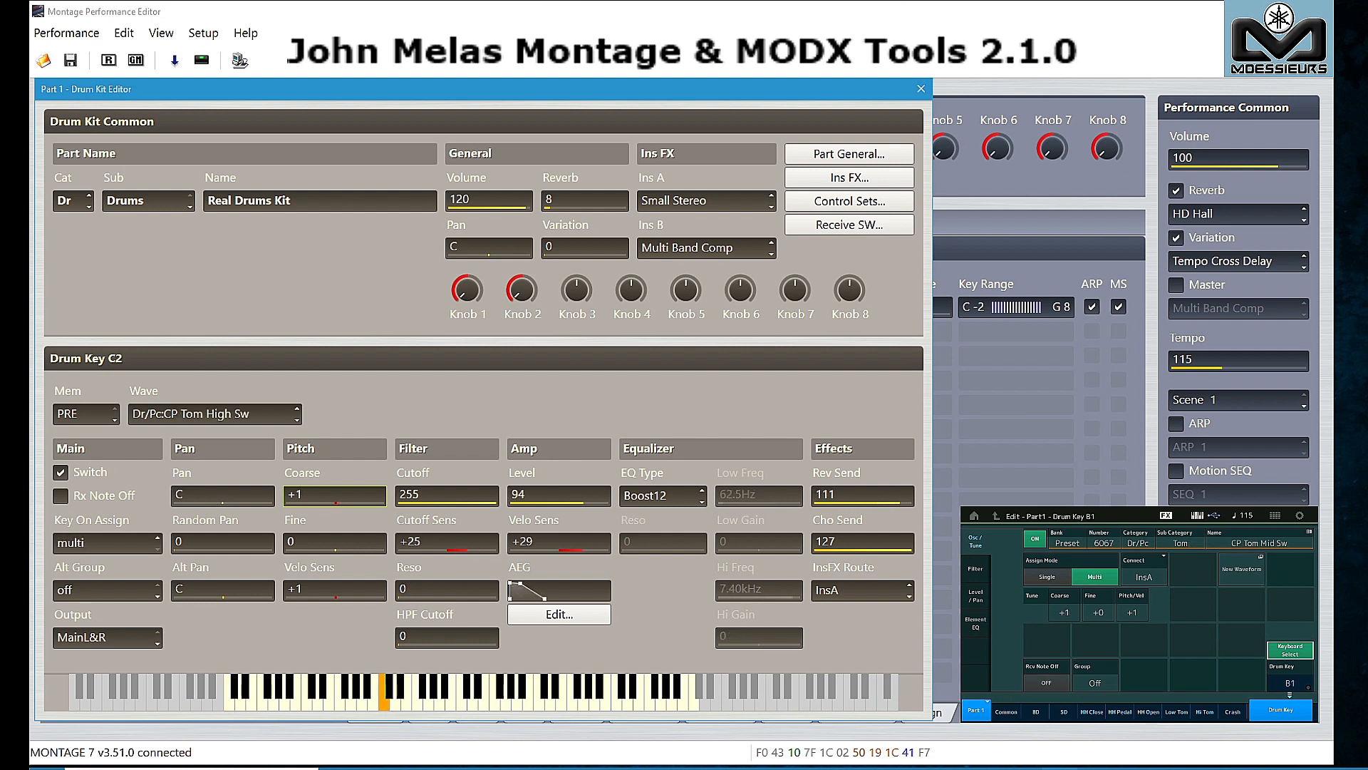
{"action": "left_click", "coordinate": [395, 689]}
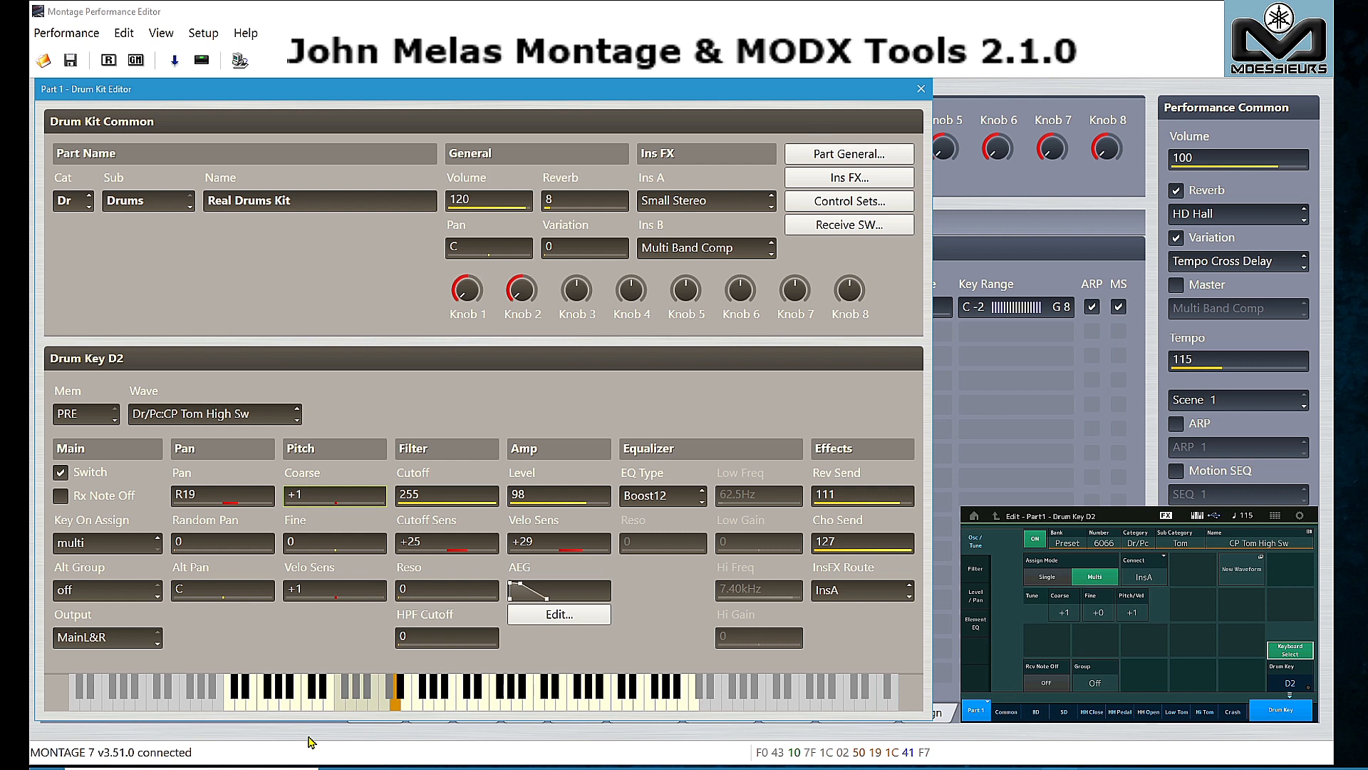
{"action": "mouse_move", "coordinate": [340, 536]}
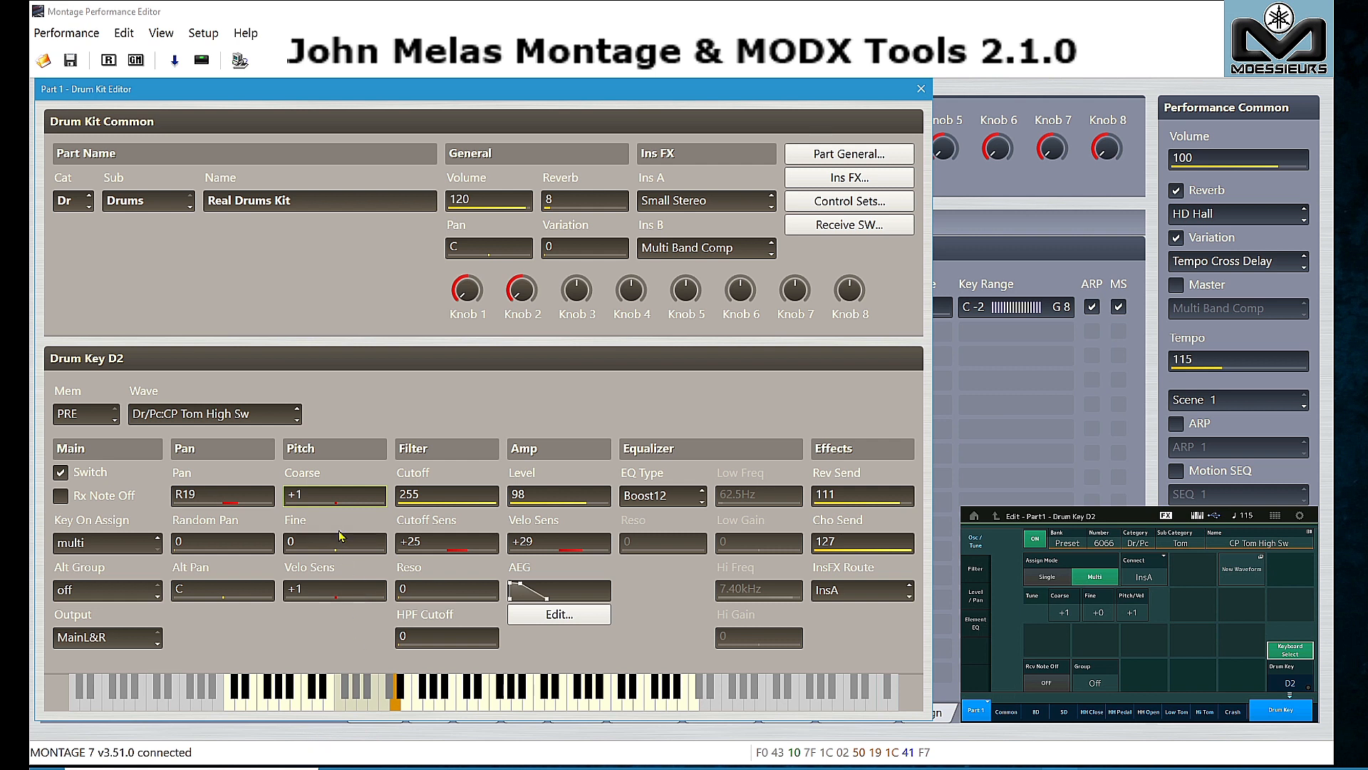
{"action": "mouse_move", "coordinate": [339, 499]}
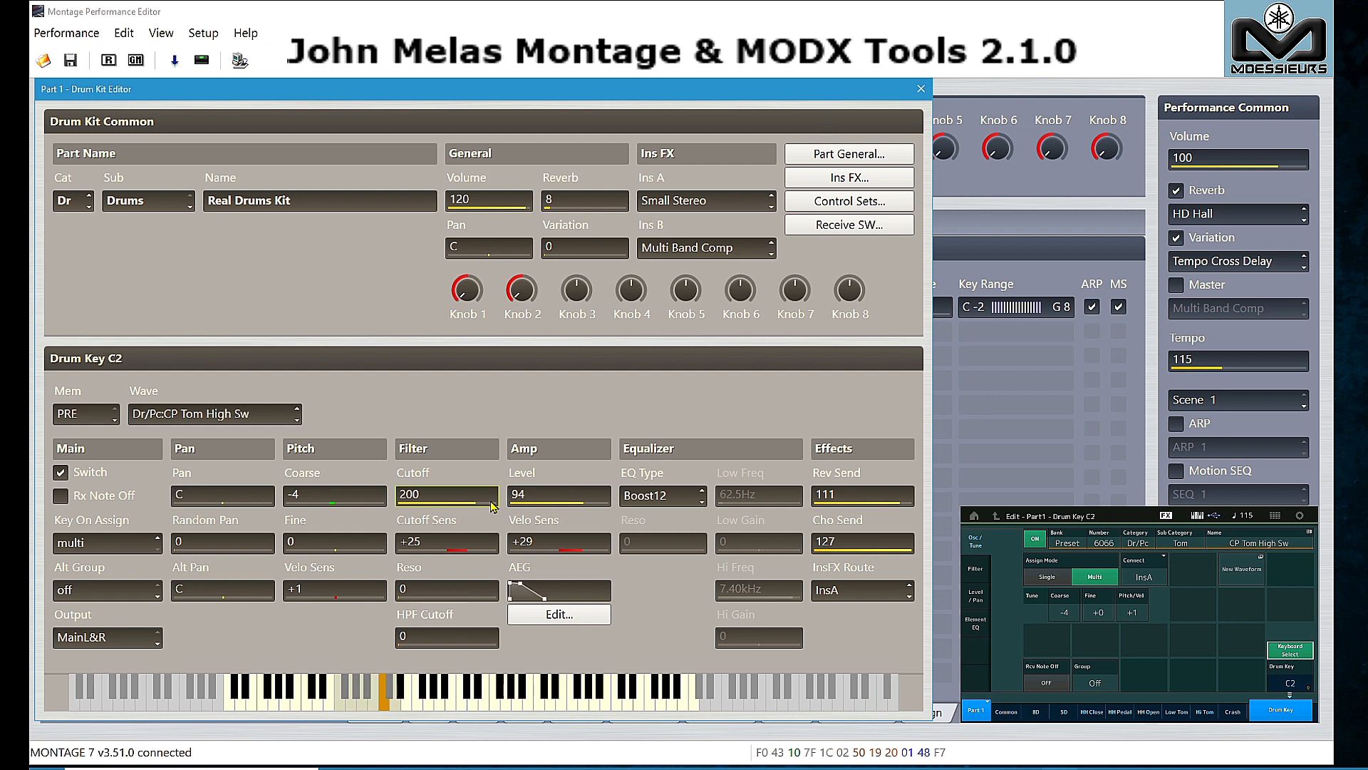
{"action": "left_click", "coordinate": [392, 689]}
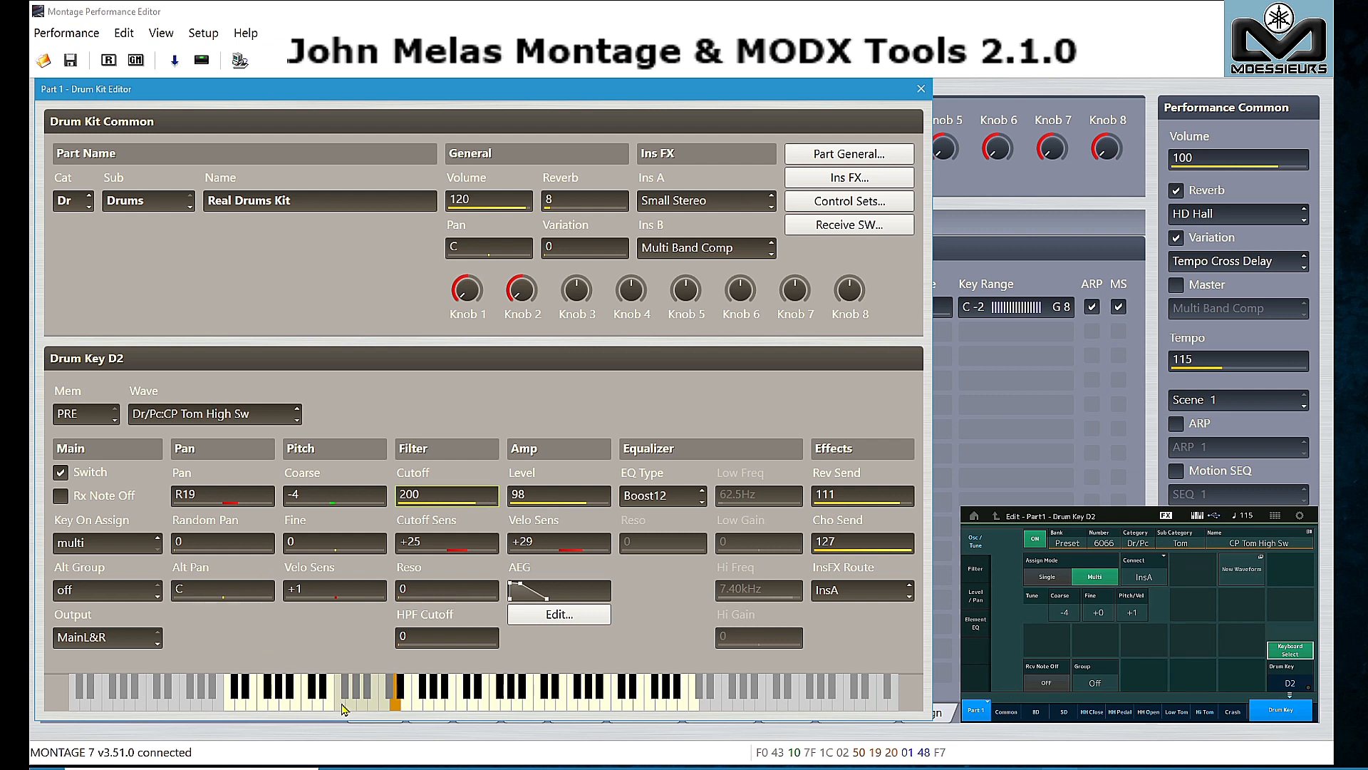
{"action": "left_click", "coordinate": [343, 693]}
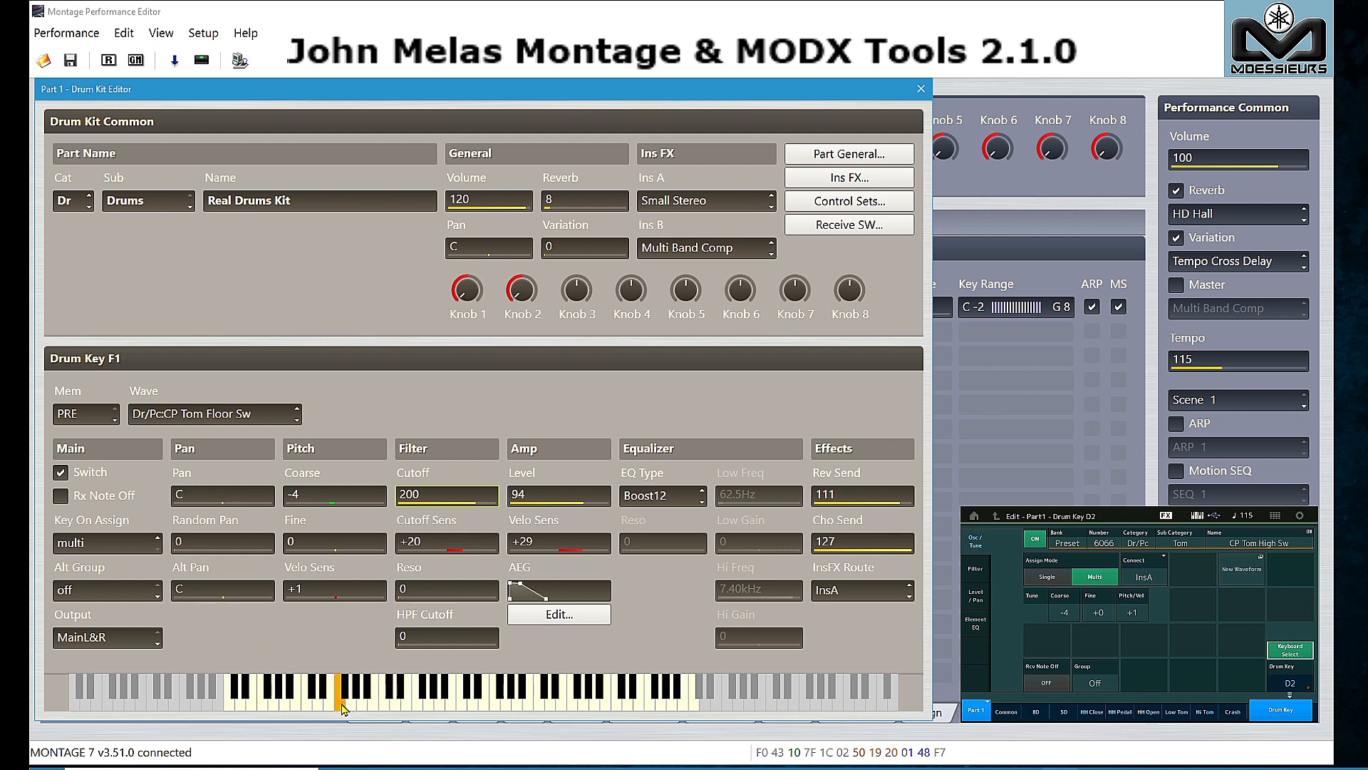
{"action": "mouse_move", "coordinate": [349, 707]}
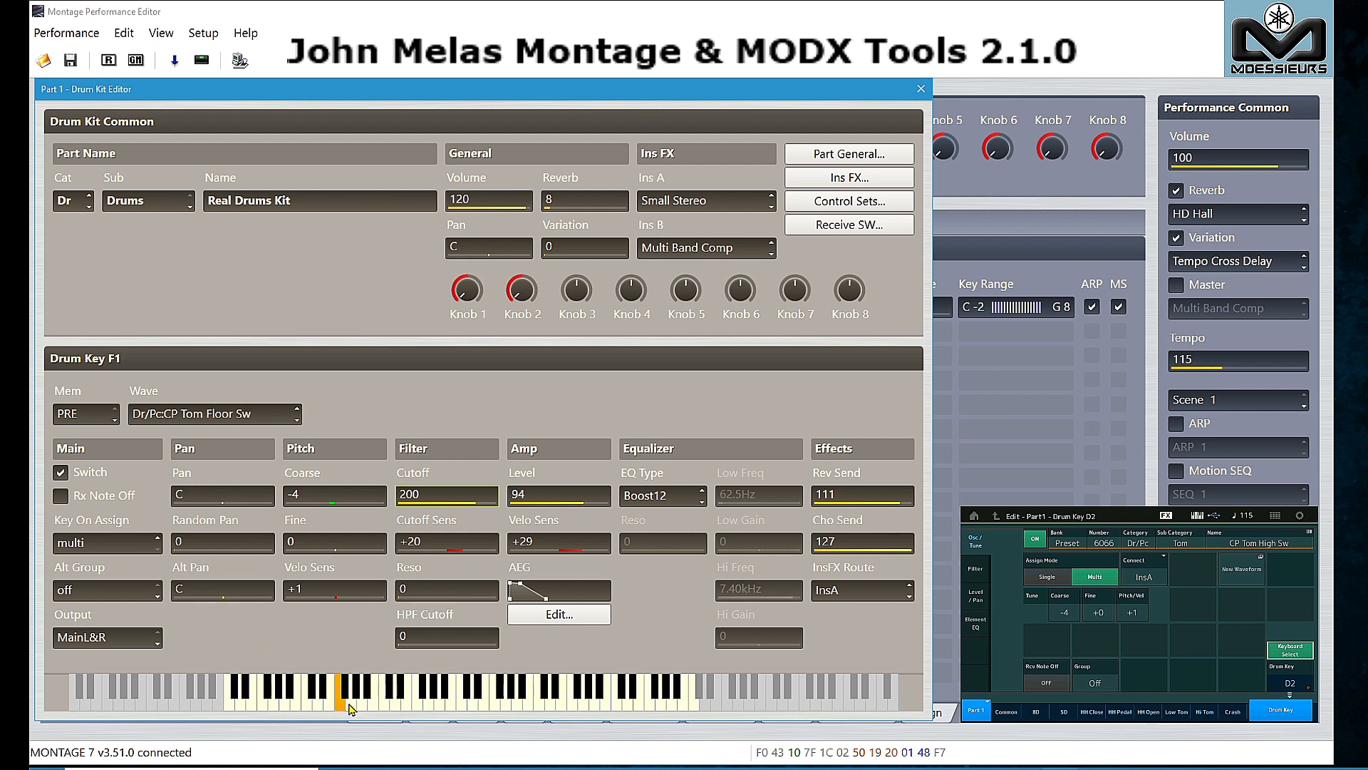
{"action": "left_click", "coordinate": [350, 689]}
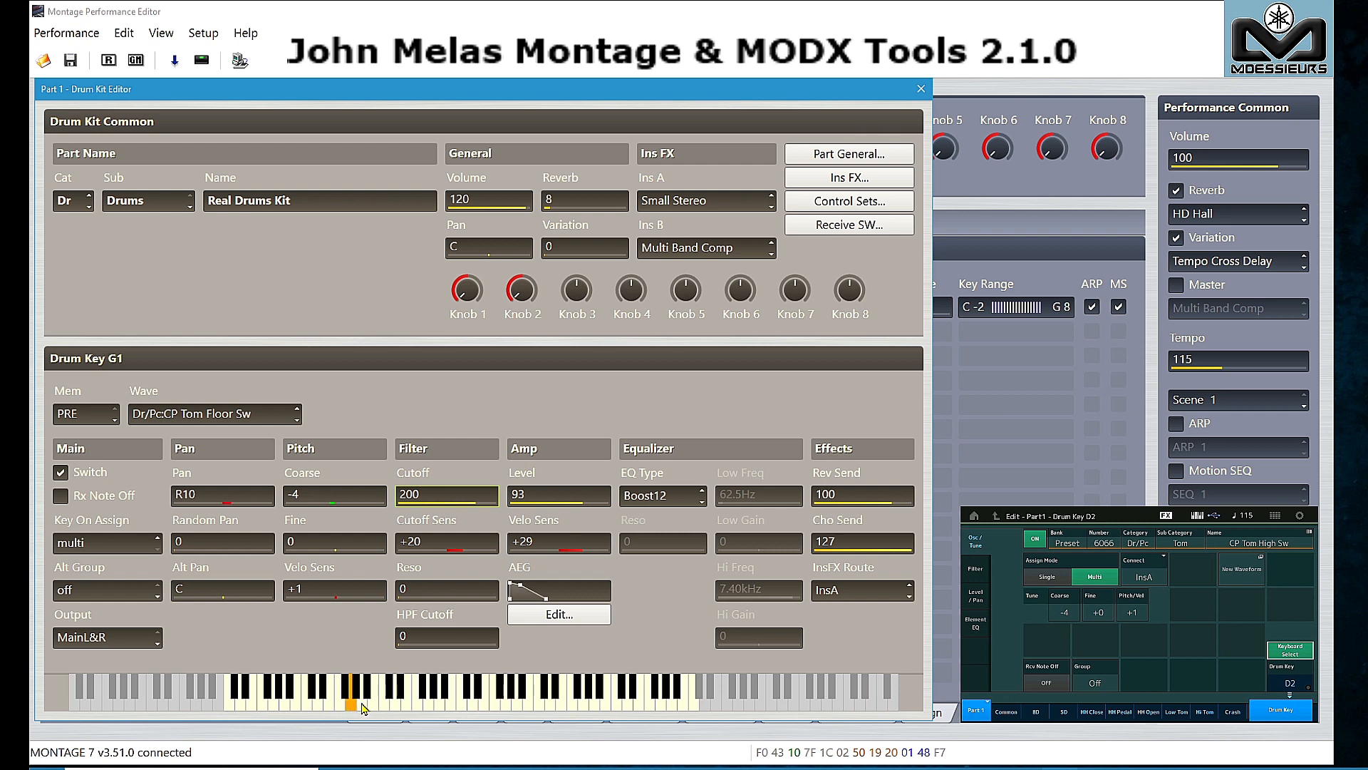
{"action": "left_click", "coordinate": [372, 693]}
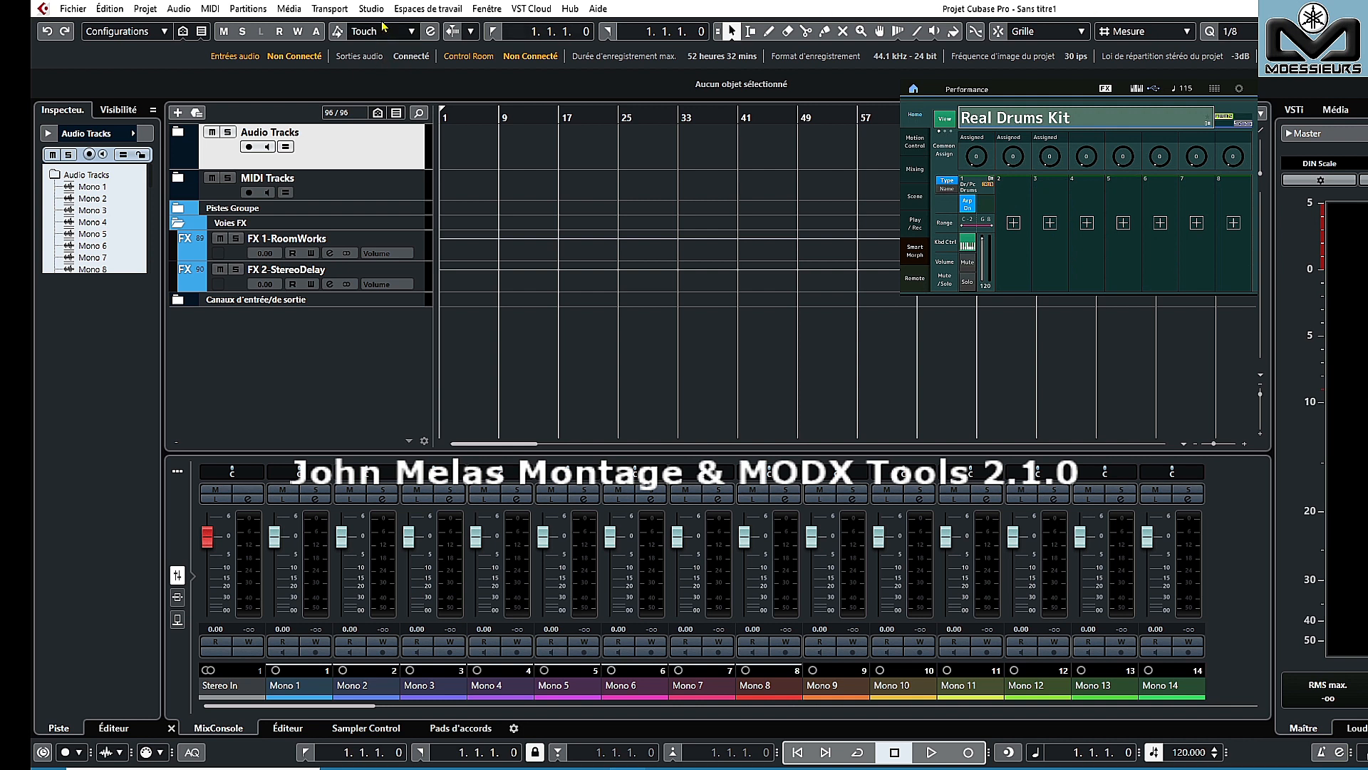
From Studio > VST Instruments, start a new instrument track set to Montage Sync.
{"action": "left_click", "coordinate": [370, 8]}
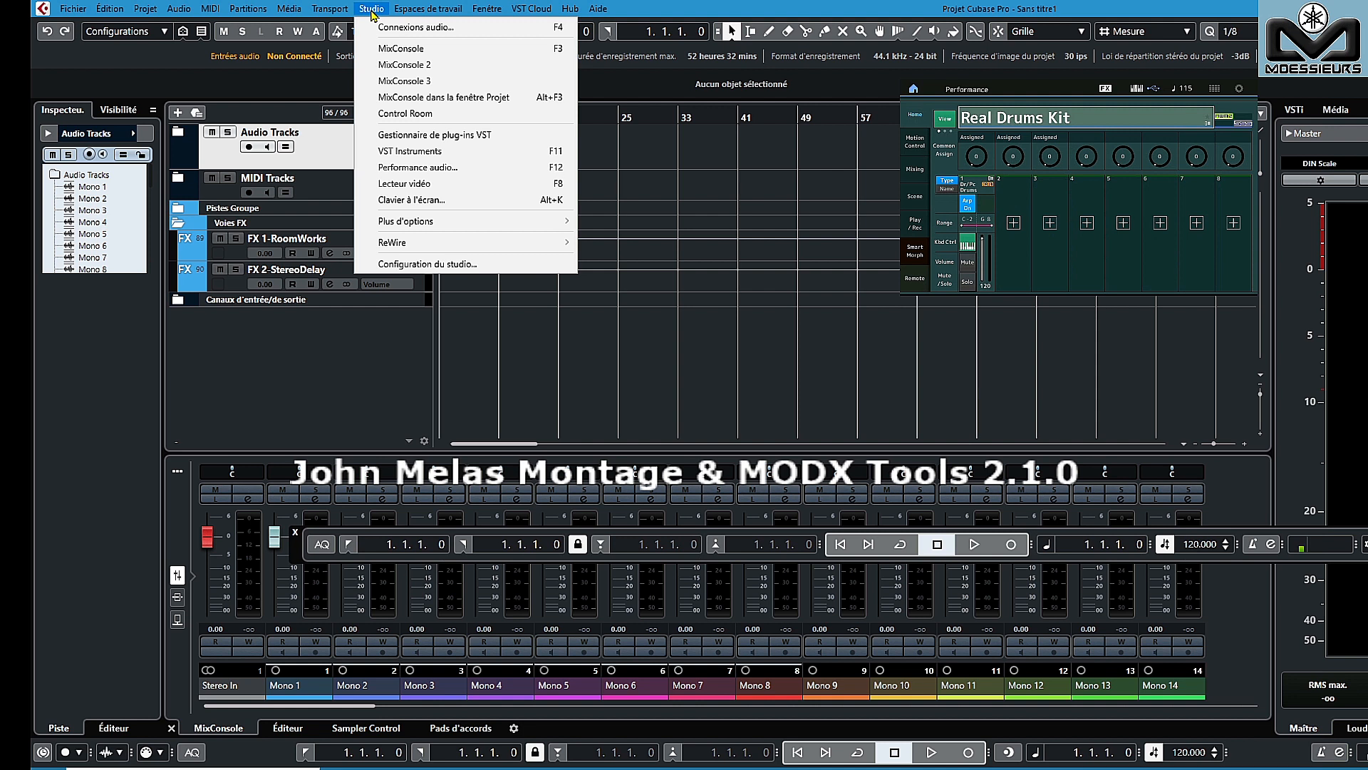
{"action": "mouse_move", "coordinate": [427, 151]}
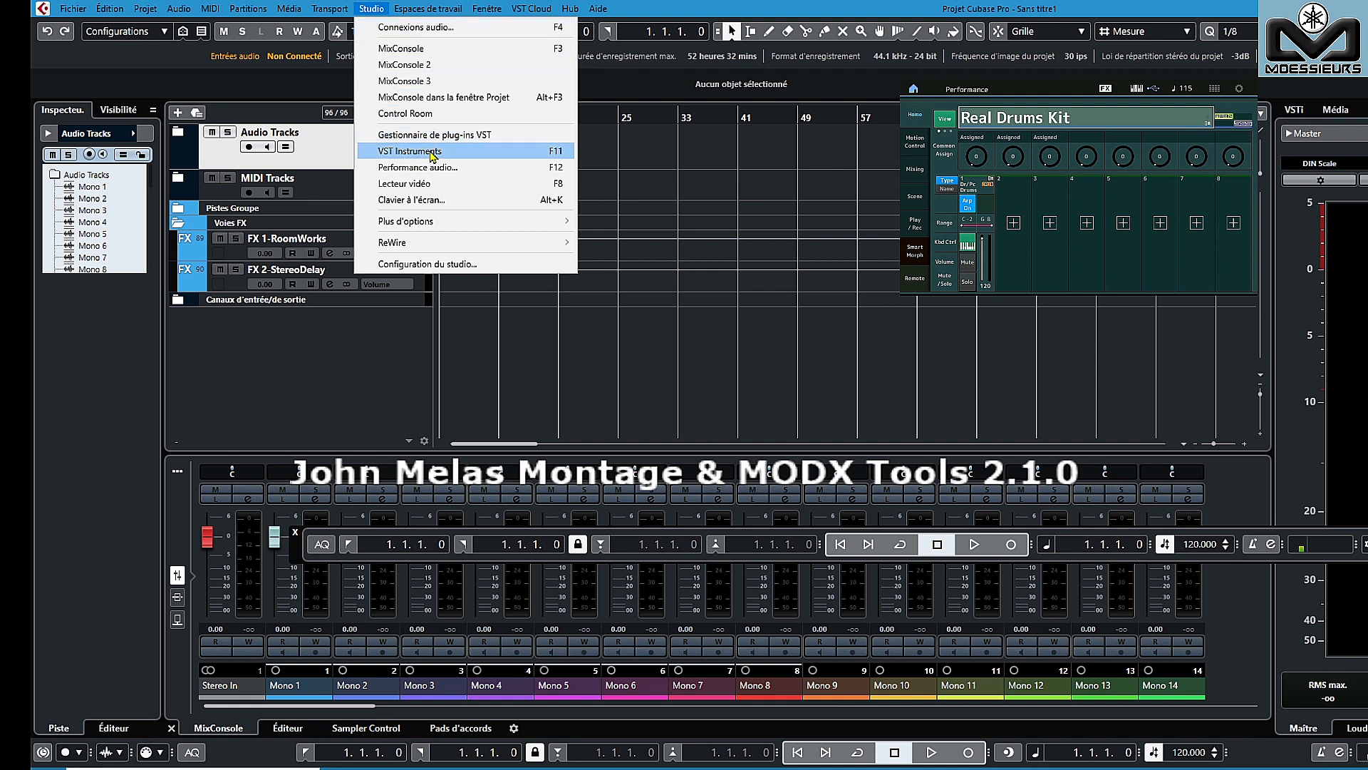
{"action": "left_click", "coordinate": [419, 151]}
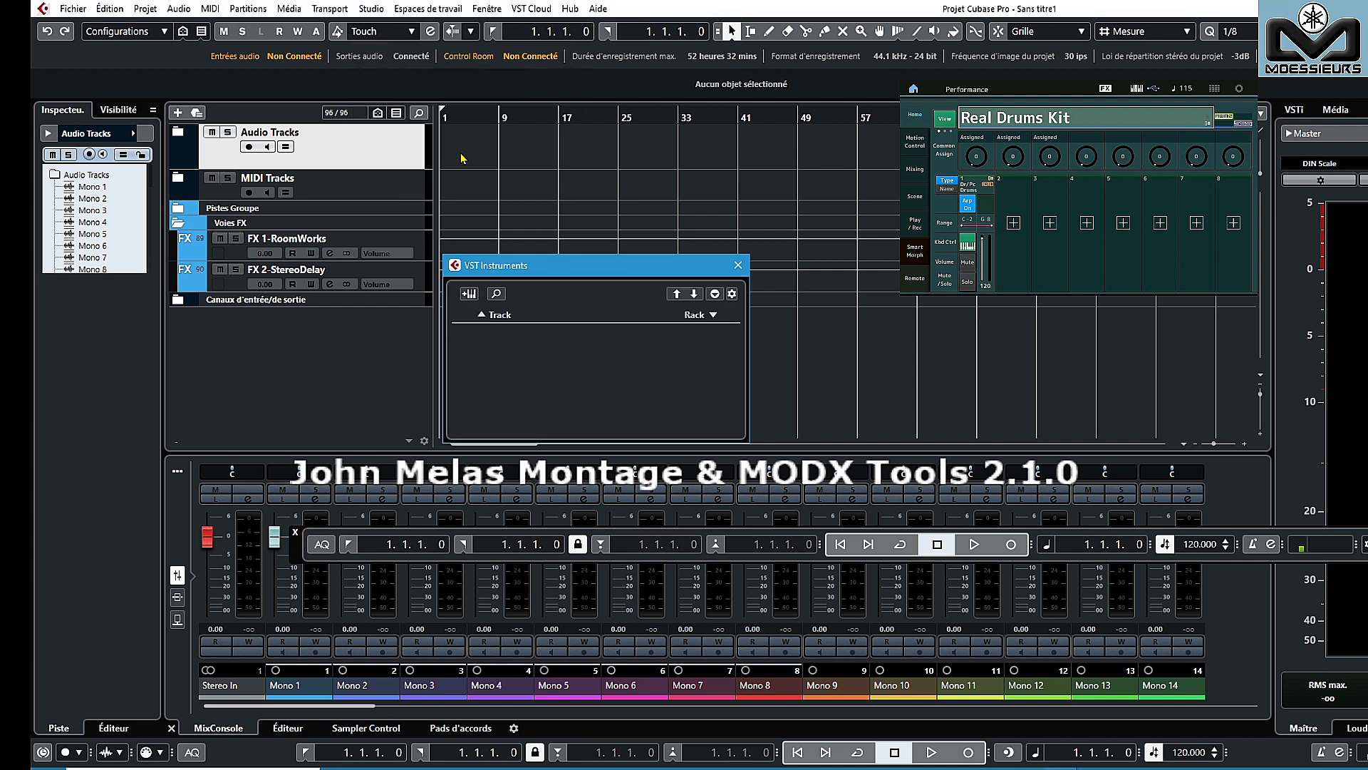
{"action": "left_click", "coordinate": [469, 293]}
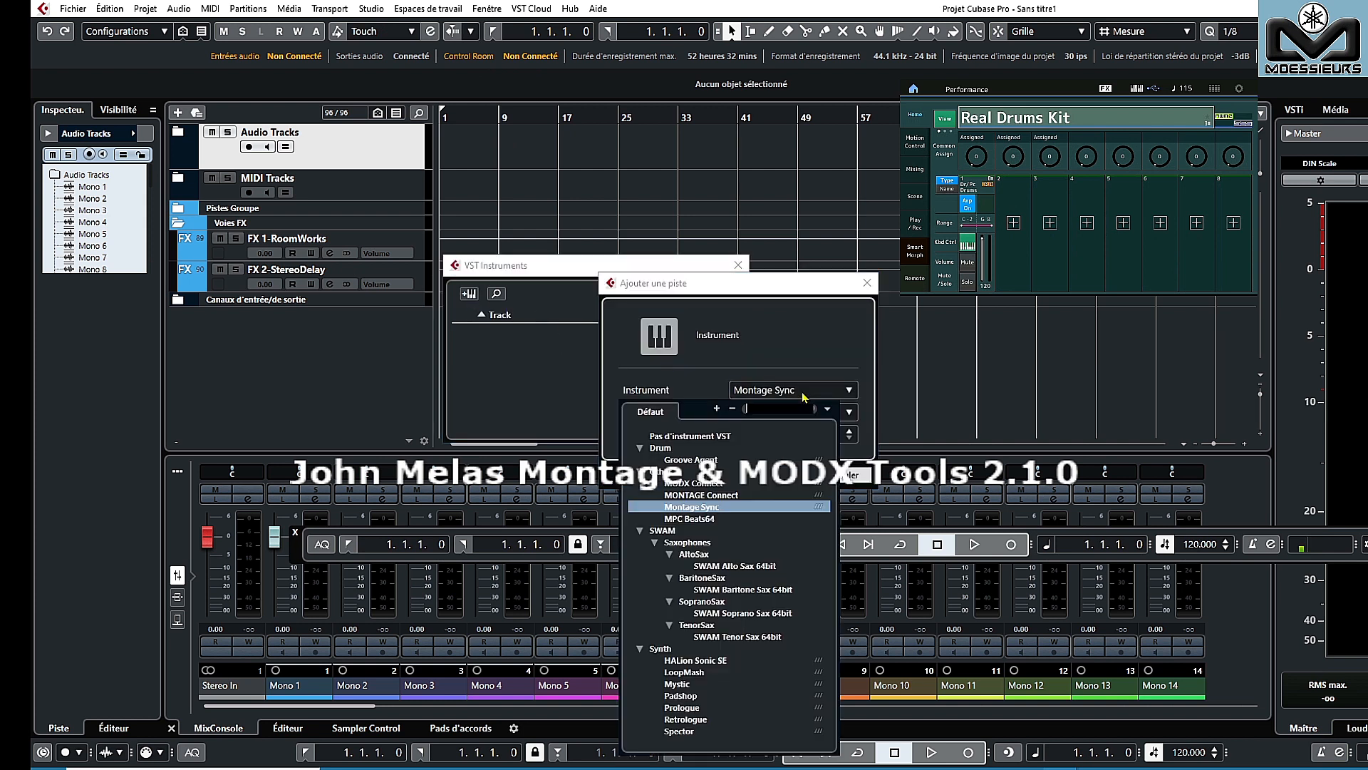
{"action": "mouse_move", "coordinate": [698, 515]}
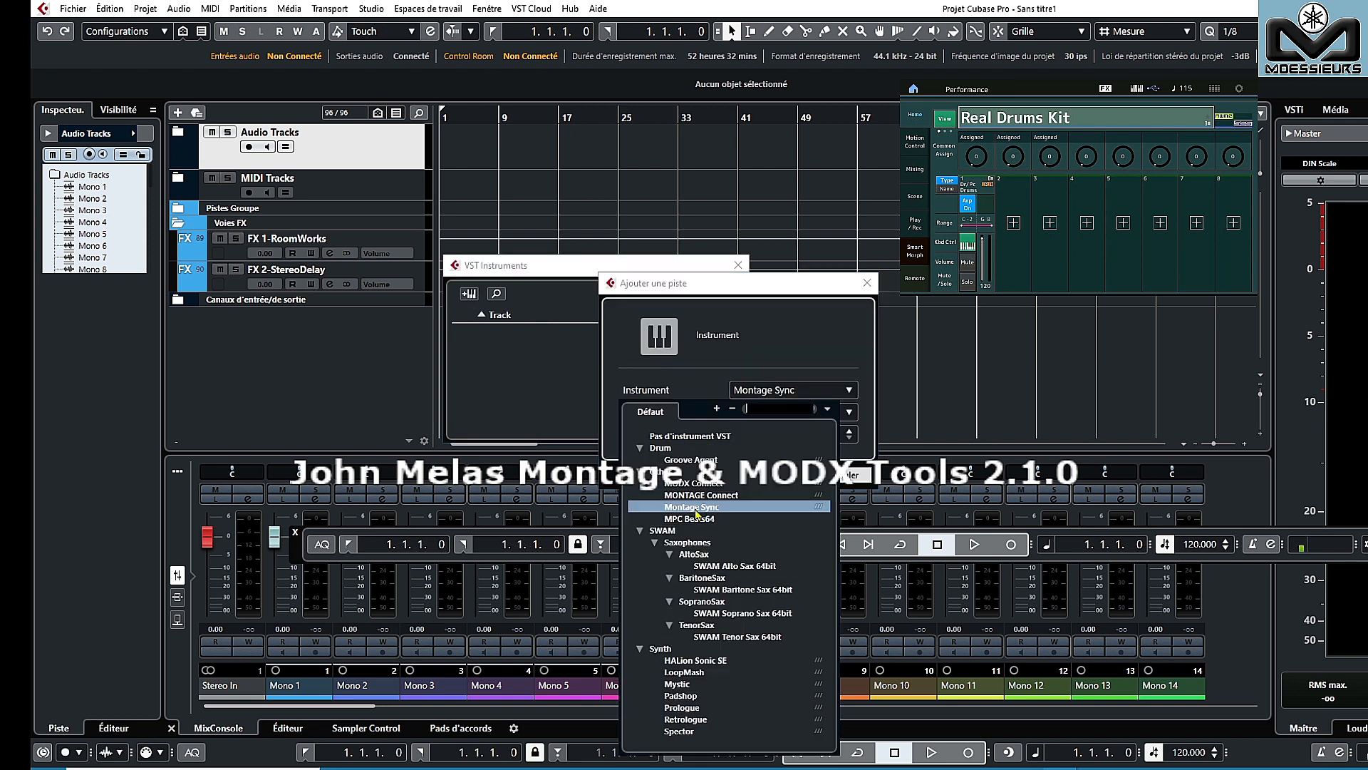
{"action": "left_click", "coordinate": [693, 506]}
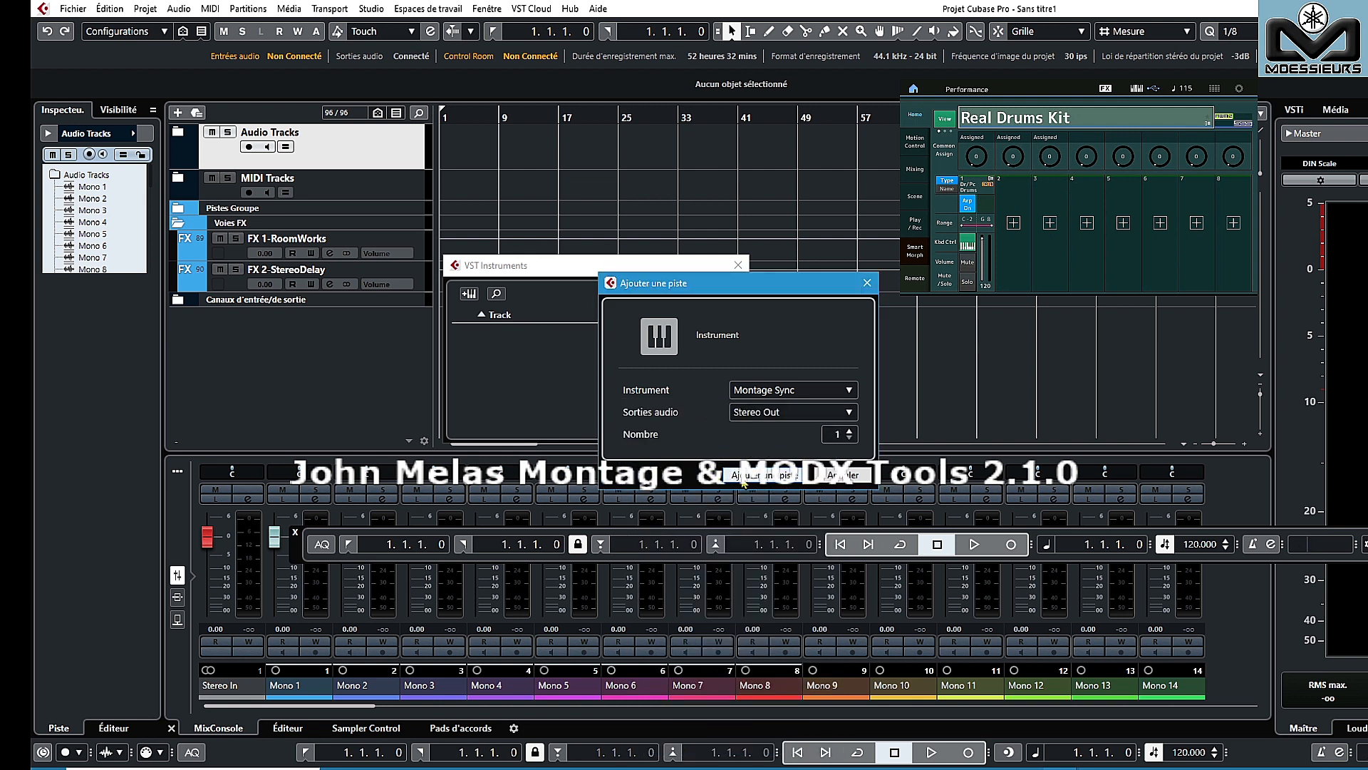
Add the Montage Sync track and confirm the Performance Editor setup path.
{"action": "left_click", "coordinate": [771, 473]}
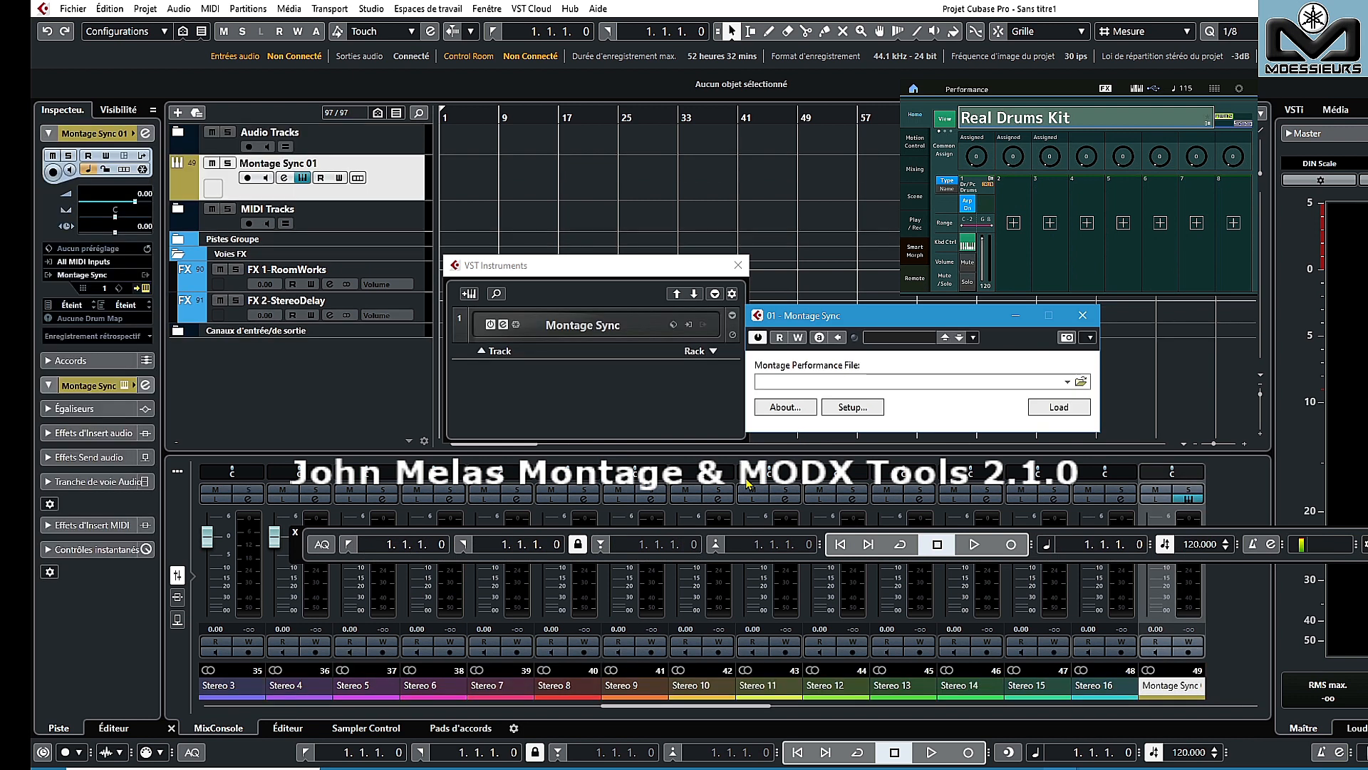
{"action": "left_click", "coordinate": [851, 407]}
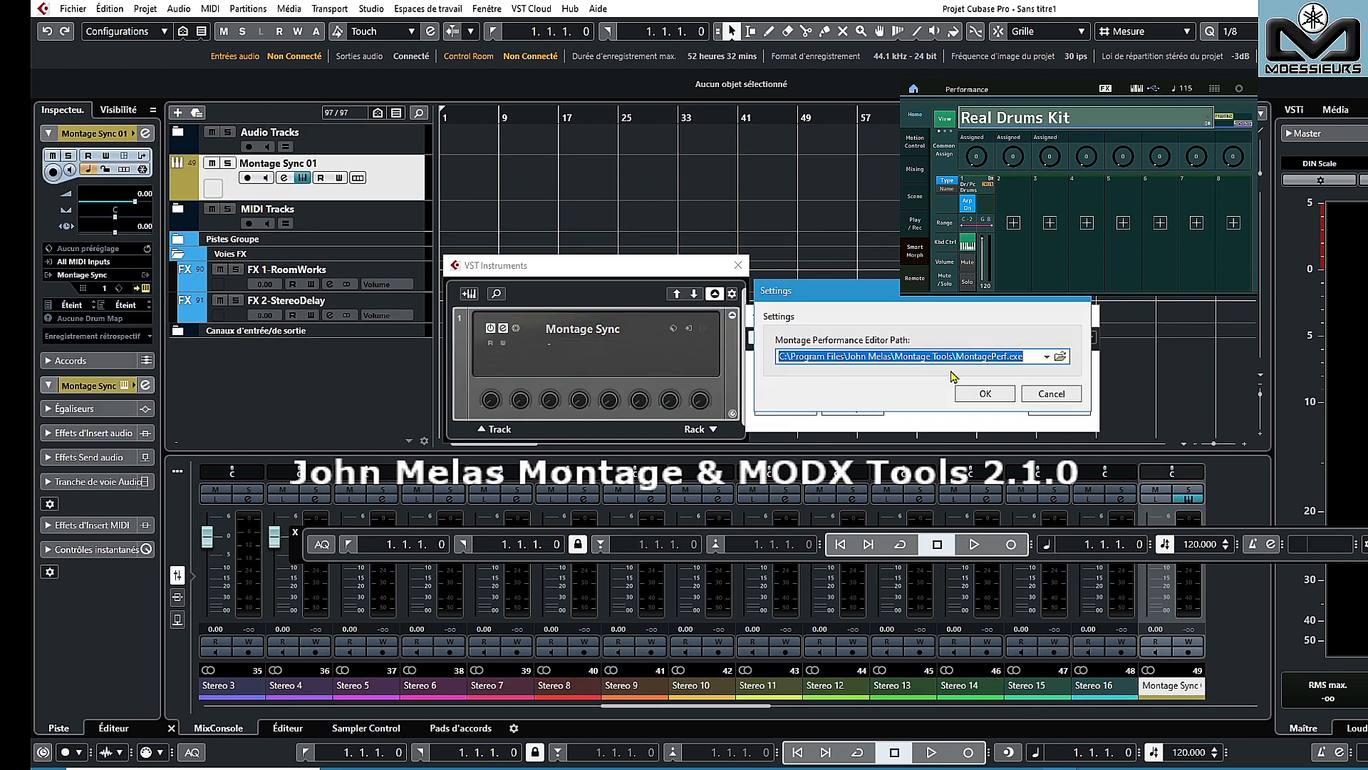
{"action": "left_click", "coordinate": [984, 394]}
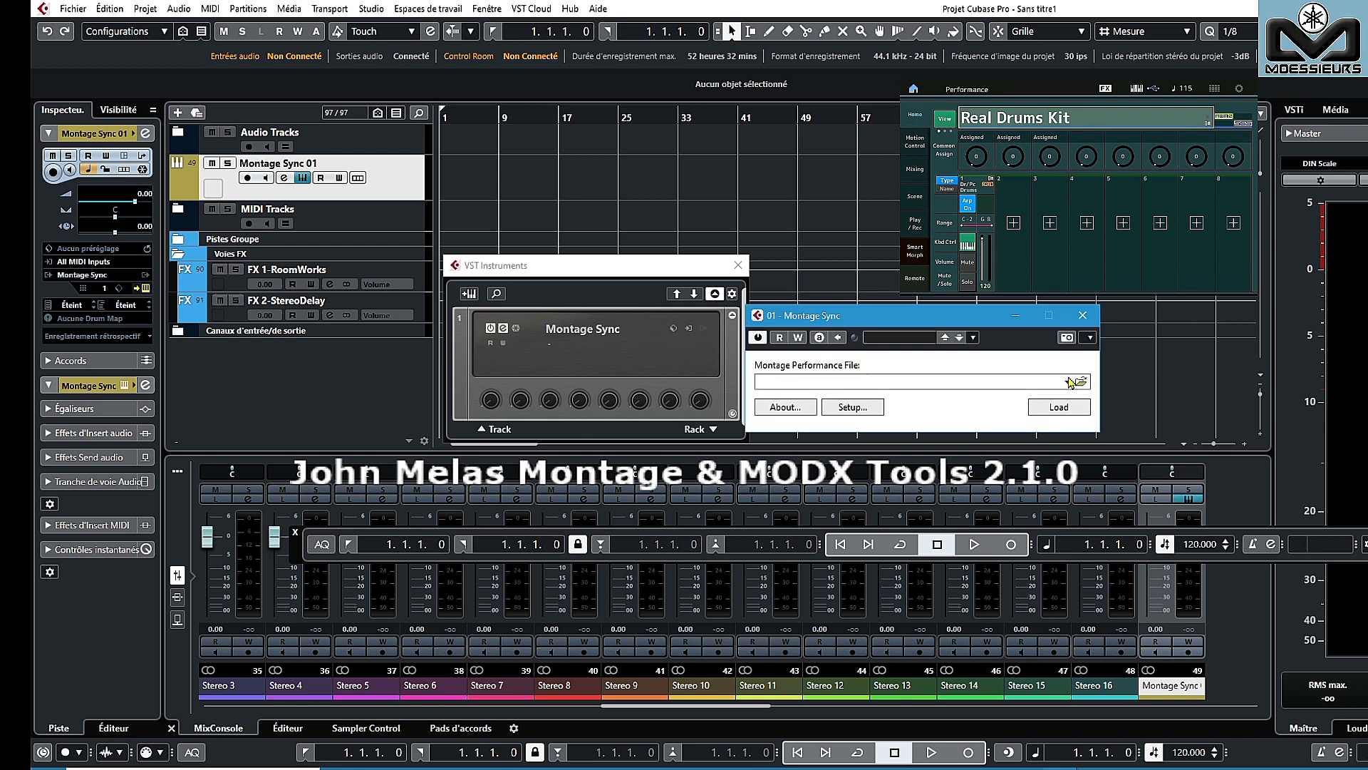
Browse to Piano and Strings.perf and load it onto the Montage.
{"action": "left_click", "coordinate": [1058, 407]}
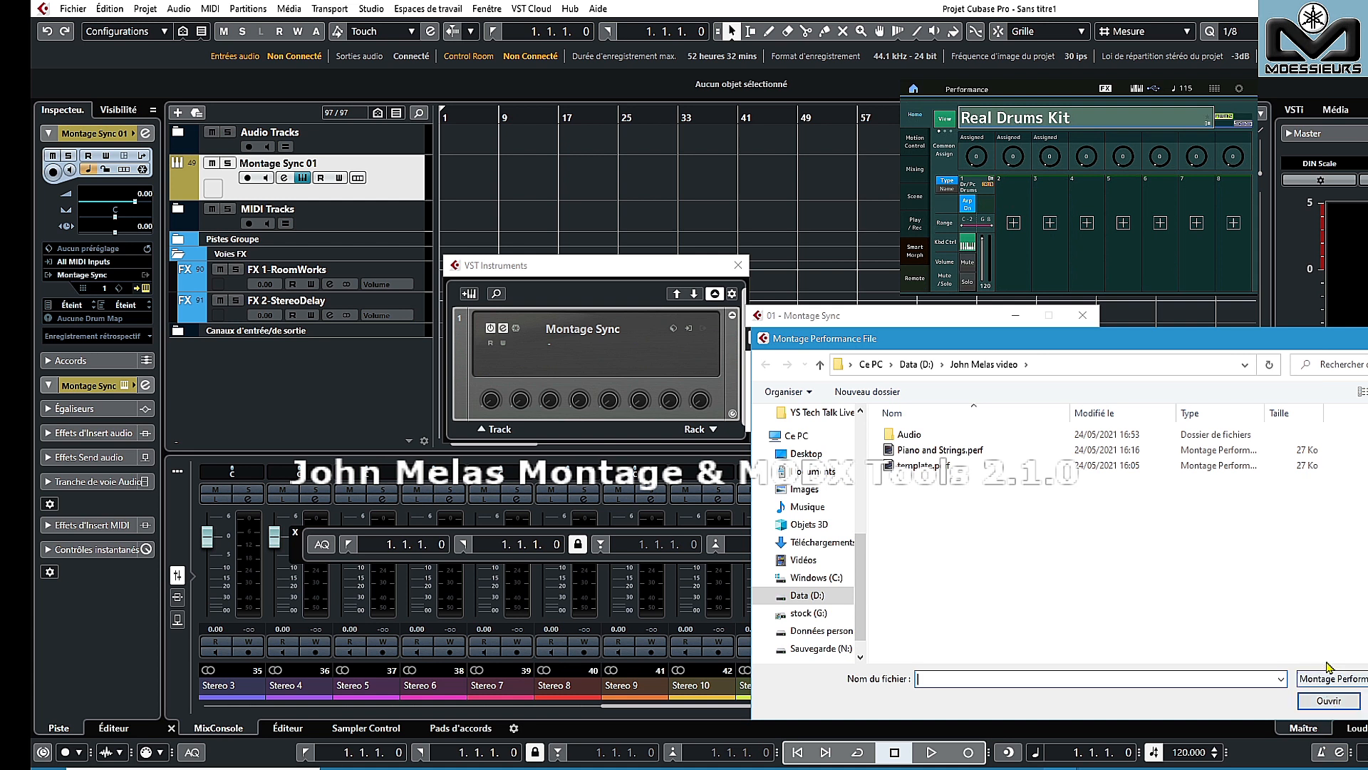
{"action": "left_click", "coordinate": [940, 449]}
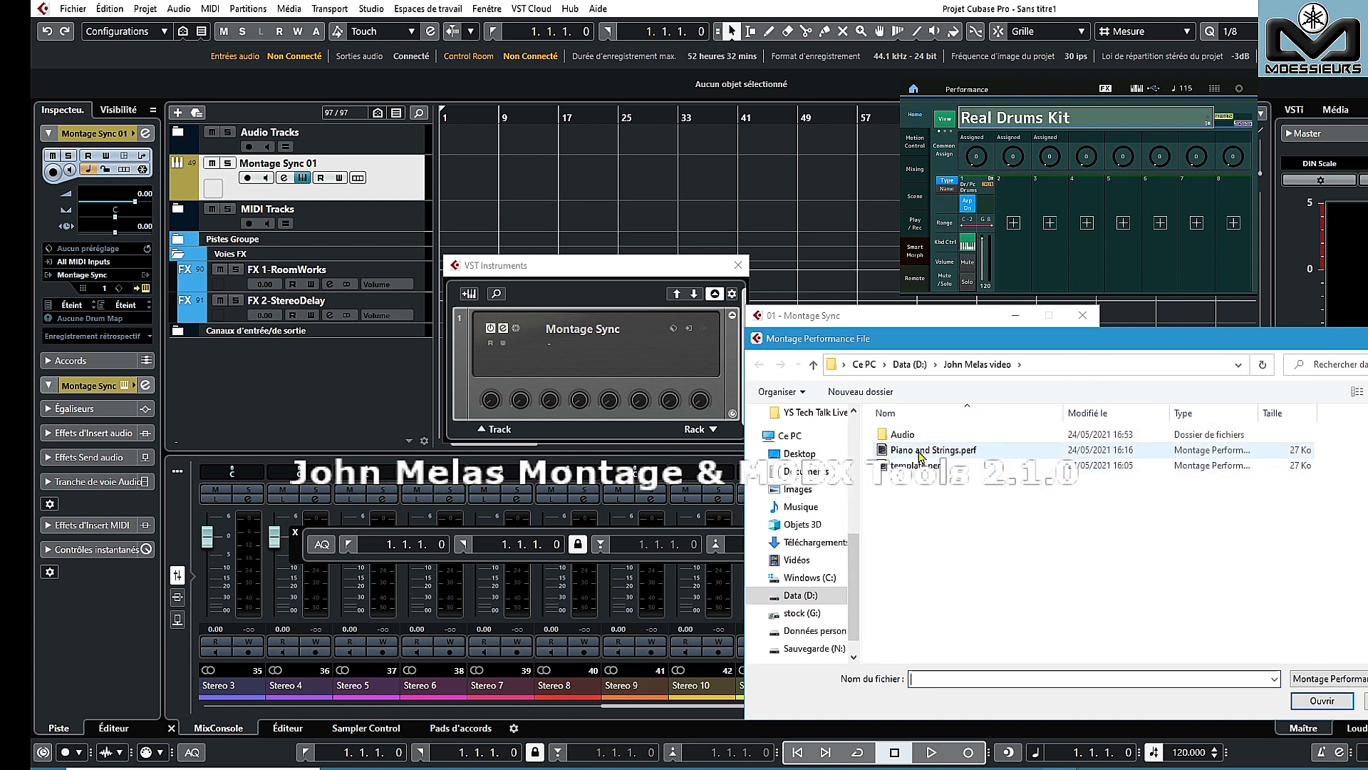
{"action": "left_click", "coordinate": [933, 449]}
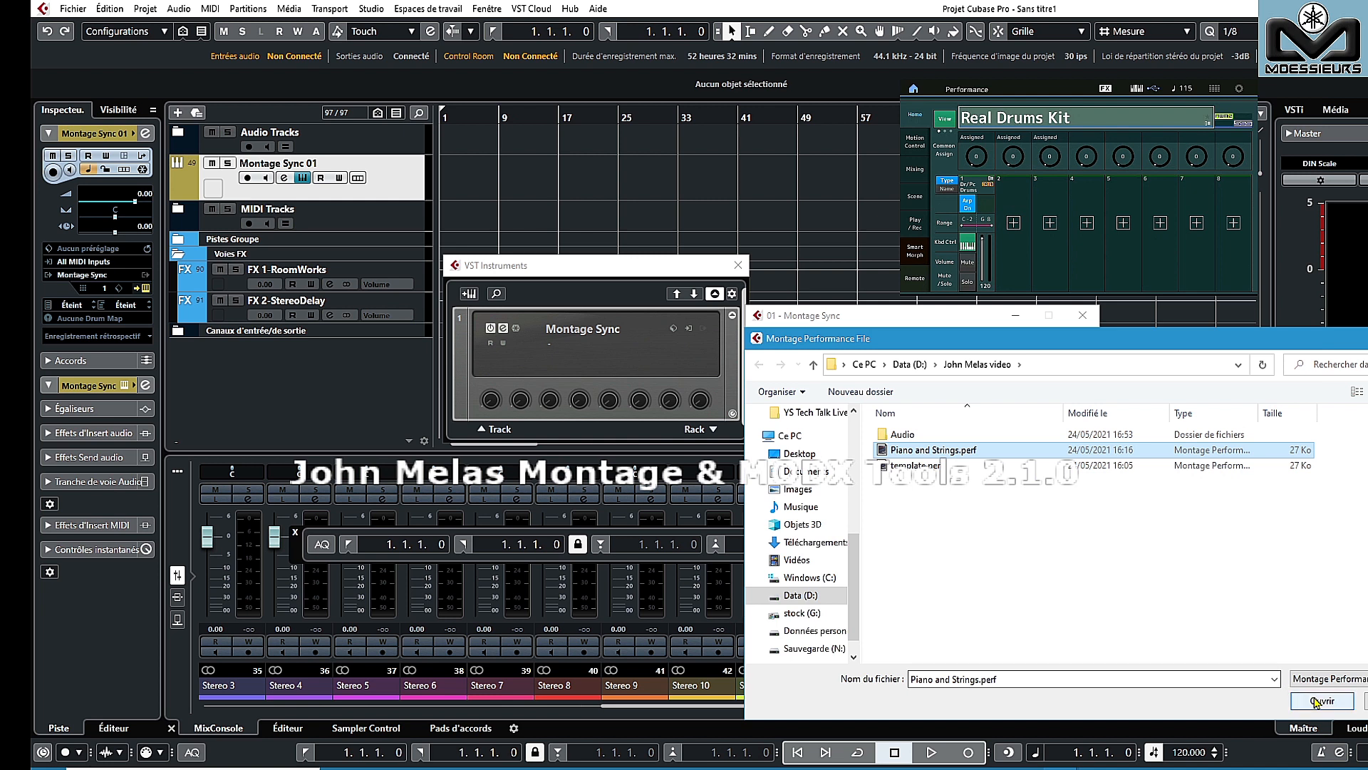
{"action": "left_click", "coordinate": [1321, 700]}
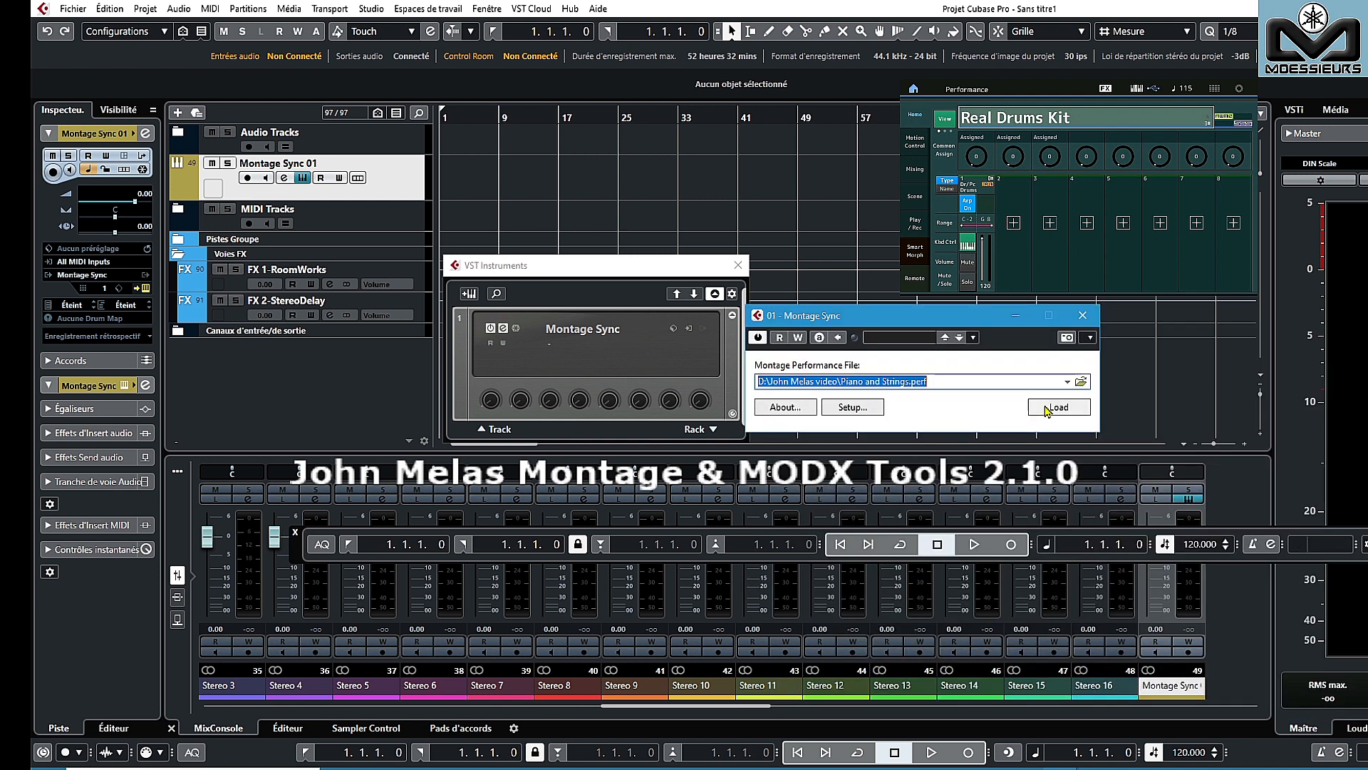
{"action": "left_click", "coordinate": [1058, 407]}
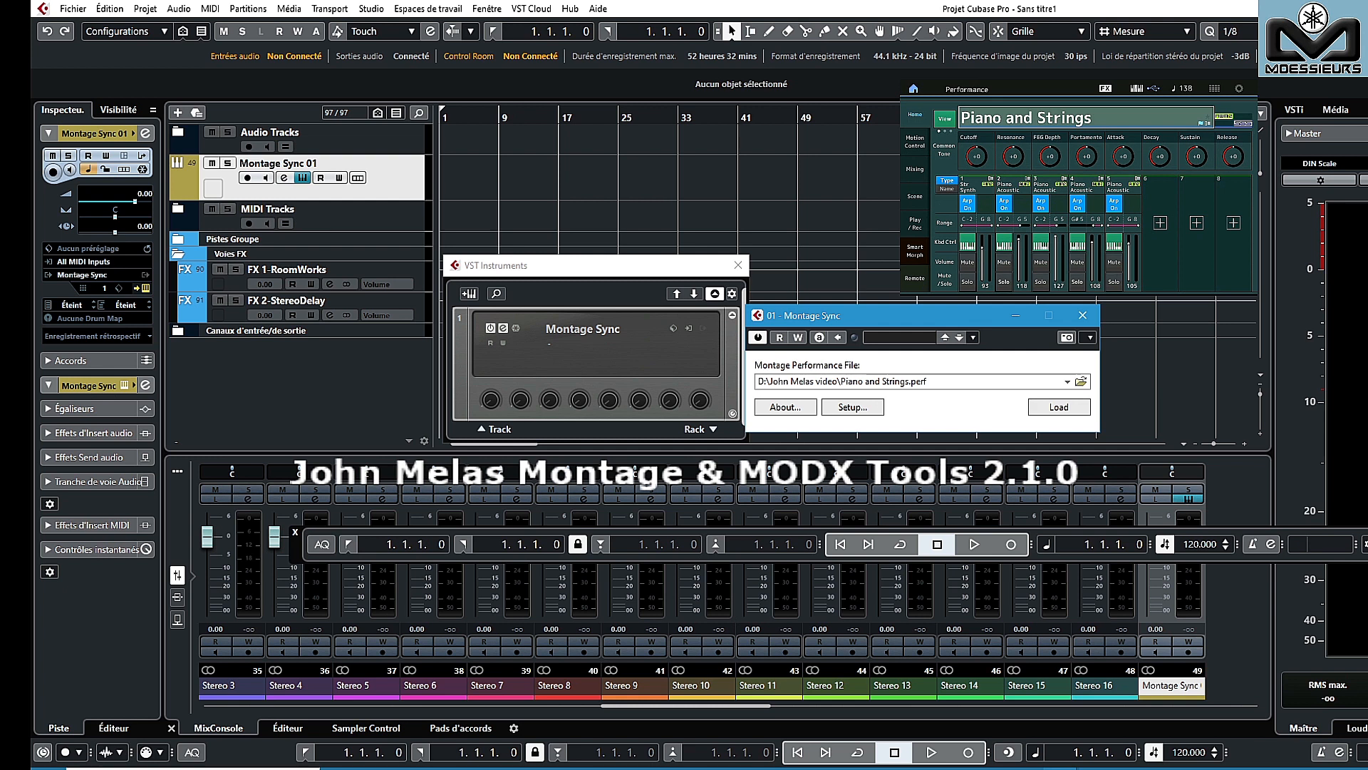
{"action": "left_click", "coordinate": [1081, 314]}
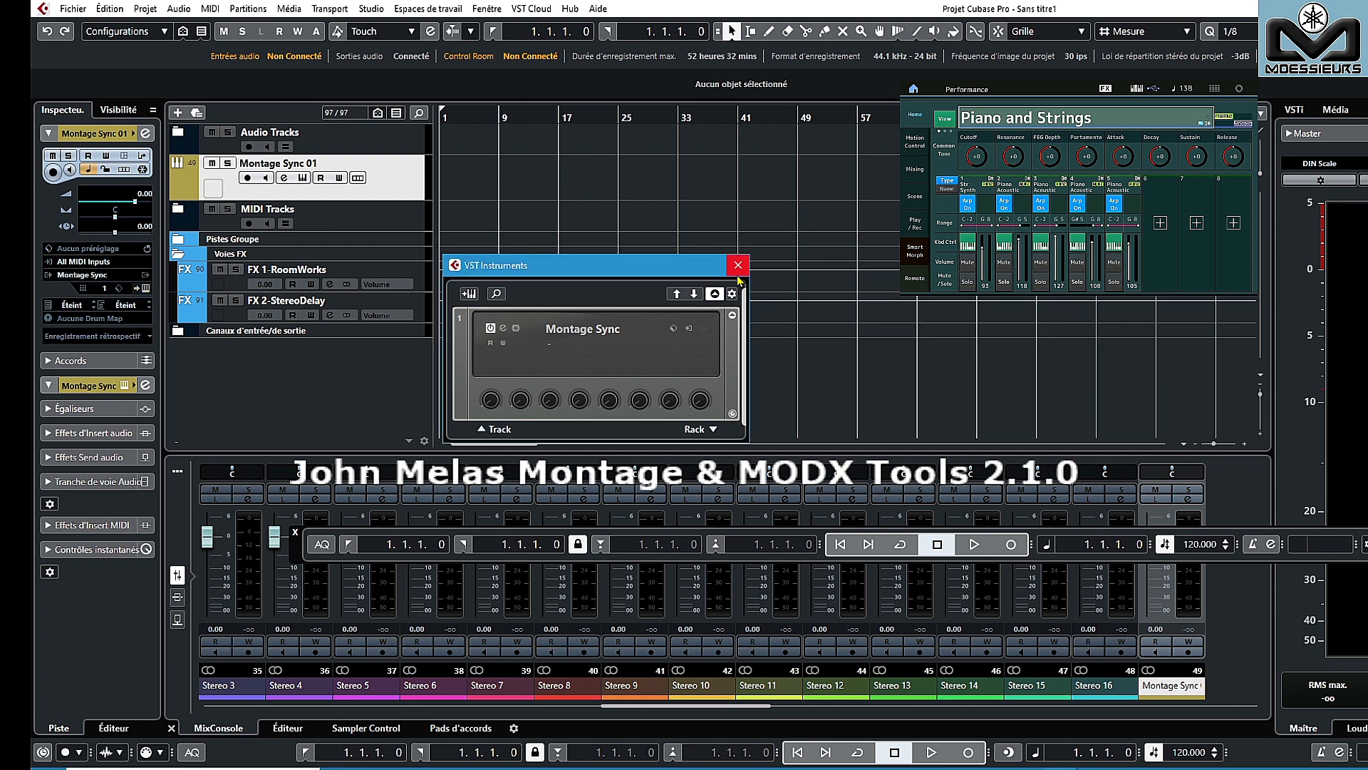
Save the project as 'piano and strings project' in the John Melas video folder.
{"action": "left_click", "coordinate": [737, 265]}
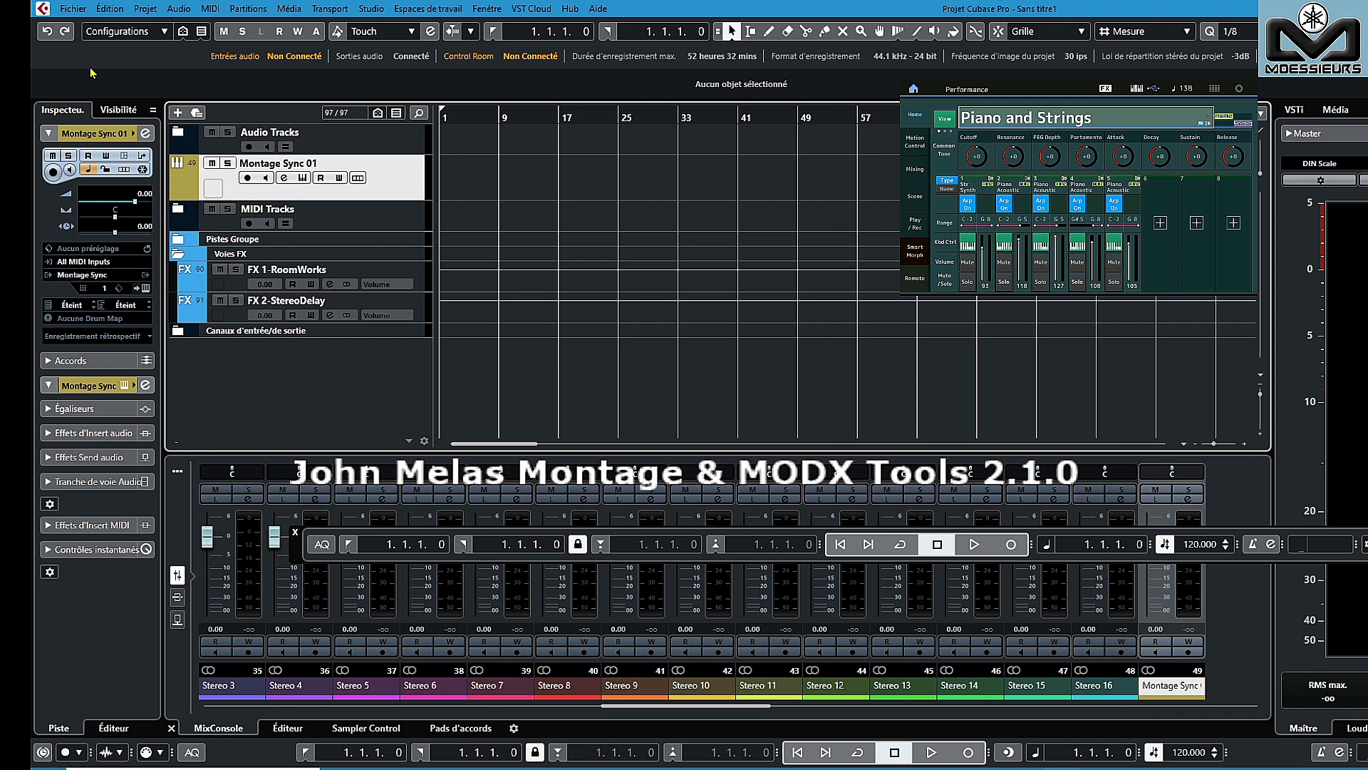
{"action": "left_click", "coordinate": [71, 8]}
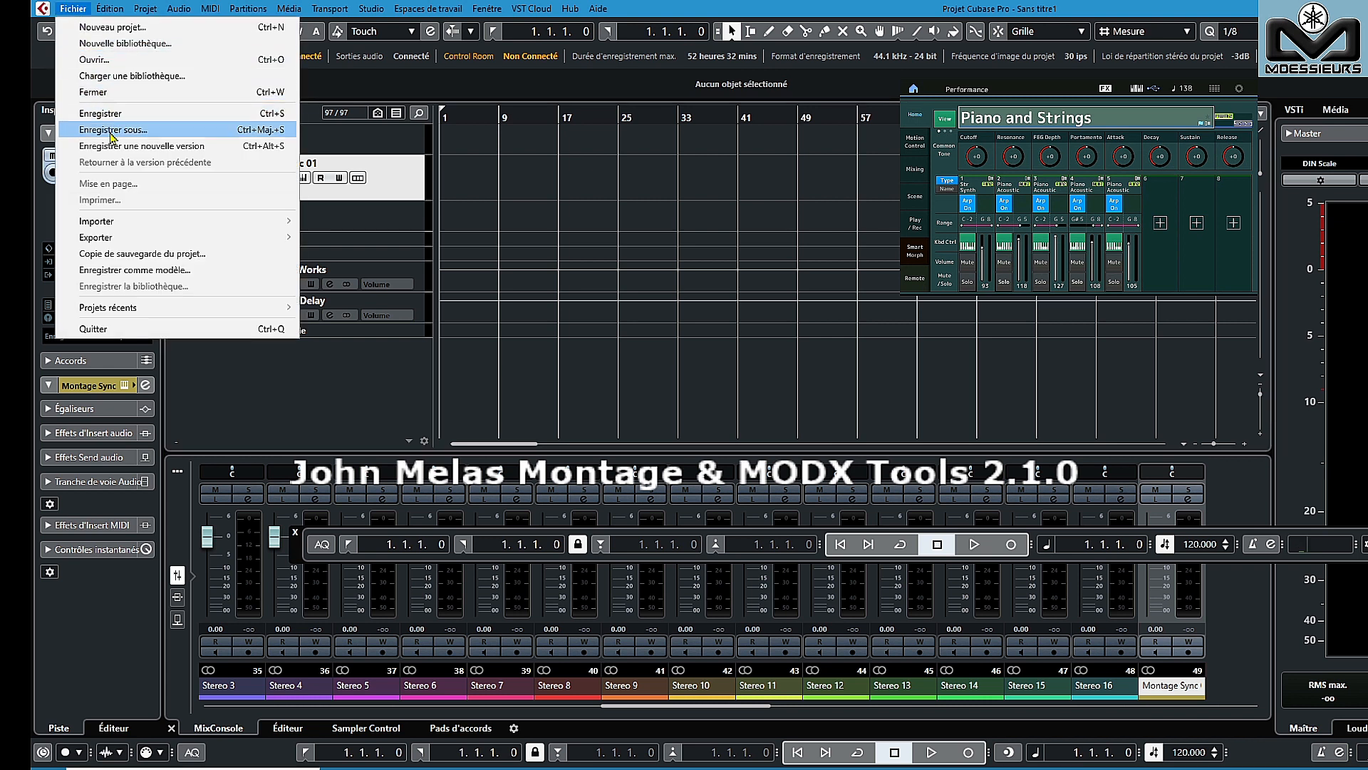
{"action": "mouse_move", "coordinate": [114, 139]}
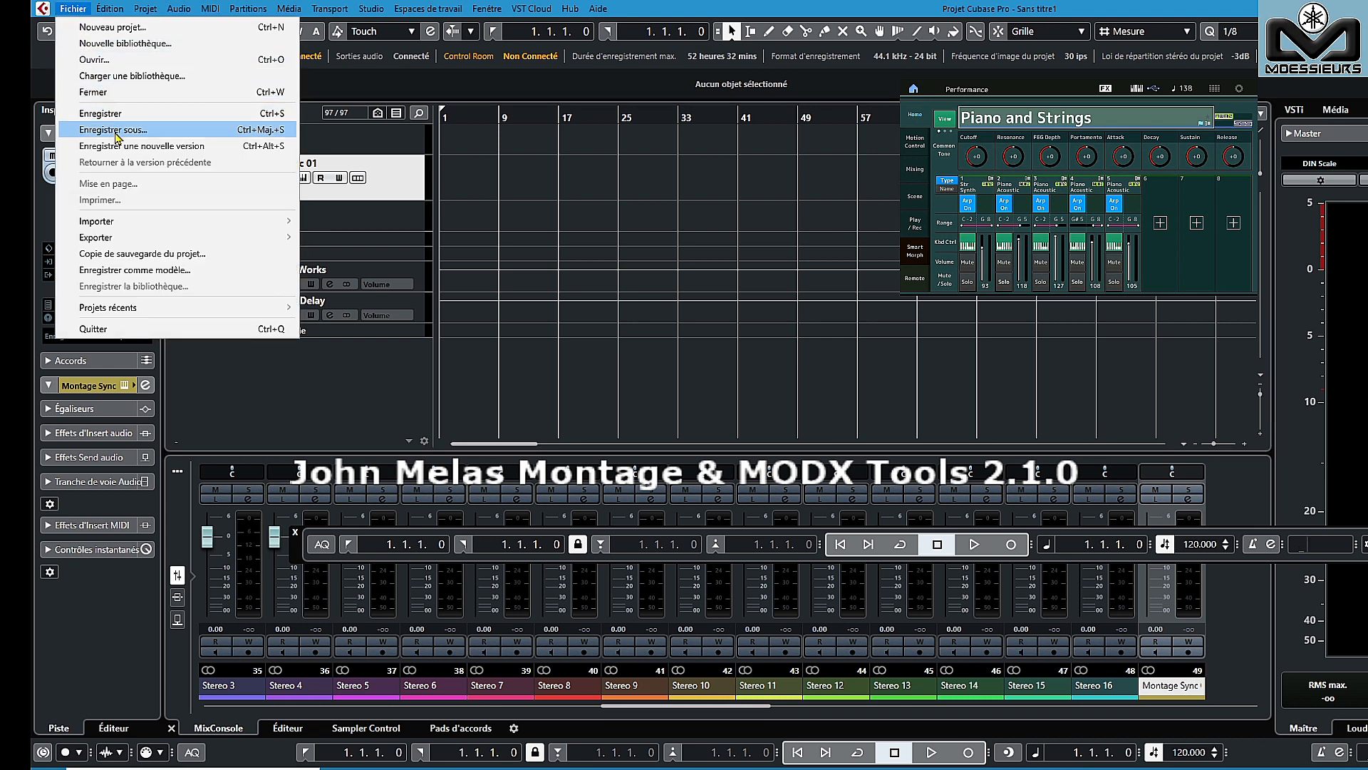
{"action": "left_click", "coordinate": [112, 129]}
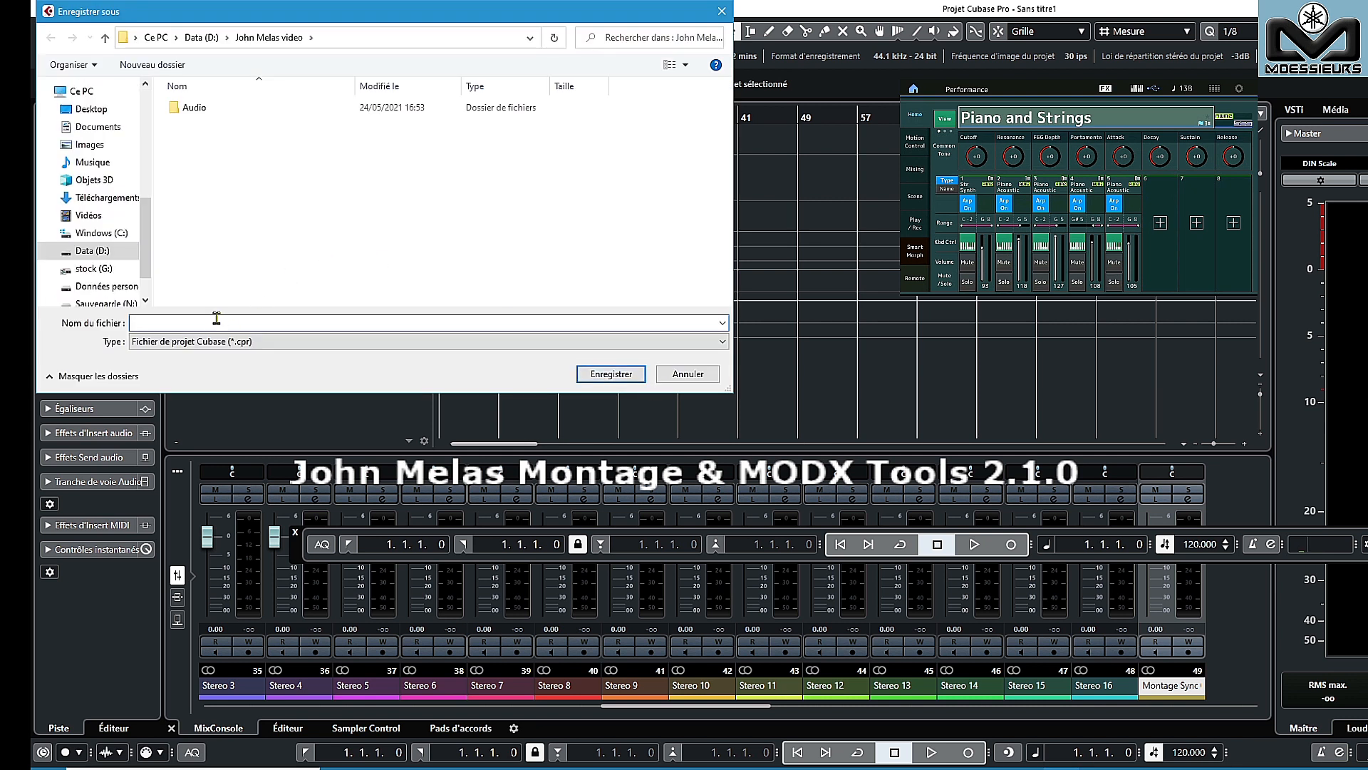
{"action": "type", "text": "piano and strings project"}
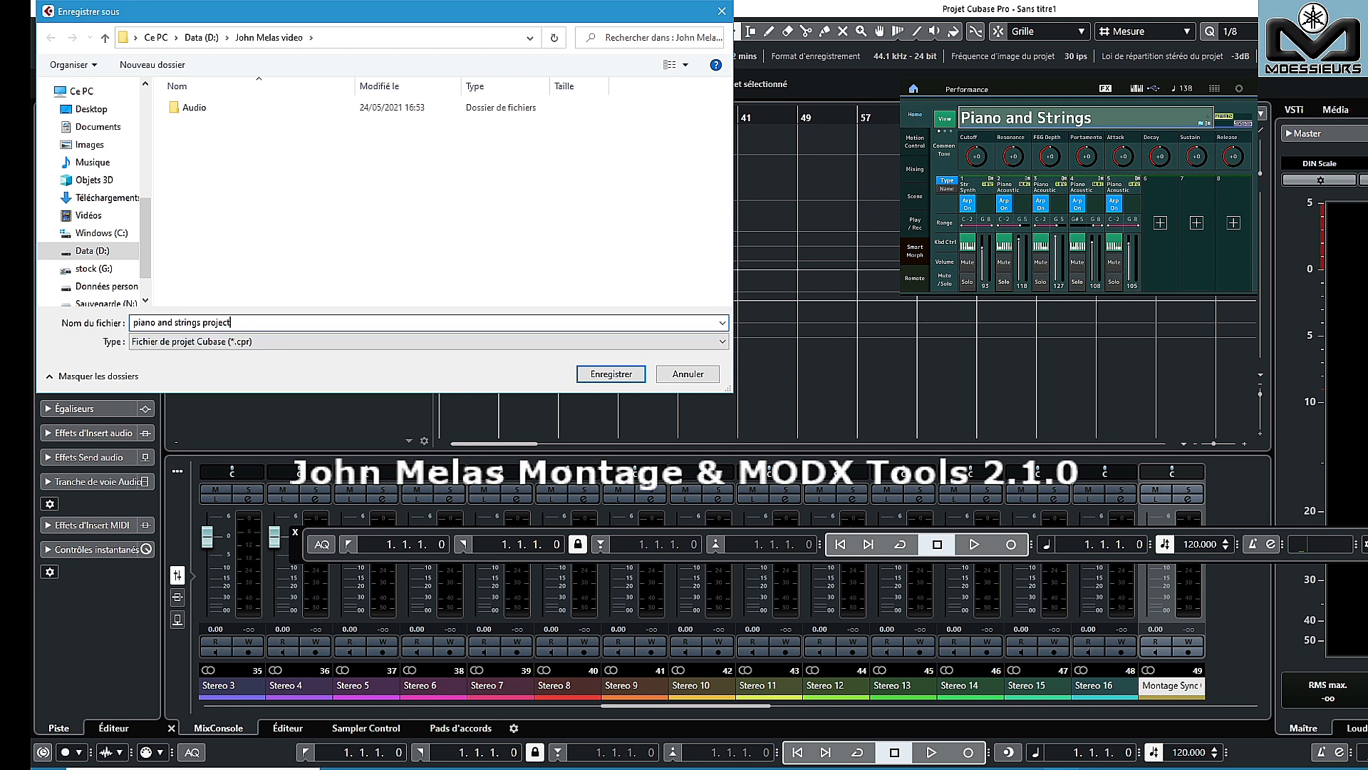
{"action": "left_click", "coordinate": [611, 374]}
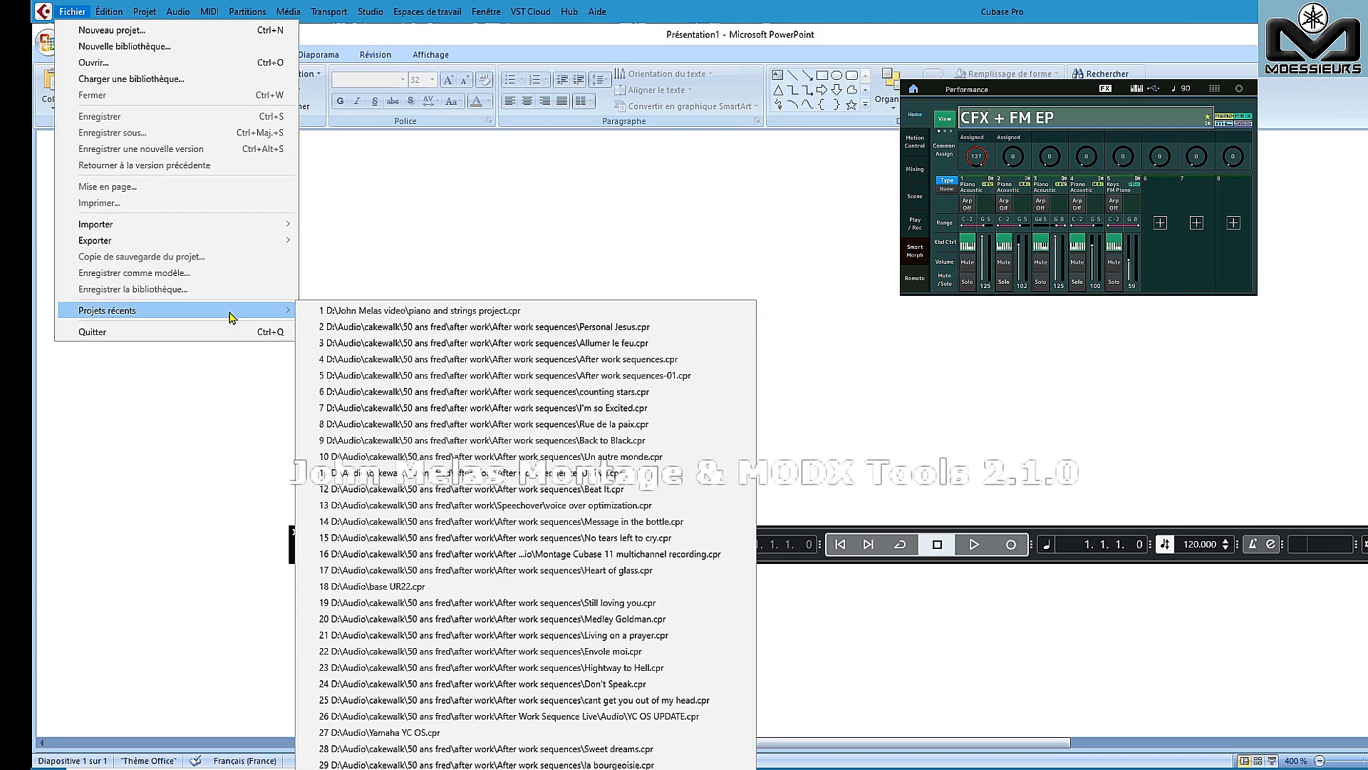
{"action": "mouse_move", "coordinate": [421, 310]}
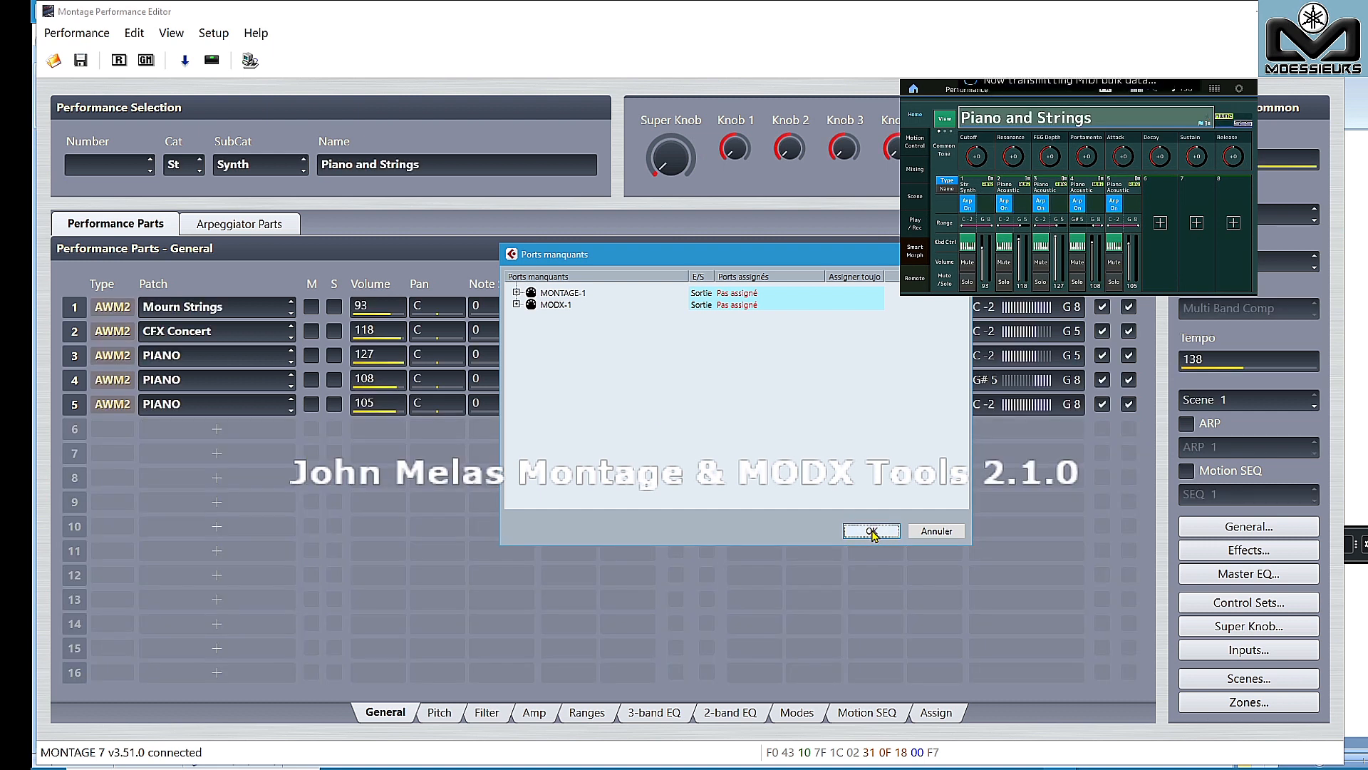
Dismiss the Ports manquants notice with OK.
{"action": "left_click", "coordinate": [870, 530]}
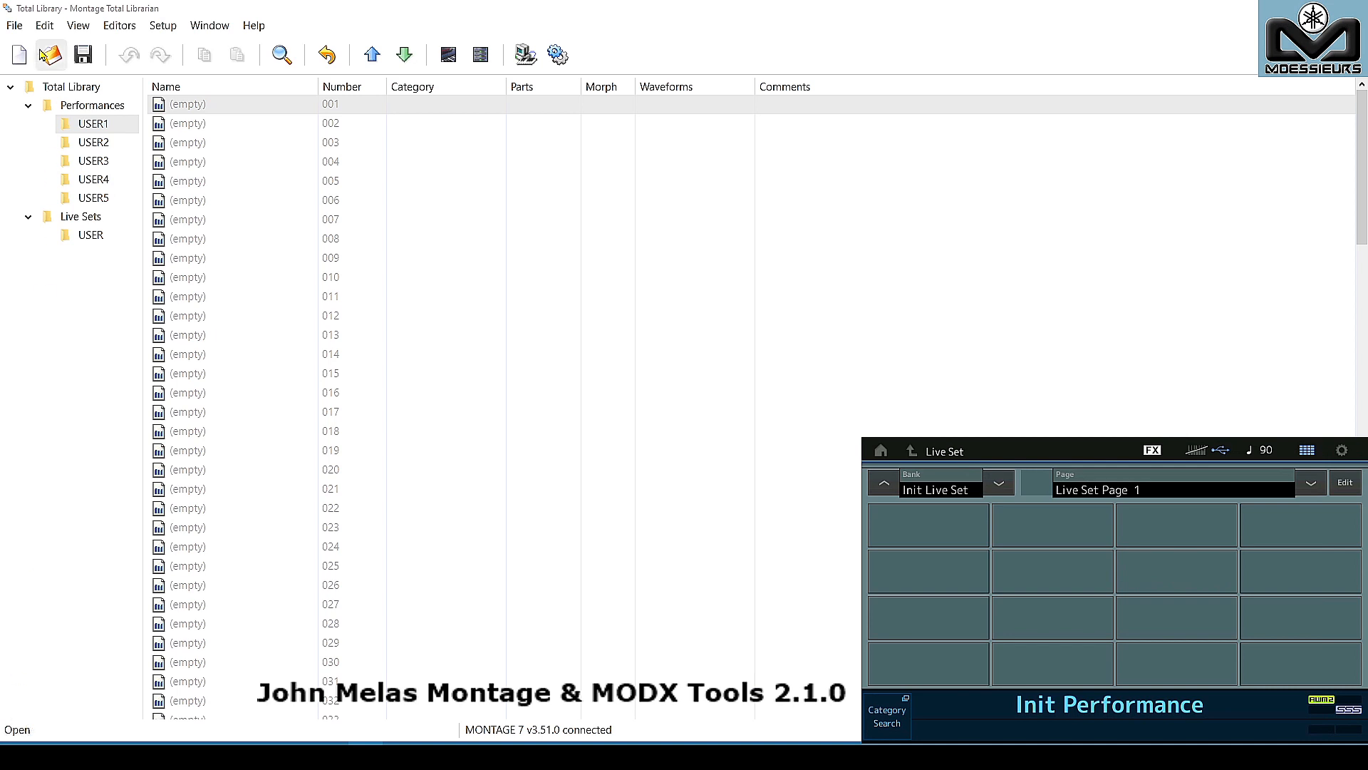
Import Total Library.allmodx via File > Import Total Library, filling USER1 with eight performances.
{"action": "left_click", "coordinate": [14, 26]}
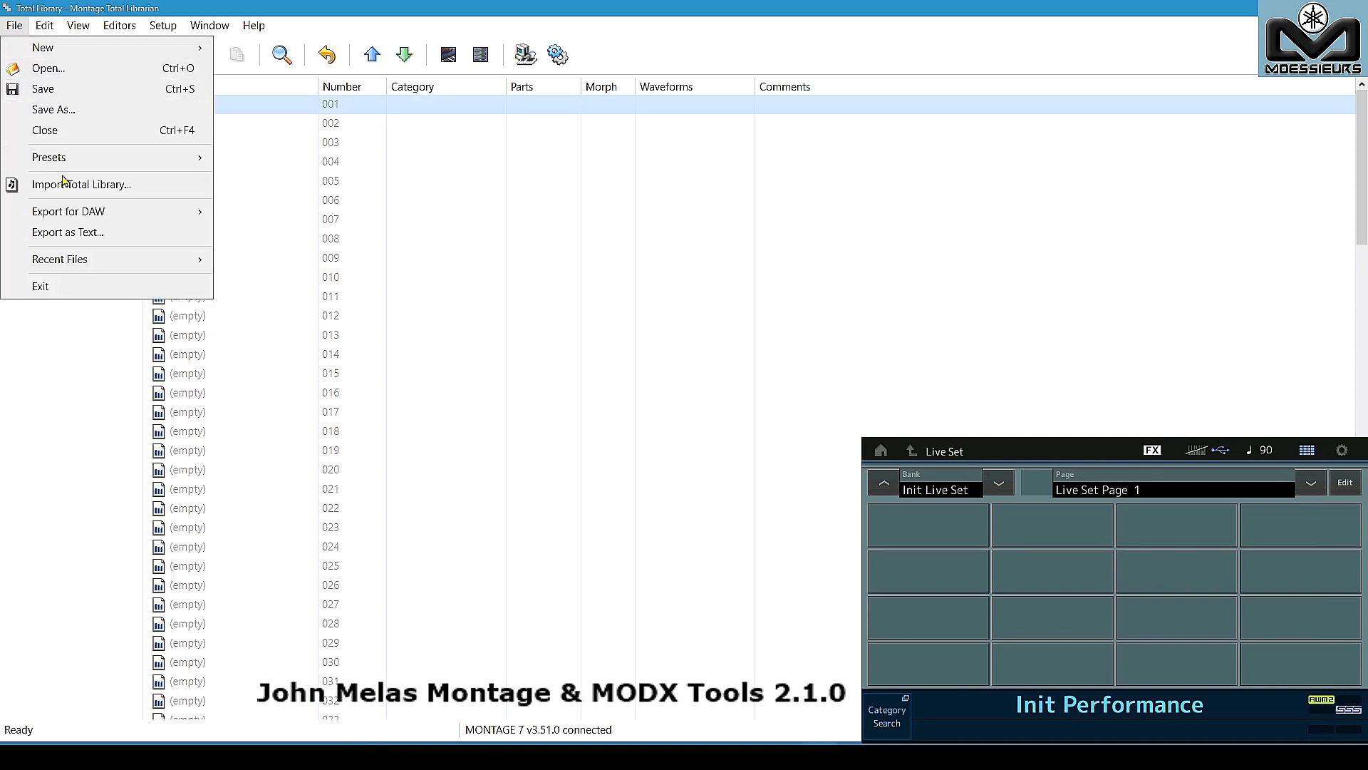
{"action": "left_click", "coordinate": [81, 184]}
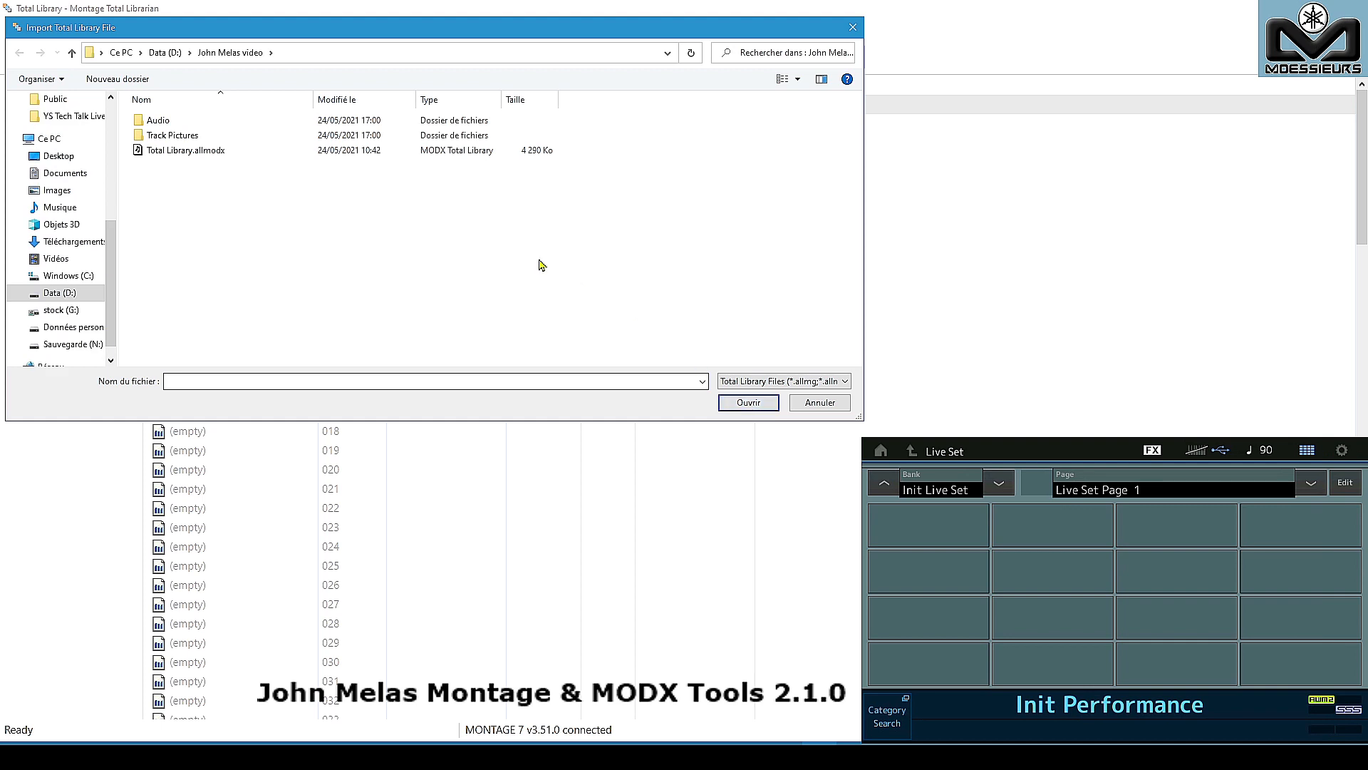
{"action": "left_click", "coordinate": [185, 151]}
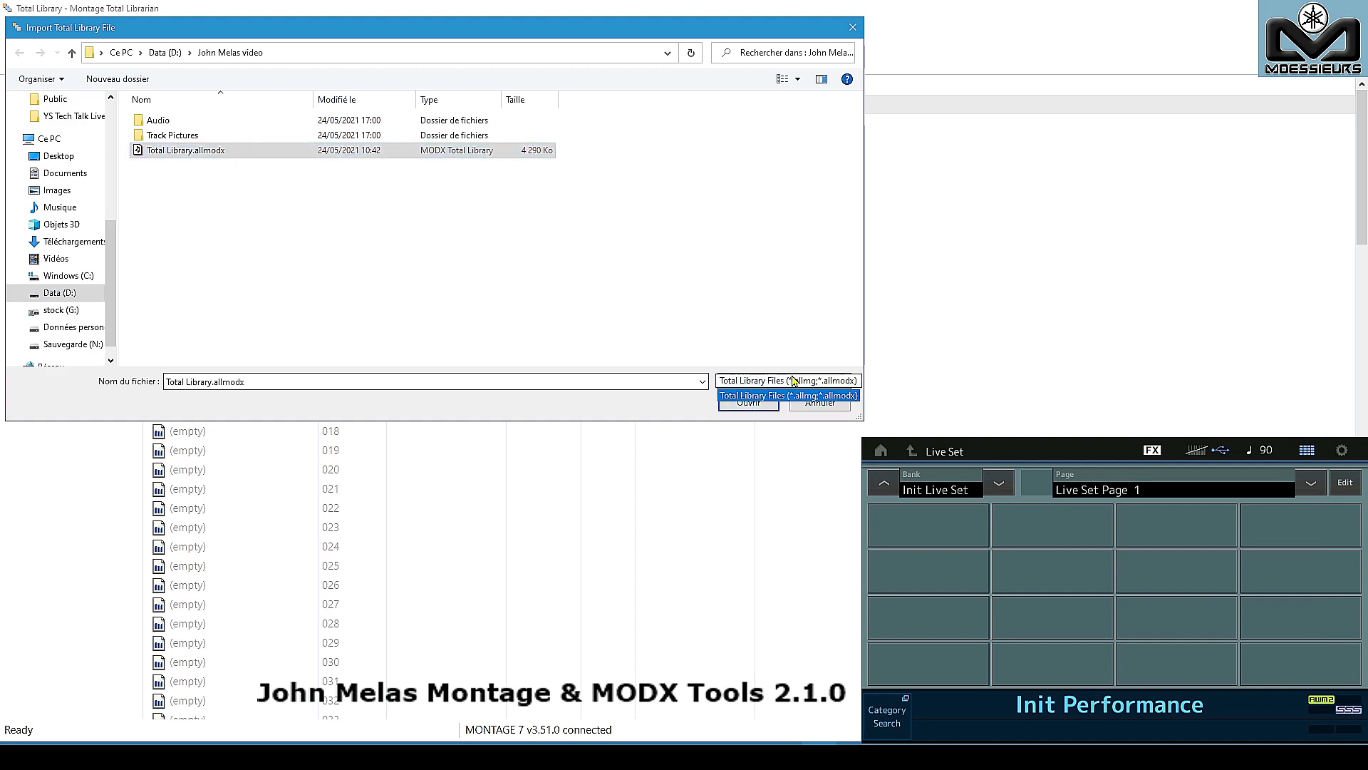
{"action": "mouse_move", "coordinate": [752, 303]}
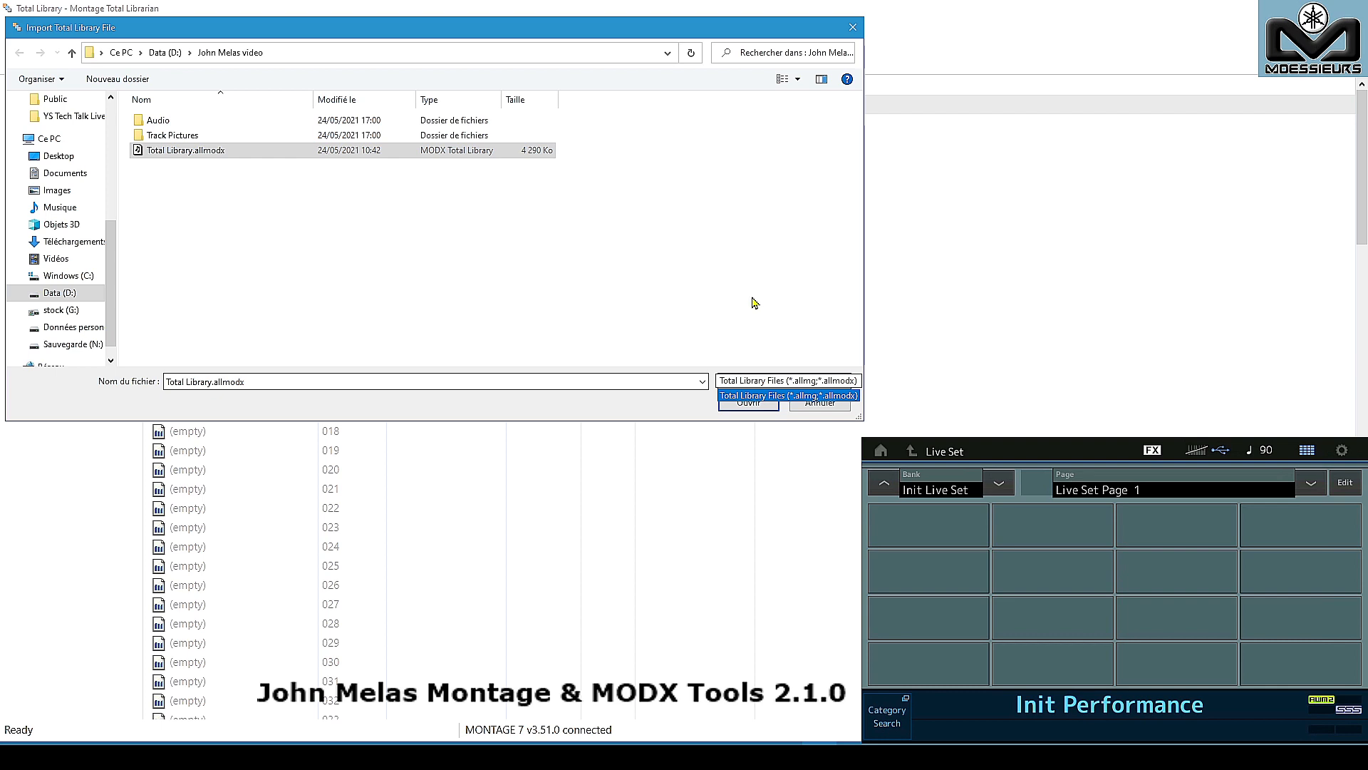
{"action": "left_click", "coordinate": [783, 395]}
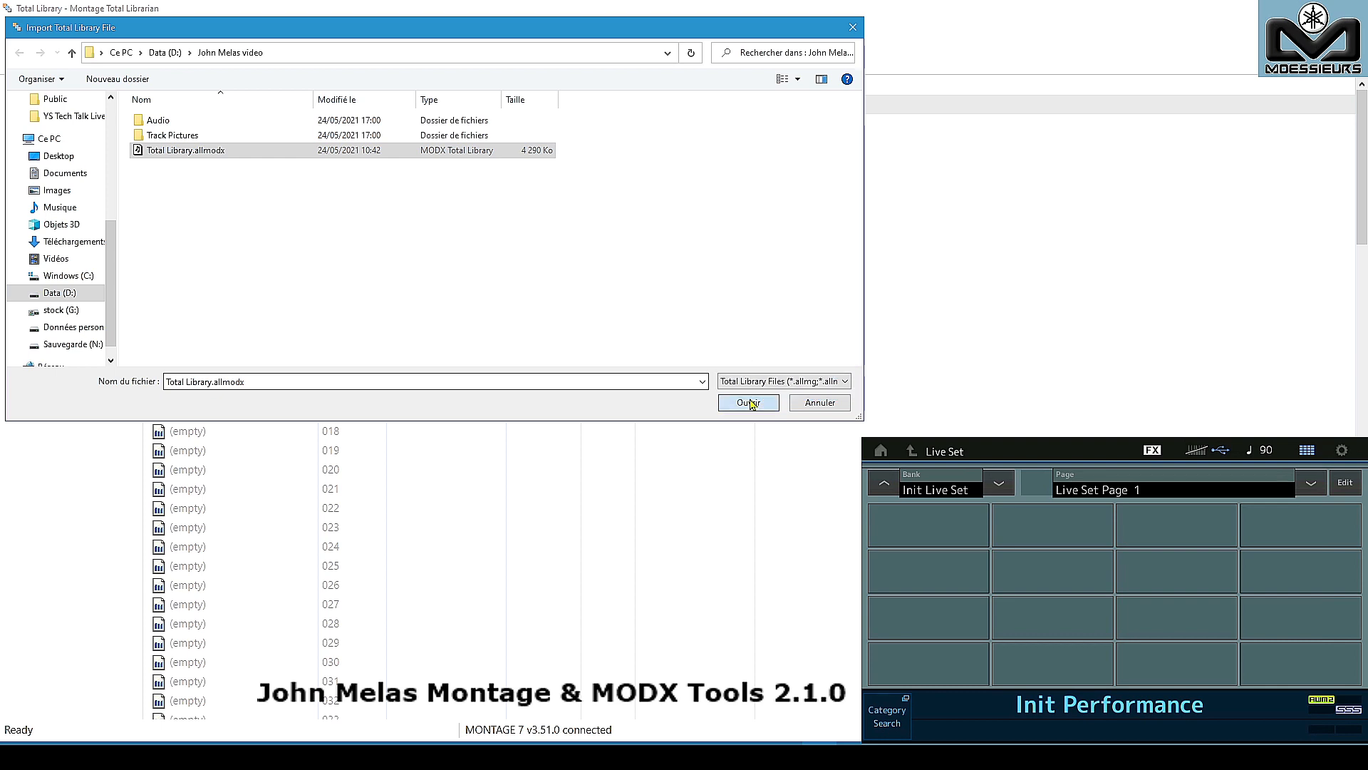
{"action": "left_click", "coordinate": [746, 401]}
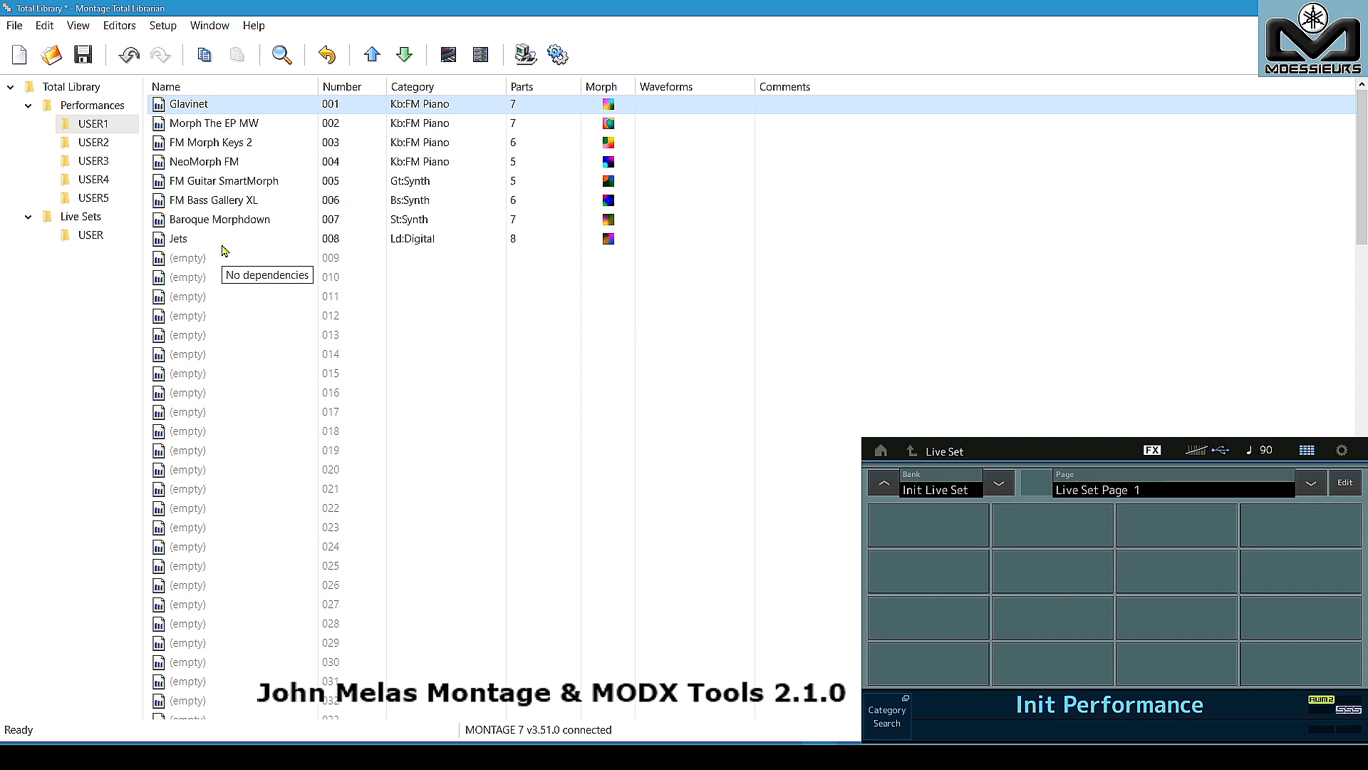
{"action": "mouse_move", "coordinate": [448, 305]}
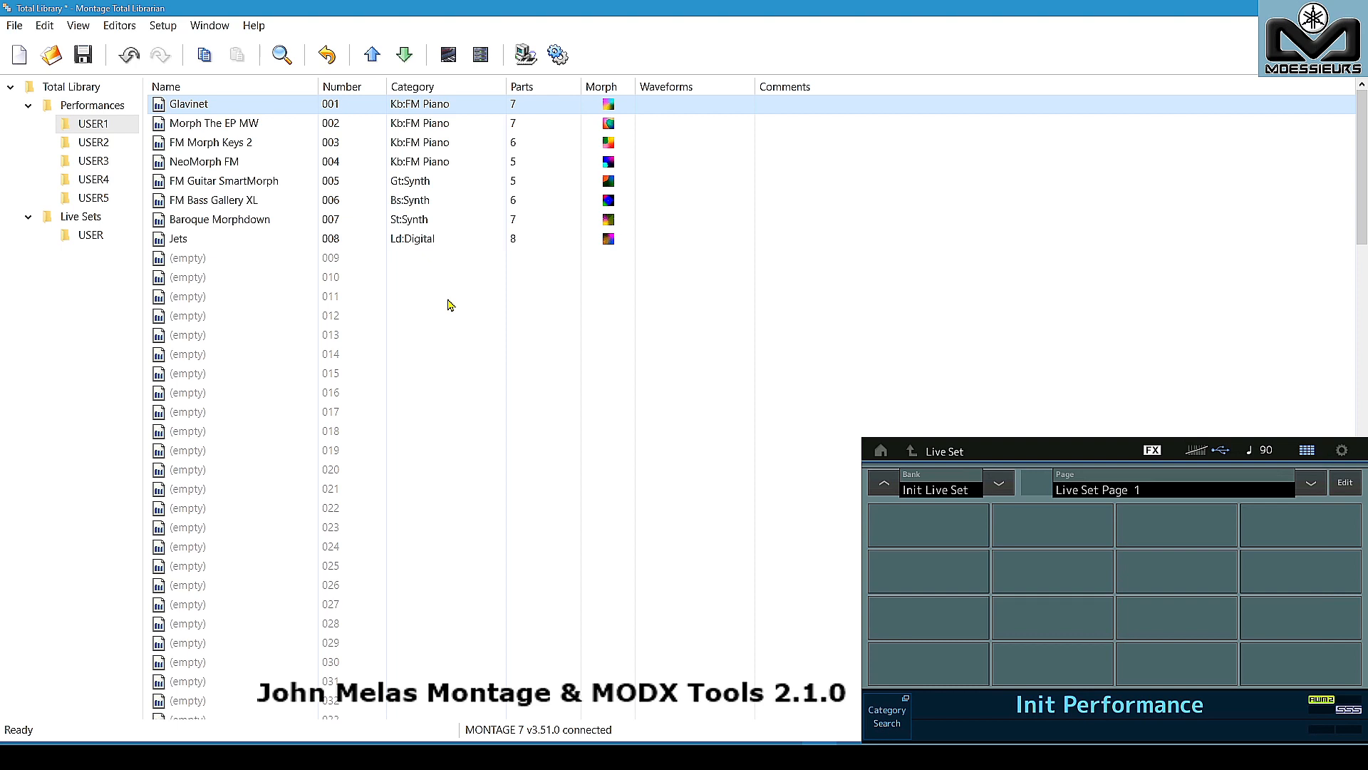
{"action": "mouse_move", "coordinate": [603, 253]}
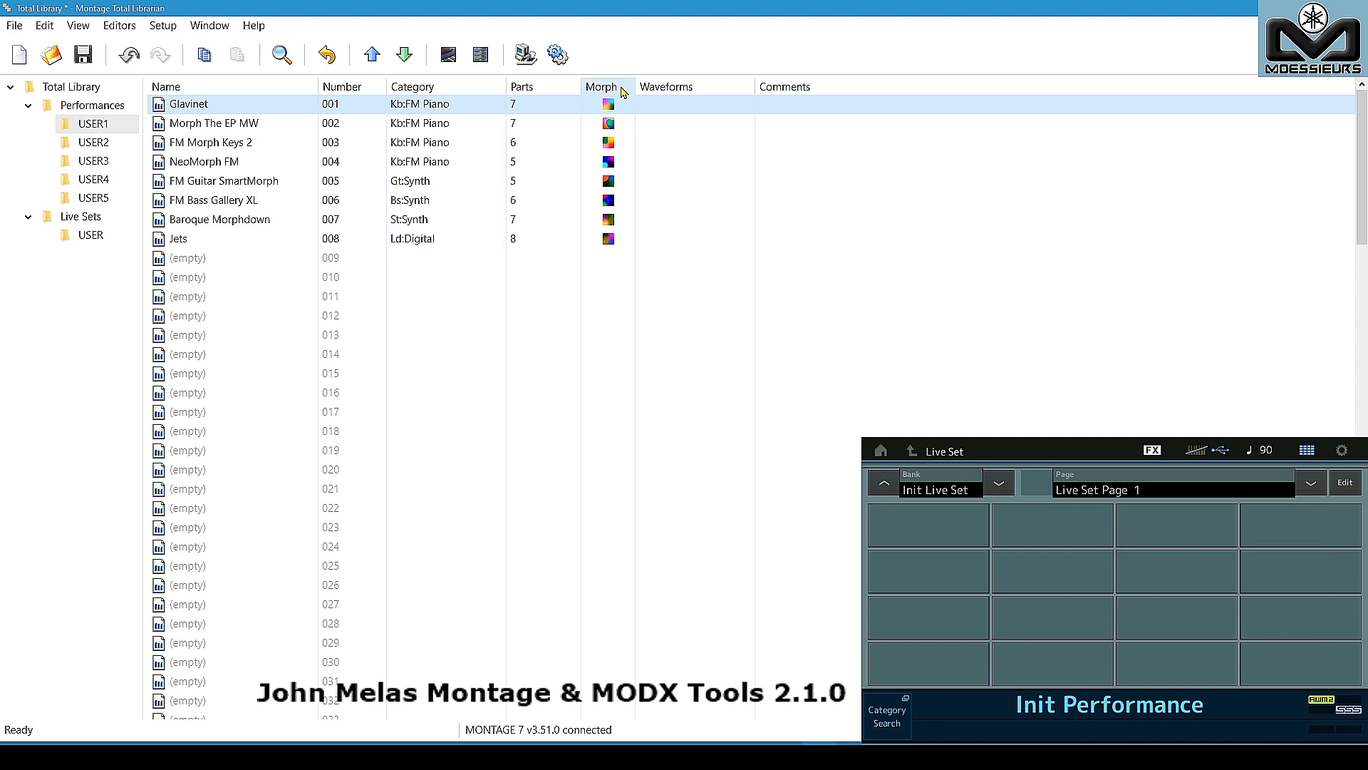
{"action": "mouse_move", "coordinate": [607, 265]}
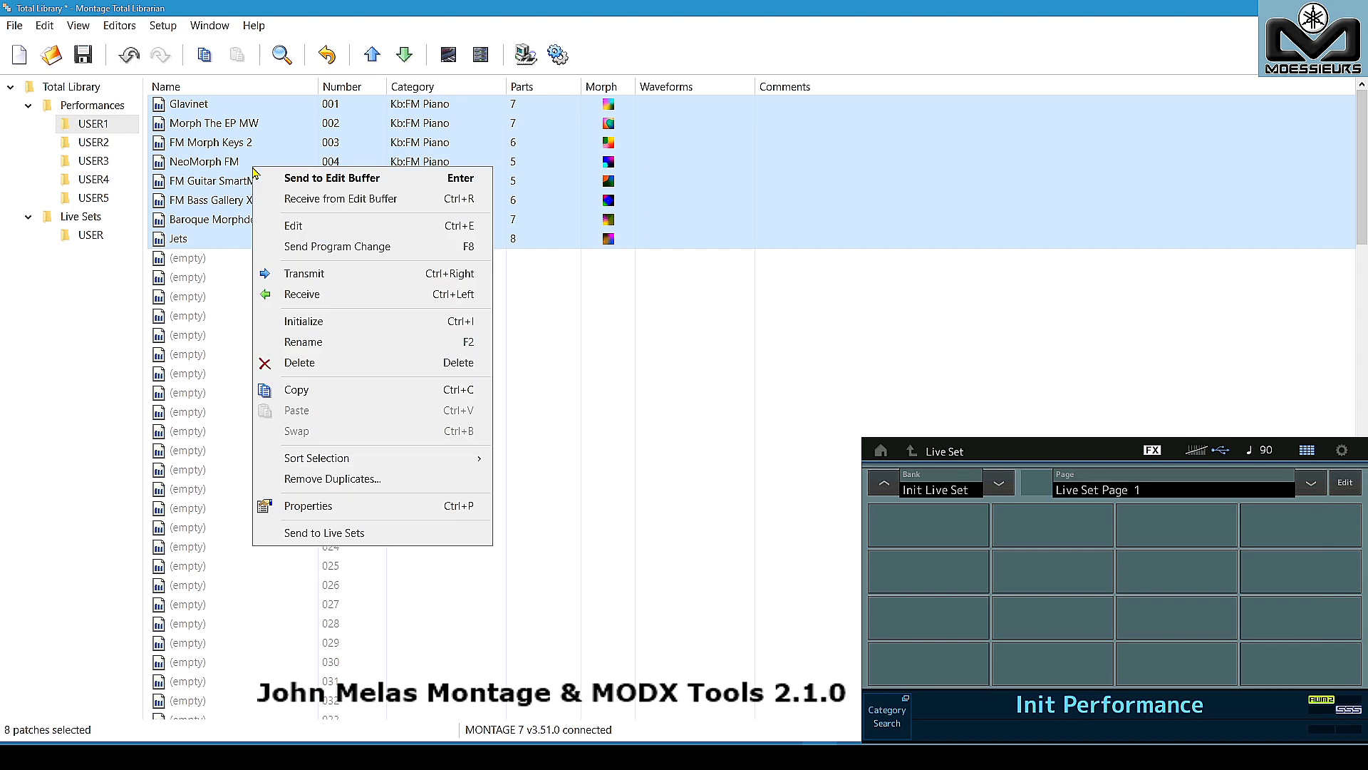
{"action": "mouse_move", "coordinate": [324, 533]}
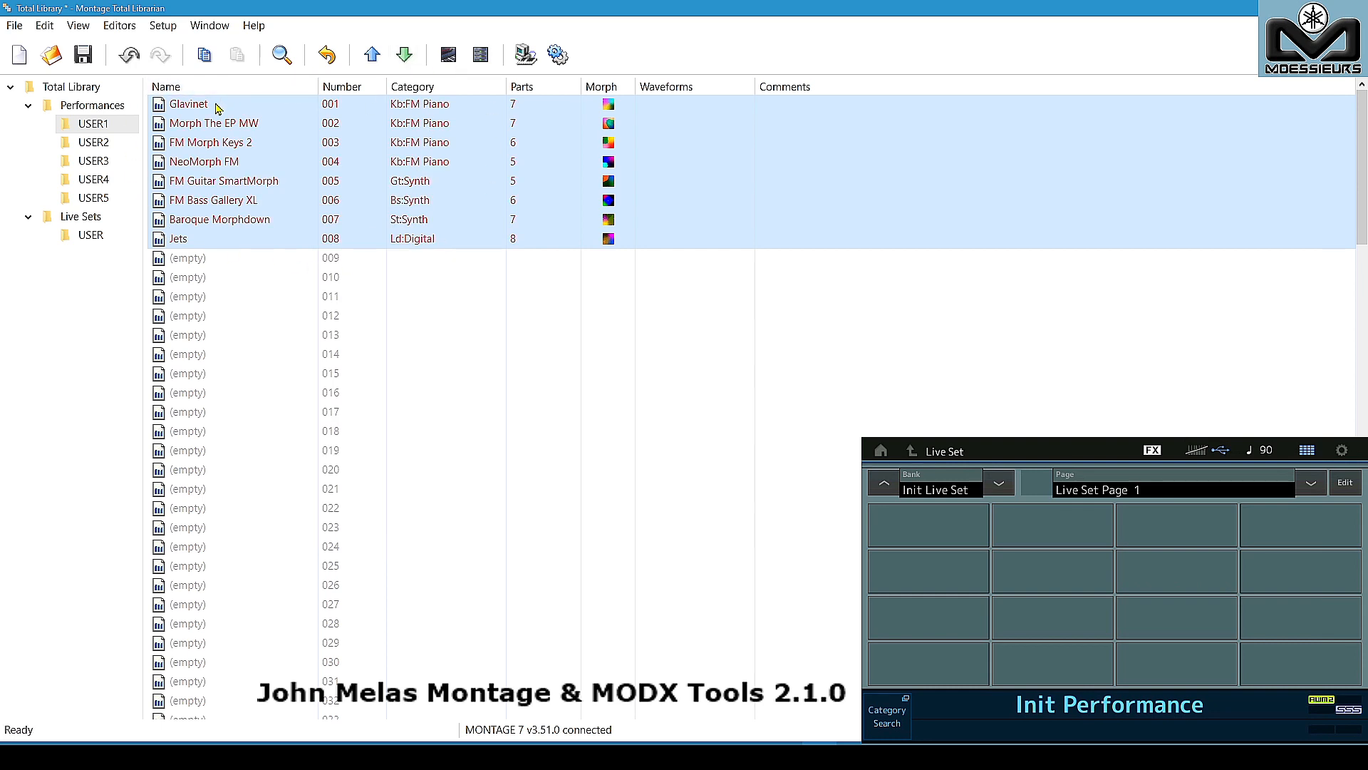
{"action": "mouse_move", "coordinate": [199, 111]}
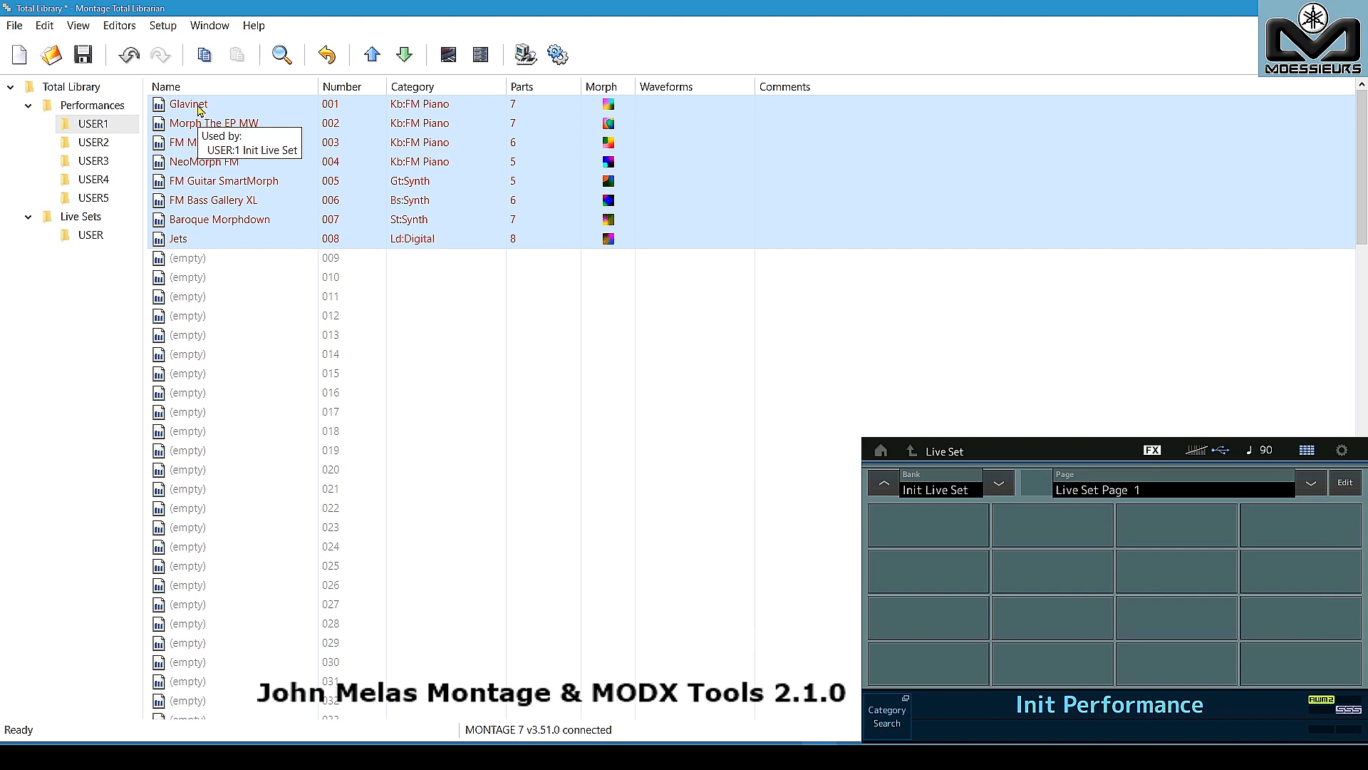
Select the Live Sets USER bank in the library tree.
{"action": "left_click", "coordinate": [91, 234]}
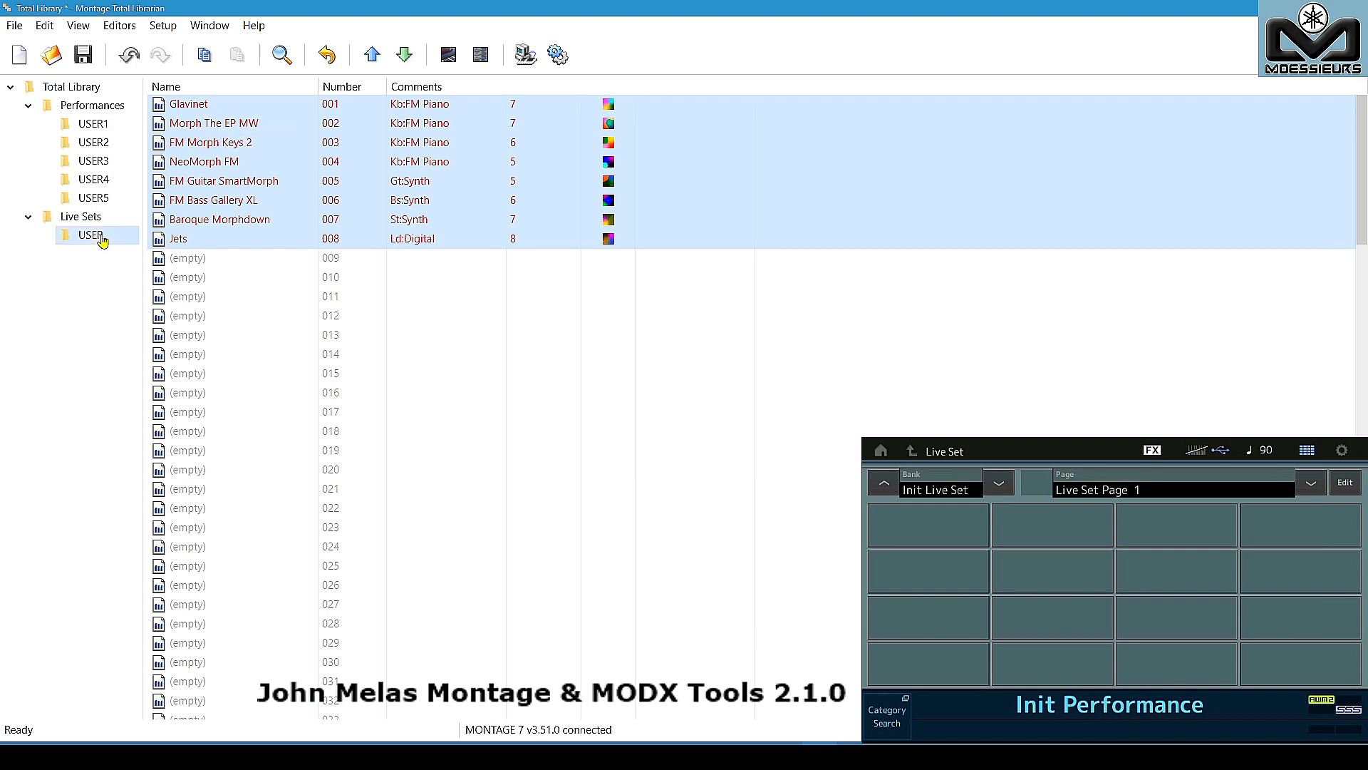
Transmit Init Live Set to the MONTAGE, confirming the eight child performances.
{"action": "left_click", "coordinate": [90, 234]}
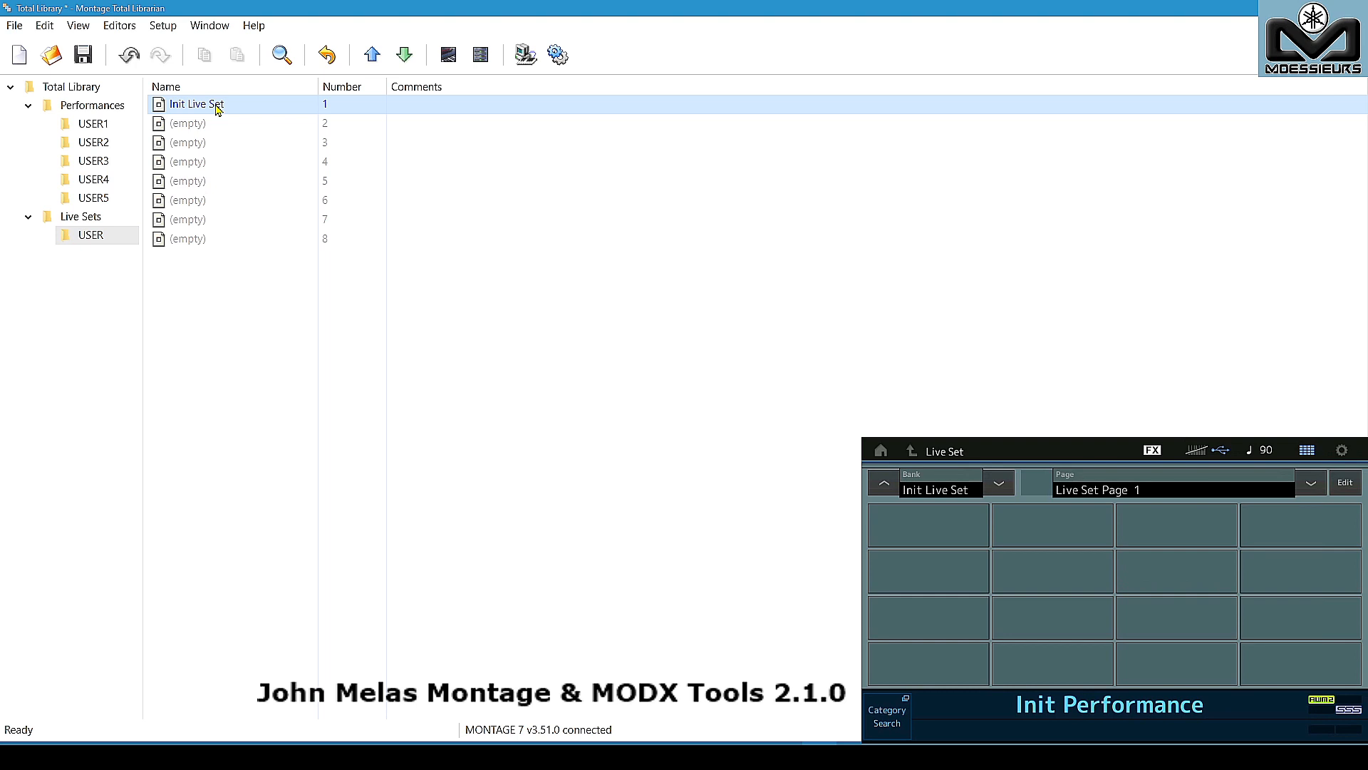
{"action": "right_click", "coordinate": [191, 104]}
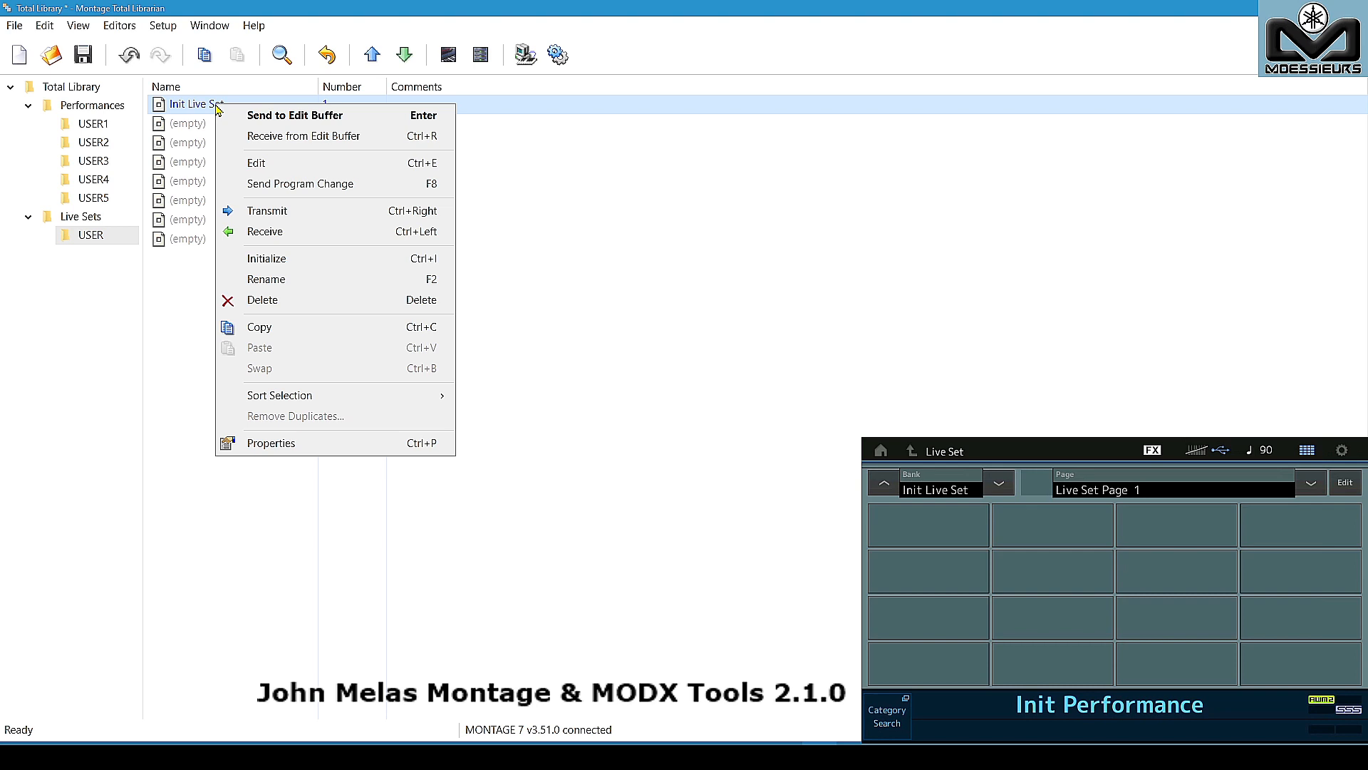
{"action": "mouse_move", "coordinate": [279, 210]}
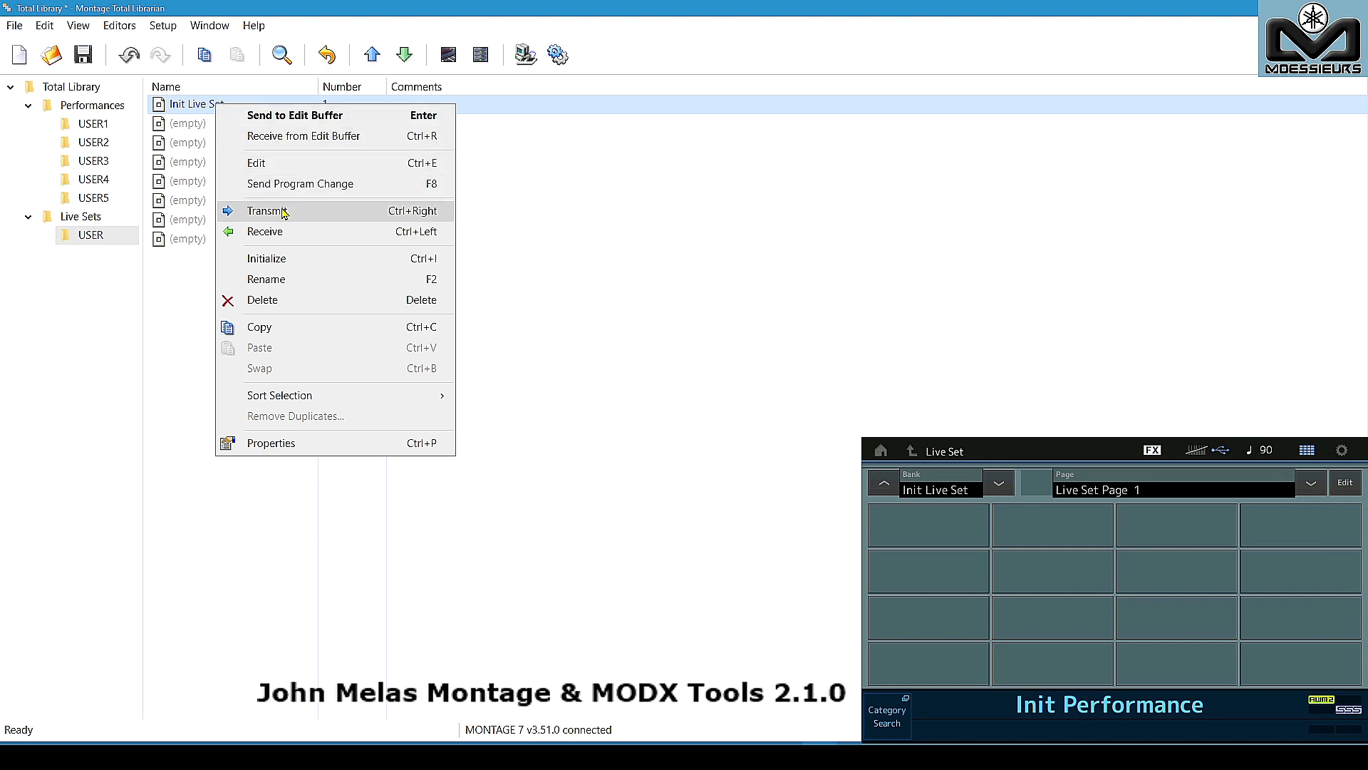
{"action": "left_click", "coordinate": [267, 210]}
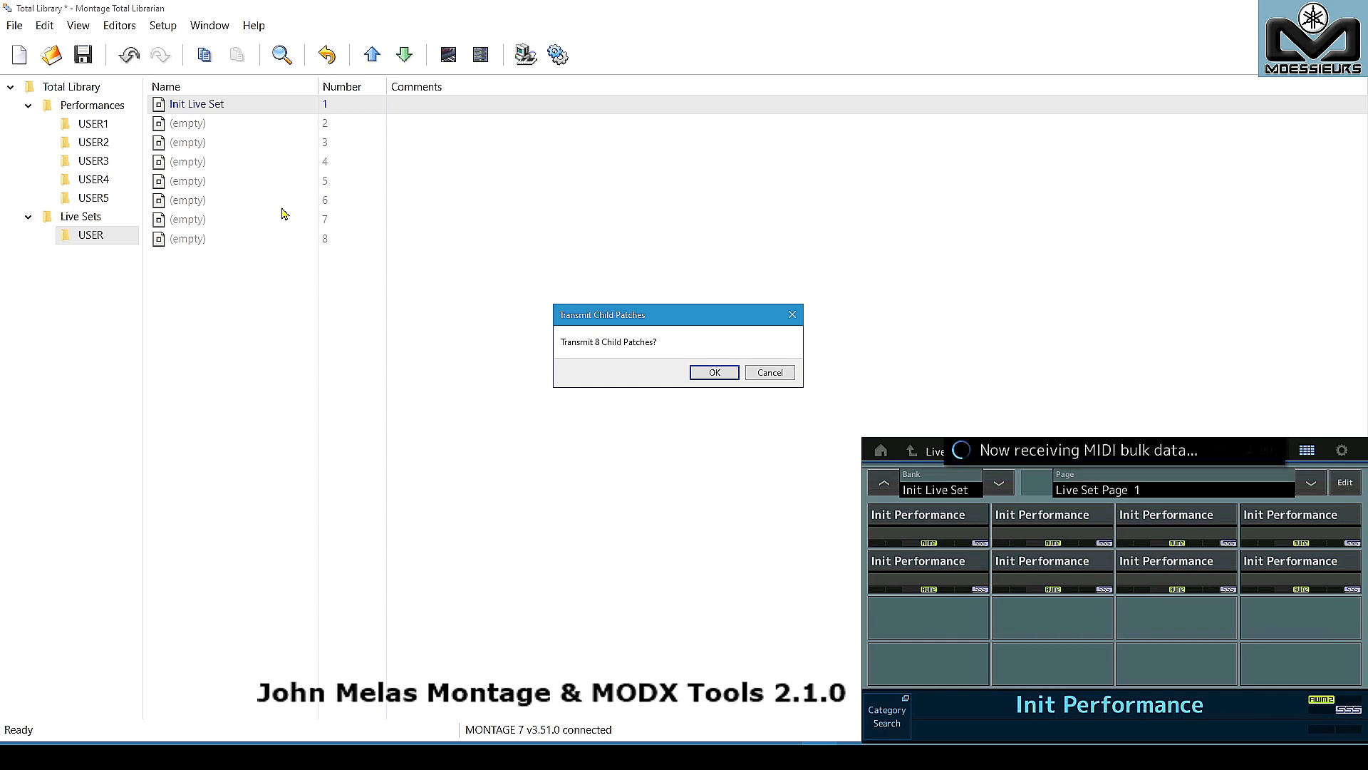
{"action": "left_click", "coordinate": [713, 371]}
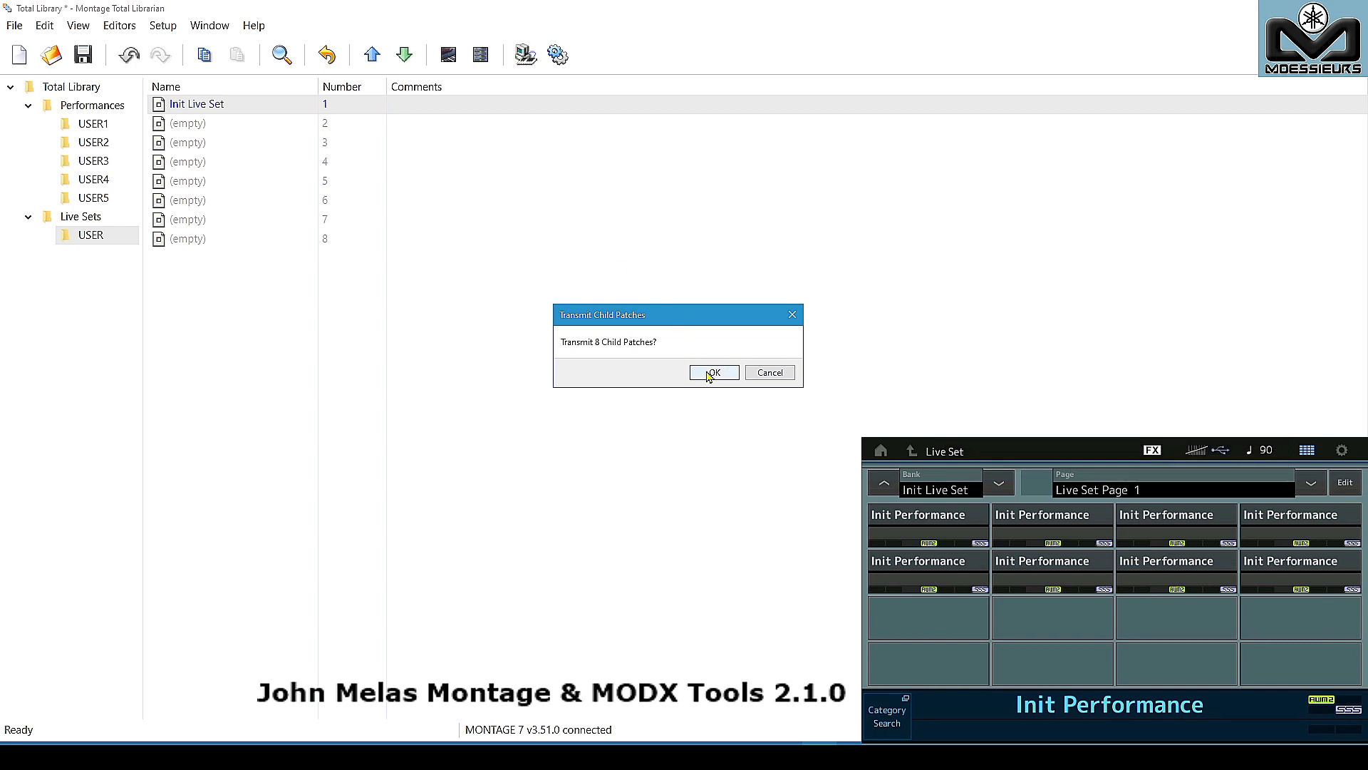
{"action": "left_click", "coordinate": [712, 372]}
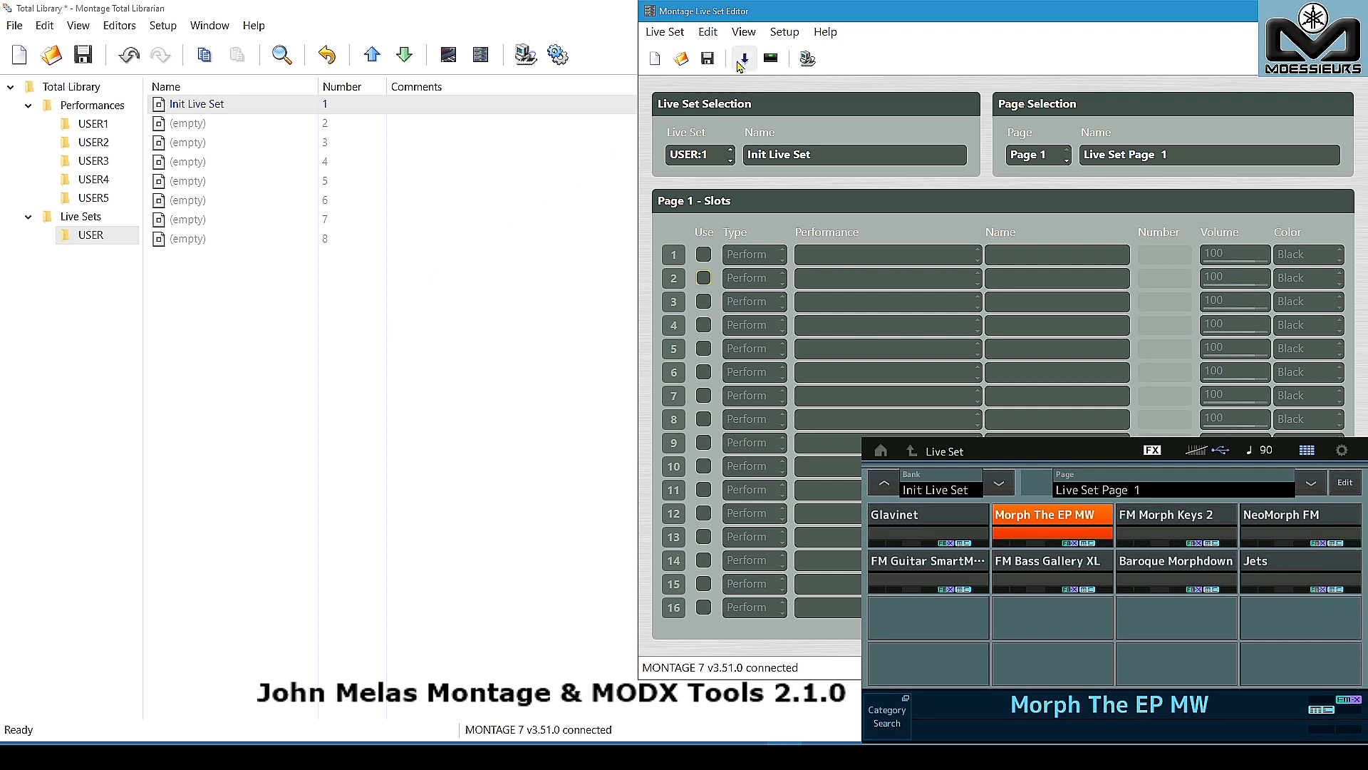
Receive page 1 from the keyboard and synchronize performance names from the USER1 bank.
{"action": "left_click", "coordinate": [744, 58]}
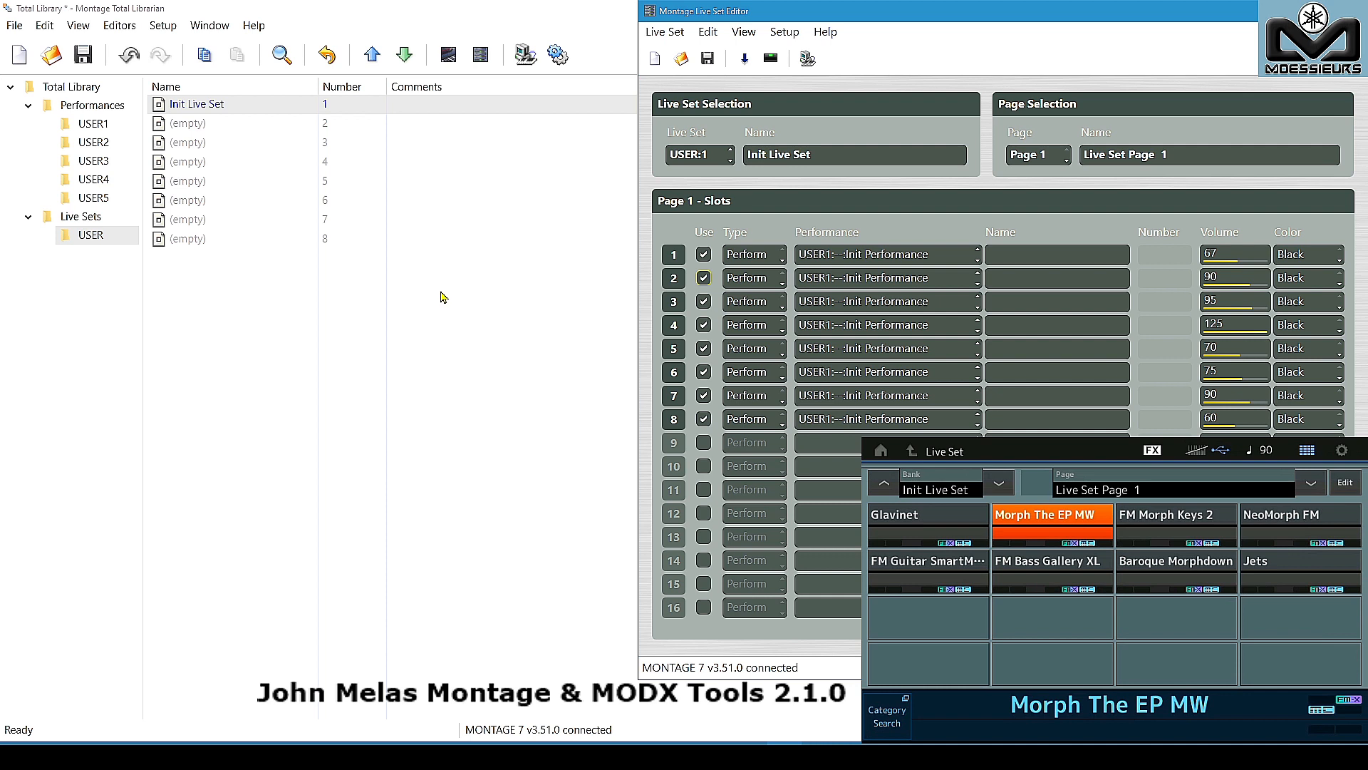
{"action": "mouse_move", "coordinate": [784, 32]}
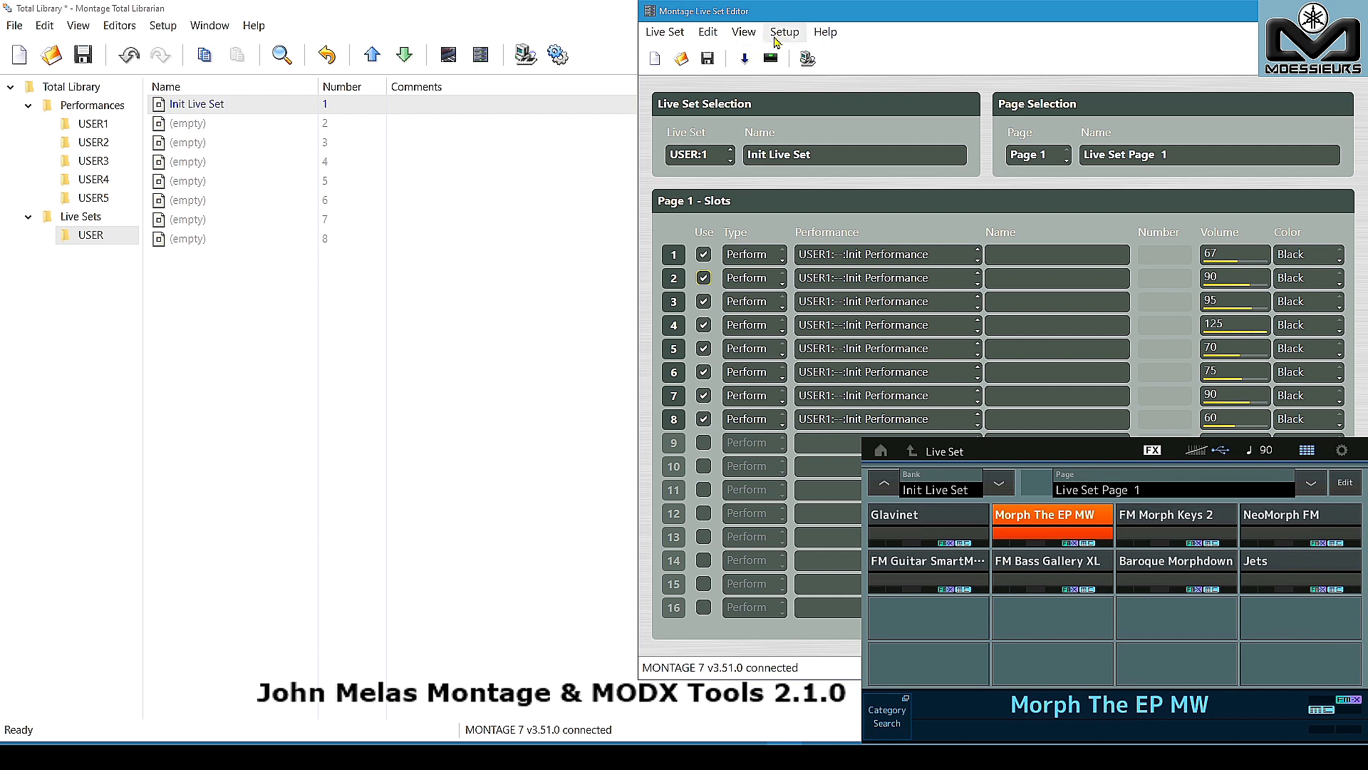
{"action": "left_click", "coordinate": [784, 32]}
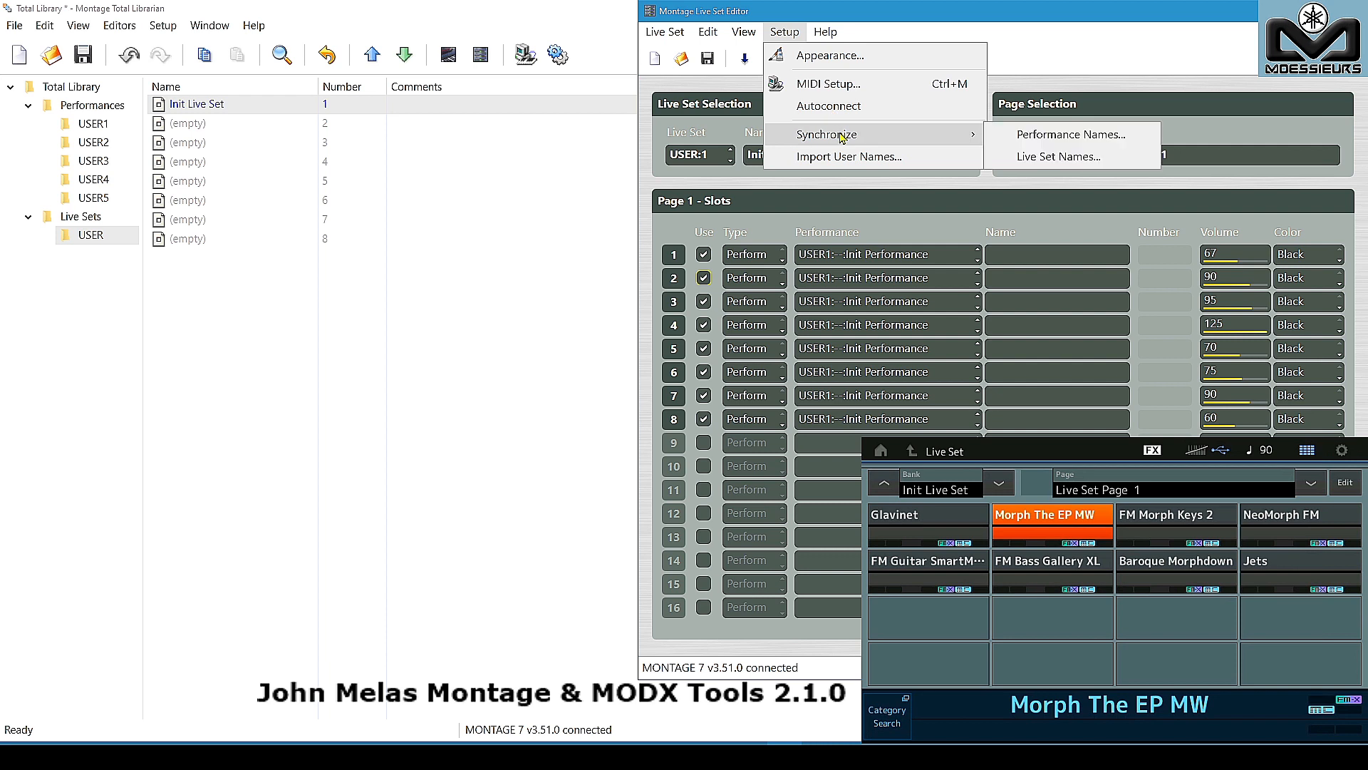
{"action": "mouse_move", "coordinate": [1070, 135]}
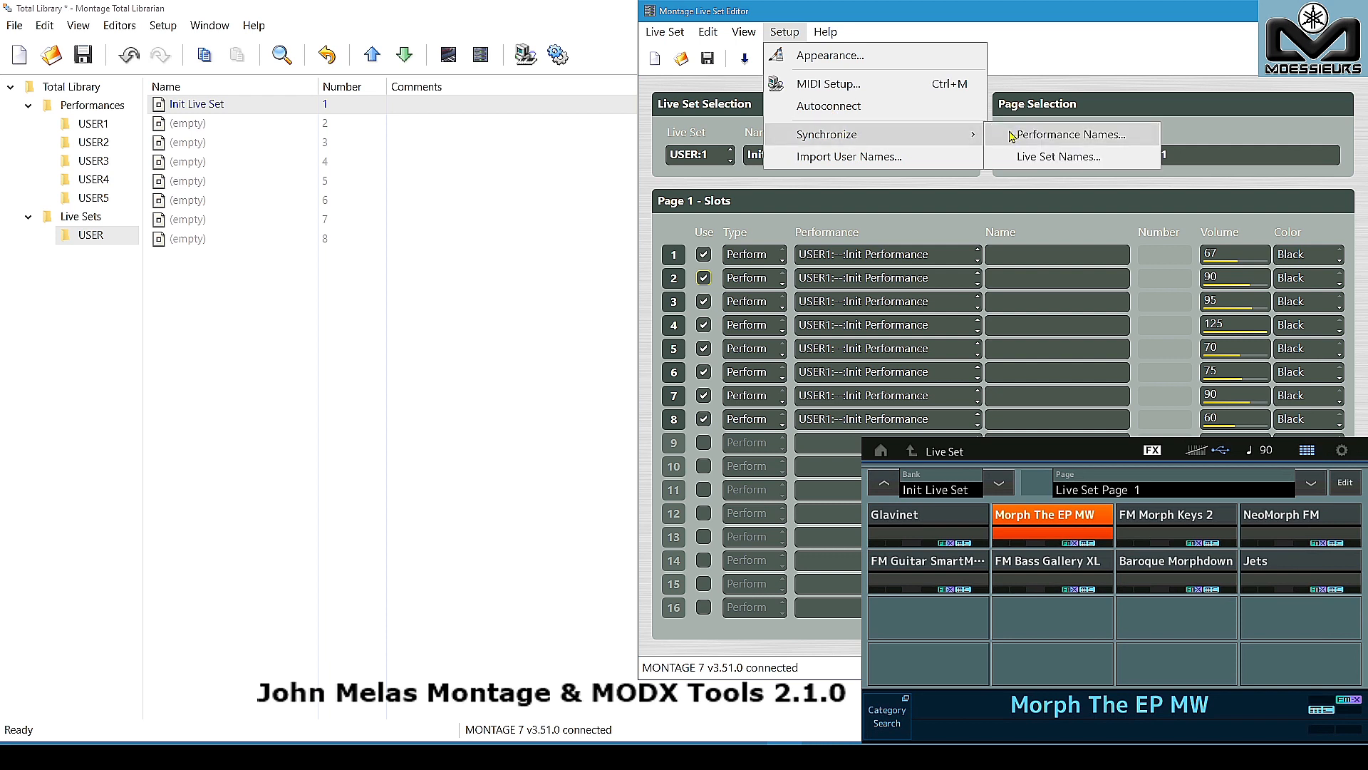
{"action": "left_click", "coordinate": [1069, 134]}
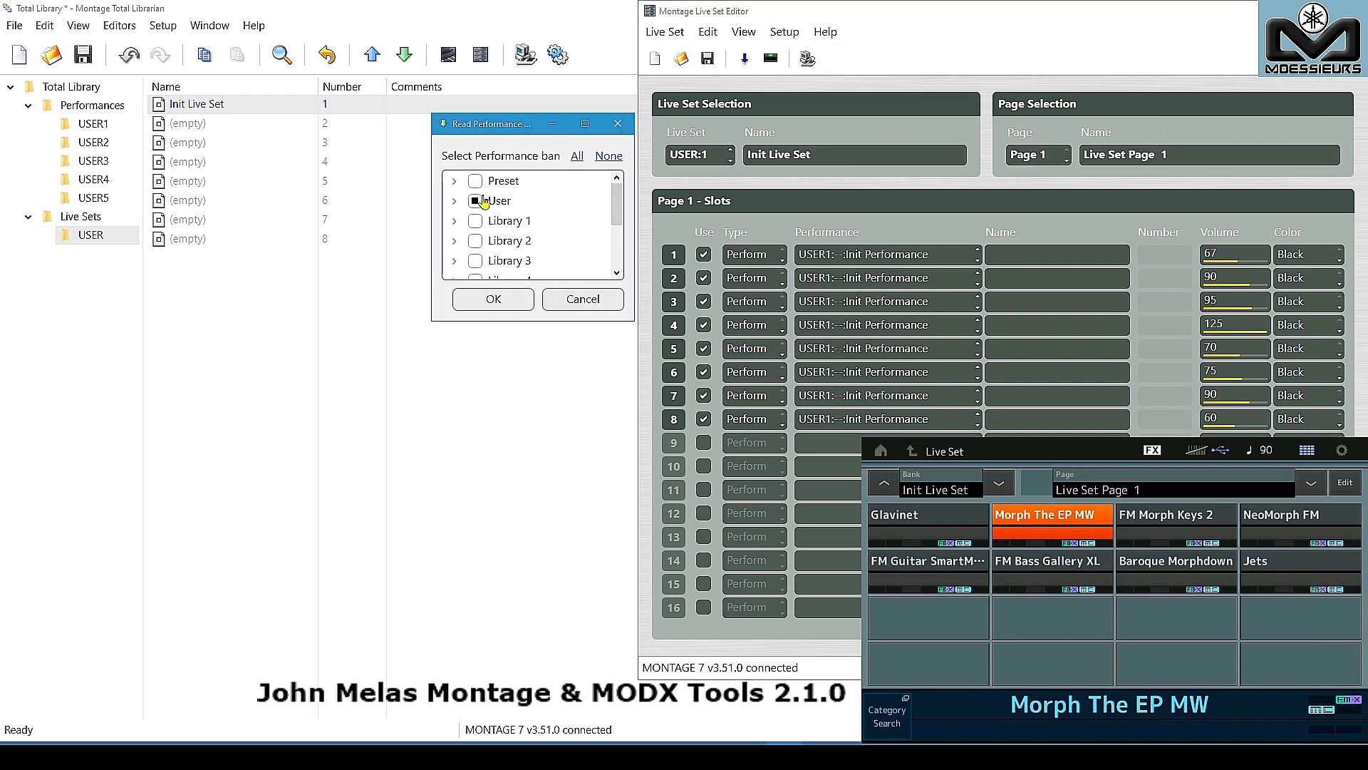
{"action": "left_click", "coordinate": [454, 201]}
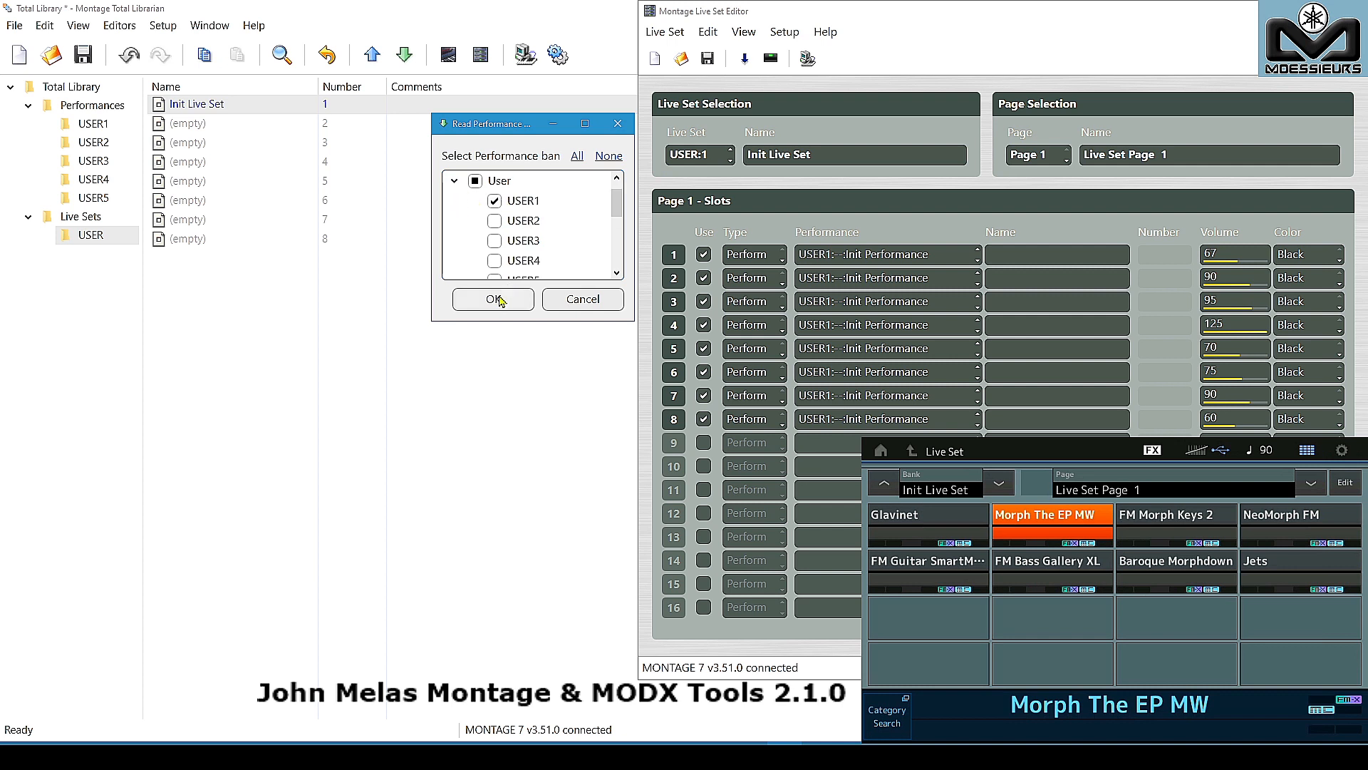
{"action": "left_click", "coordinate": [491, 299]}
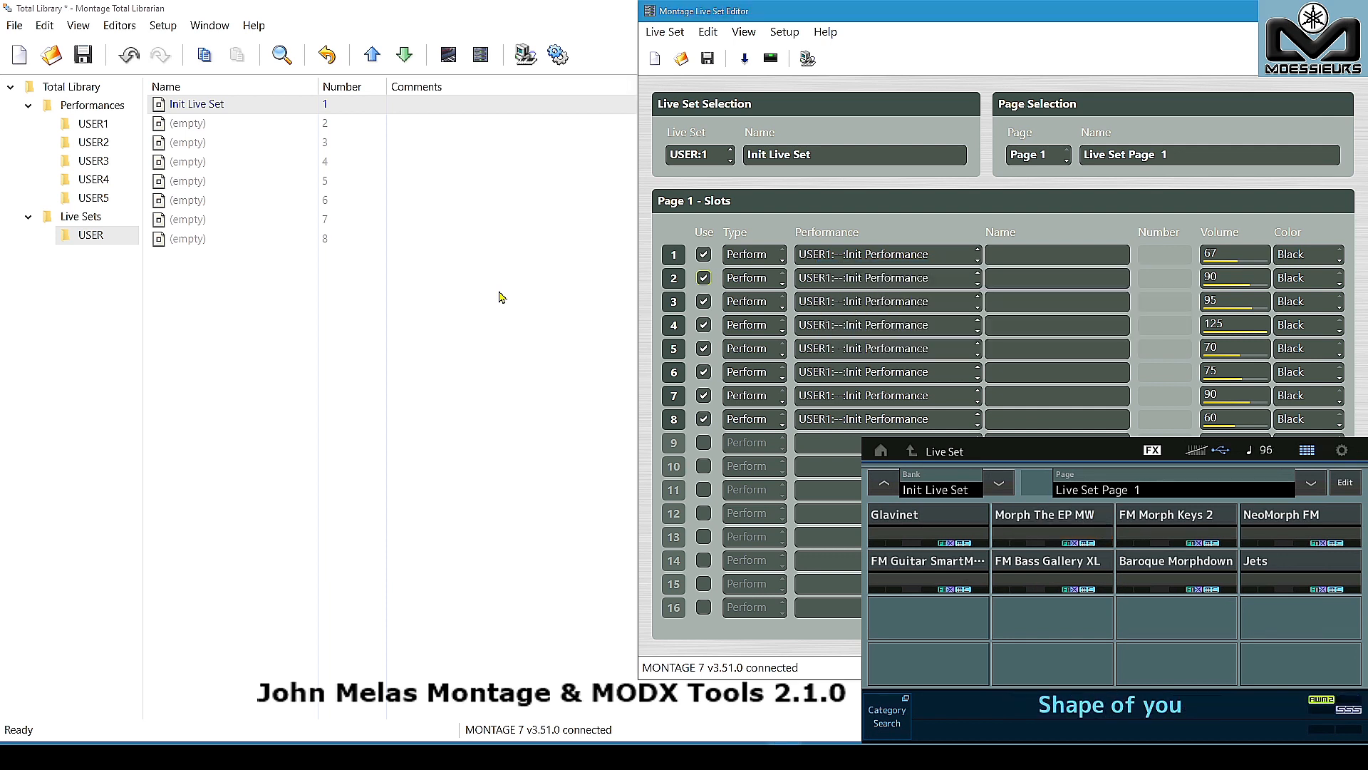
Select slot buttons on page 1, ending on slot 6 to call up FM Bass Gallery XL.
{"action": "left_click", "coordinate": [1052, 514]}
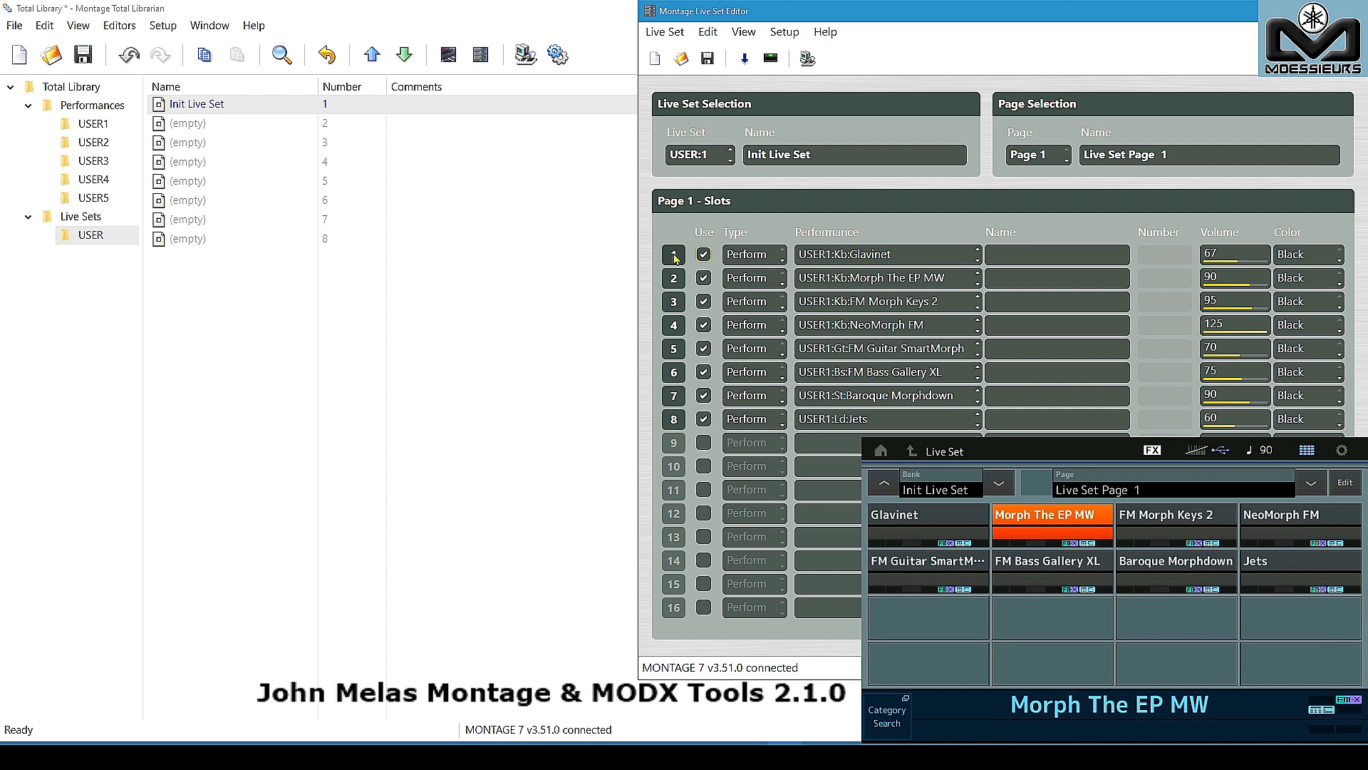
{"action": "left_click", "coordinate": [926, 520]}
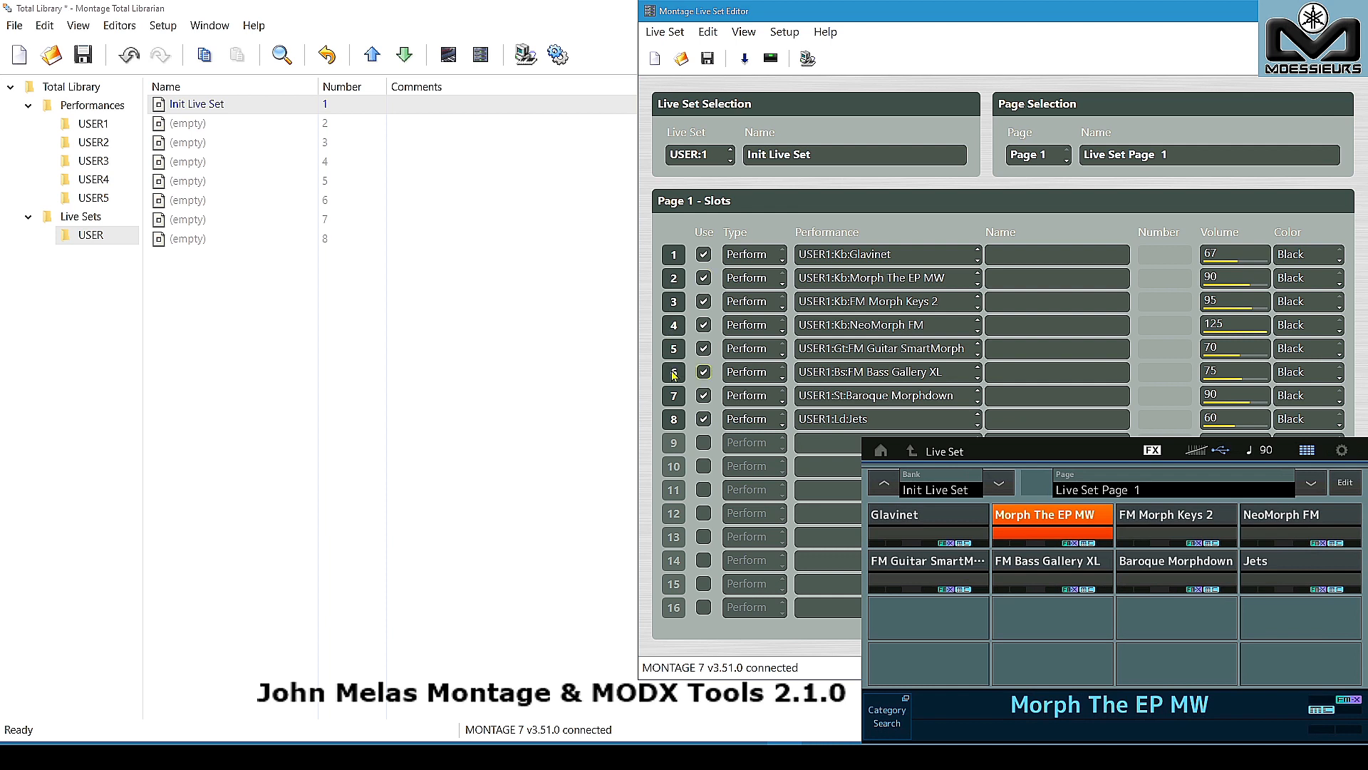
{"action": "left_click", "coordinate": [1050, 560]}
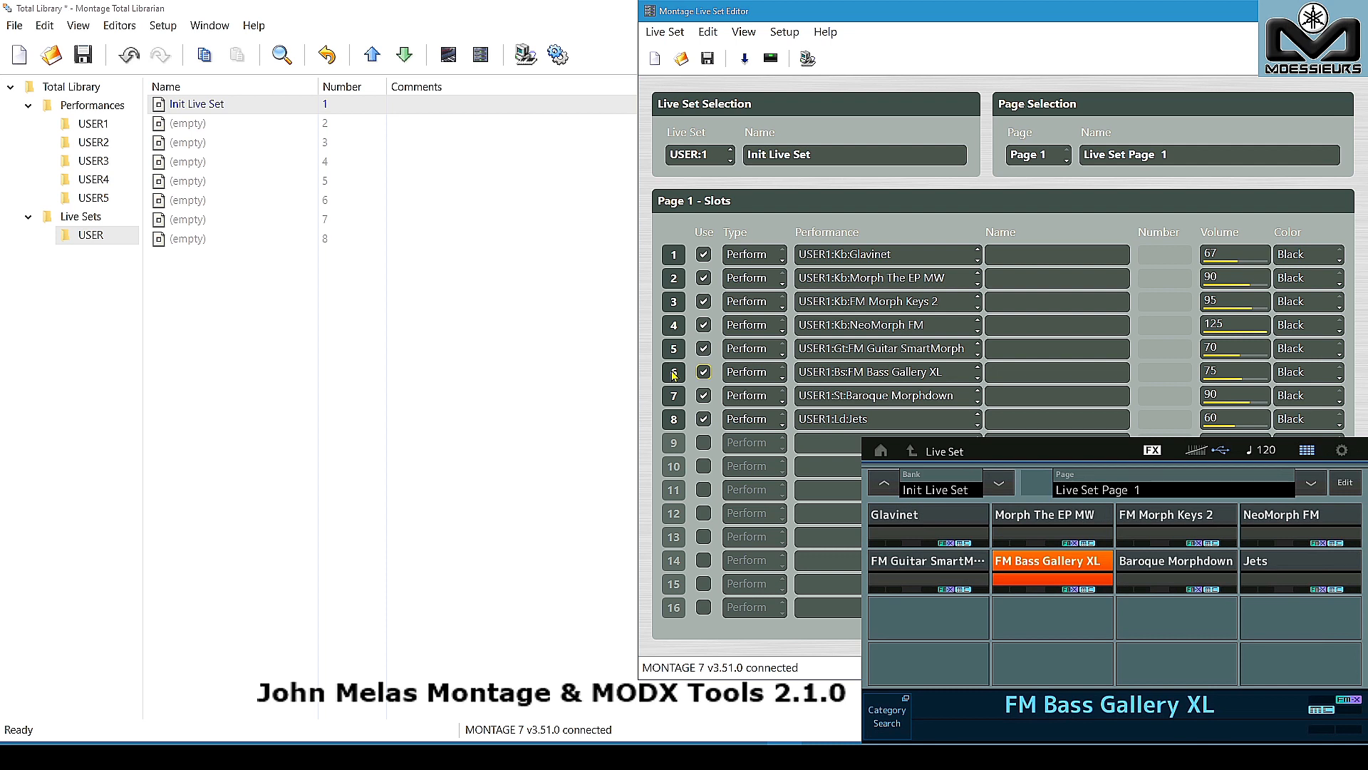
Enable slot 1 and assign DX Chill found by searching "dx" in the Patch Browser.
{"action": "left_click", "coordinate": [708, 31]}
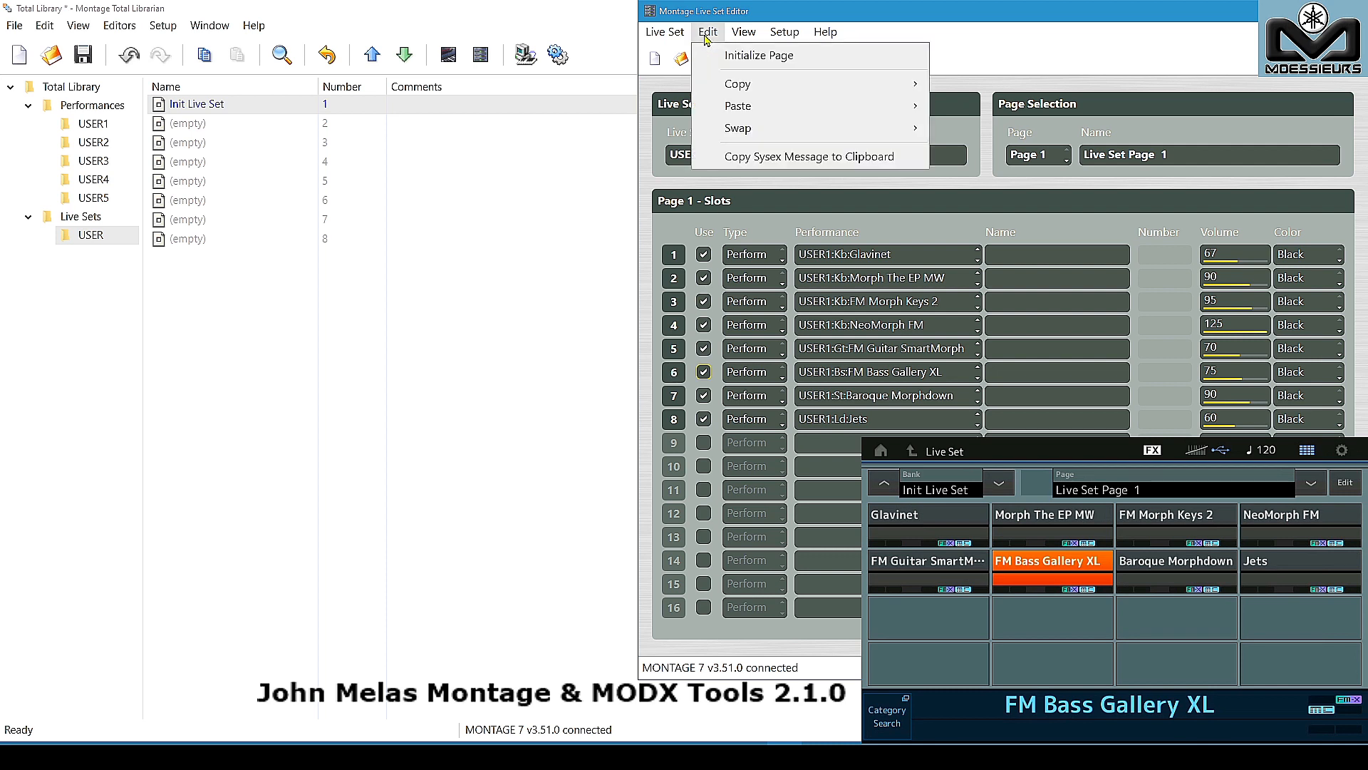
{"action": "left_click", "coordinate": [759, 55]}
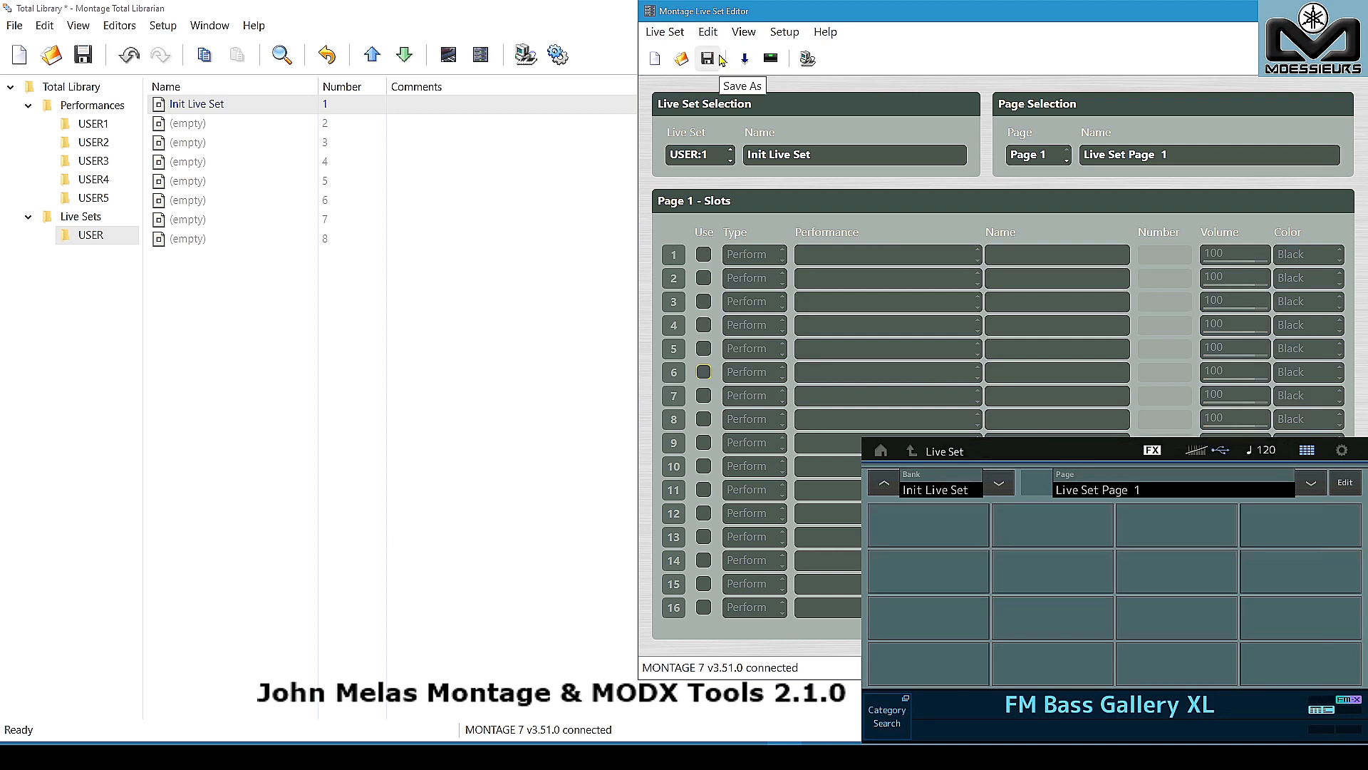
{"action": "left_click", "coordinate": [703, 253]}
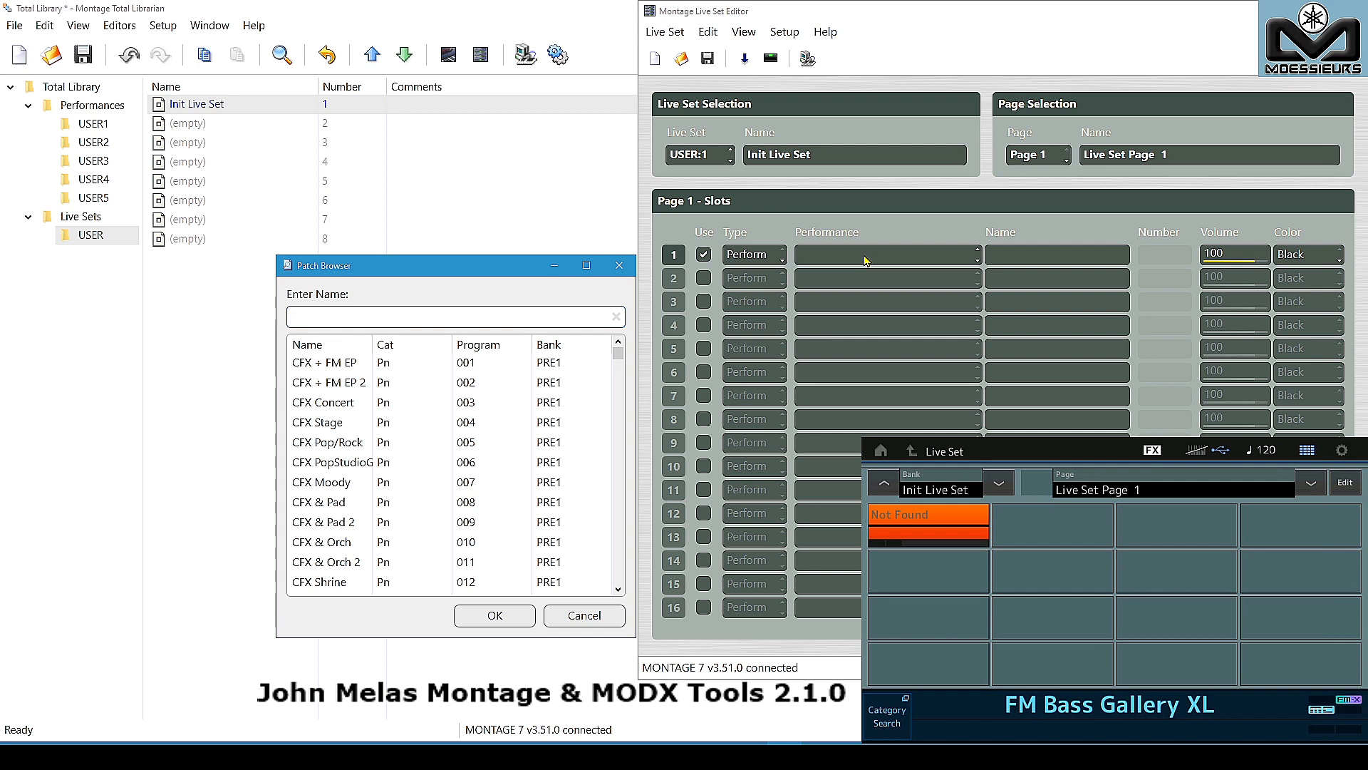
{"action": "type", "text": "dx"}
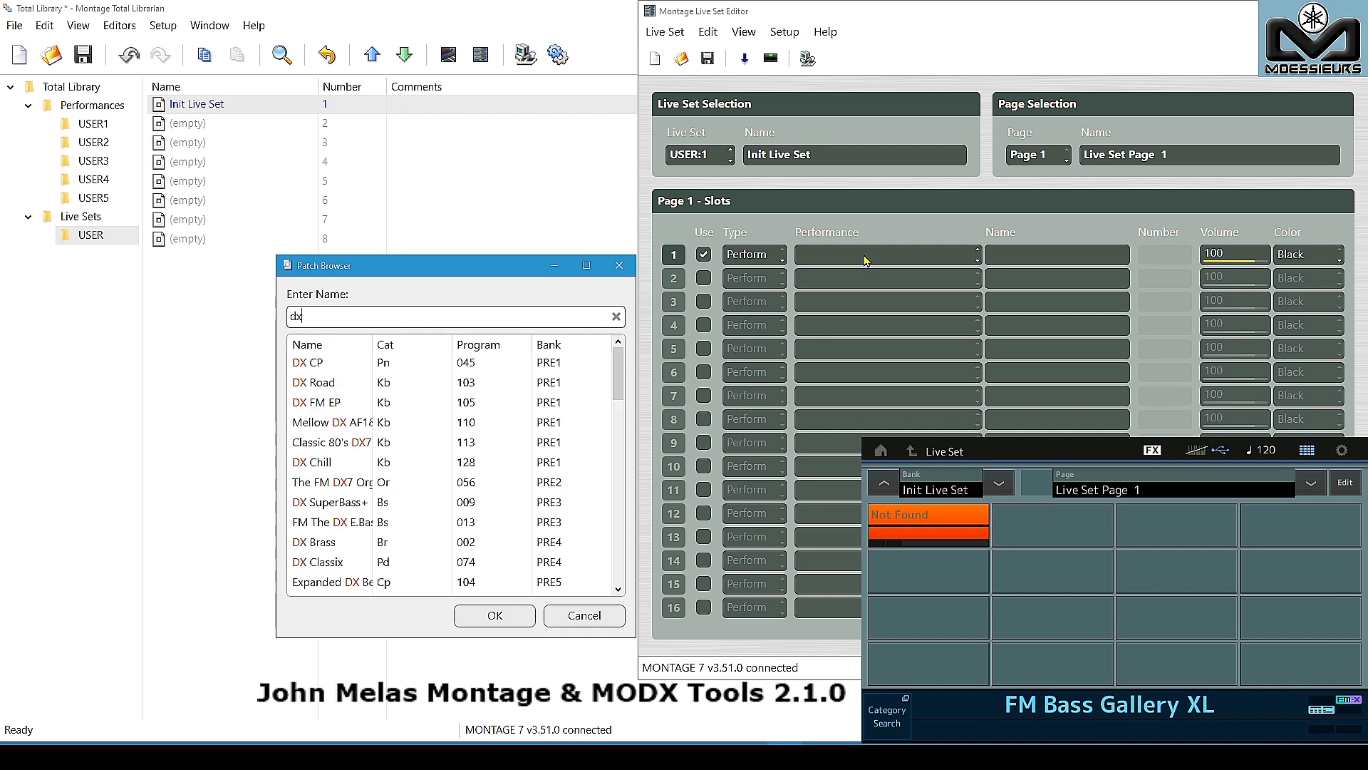
{"action": "left_click", "coordinate": [319, 461]}
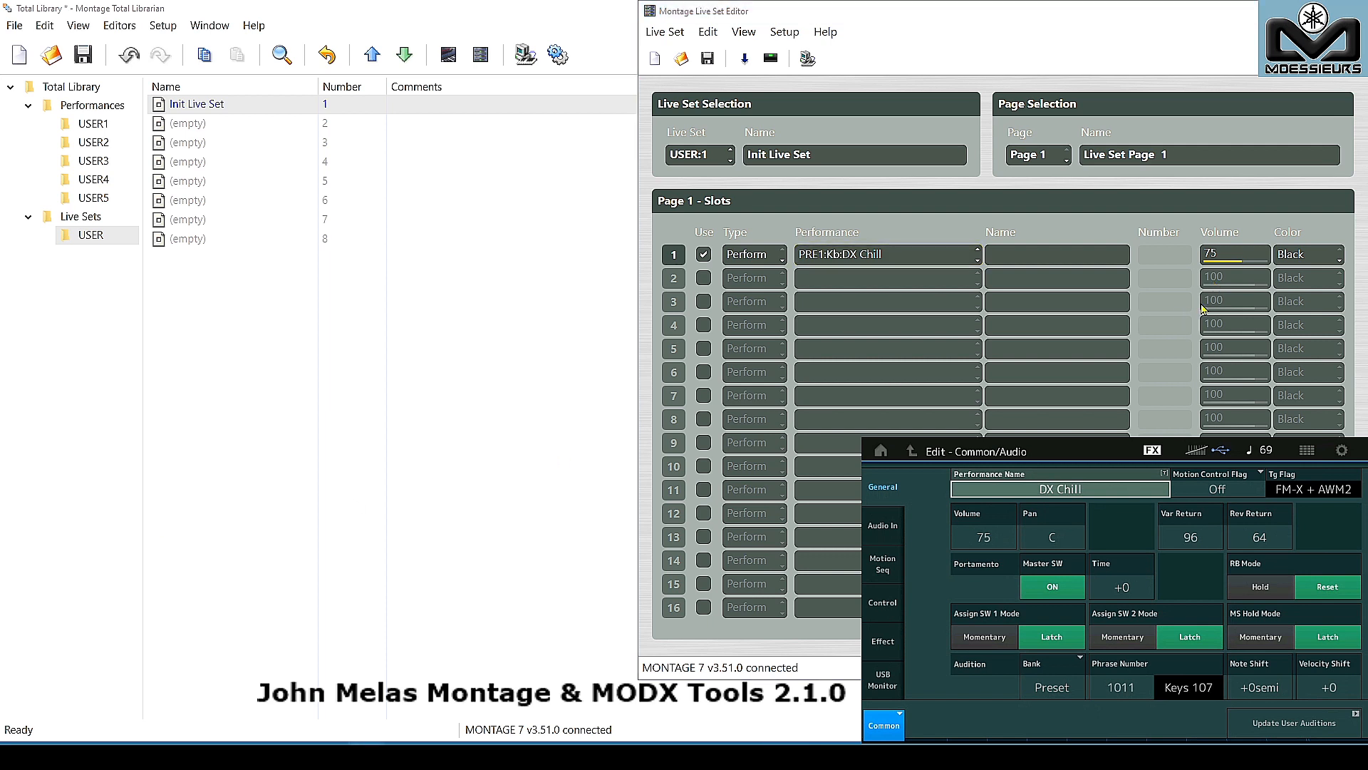
{"action": "mouse_move", "coordinate": [1221, 288]}
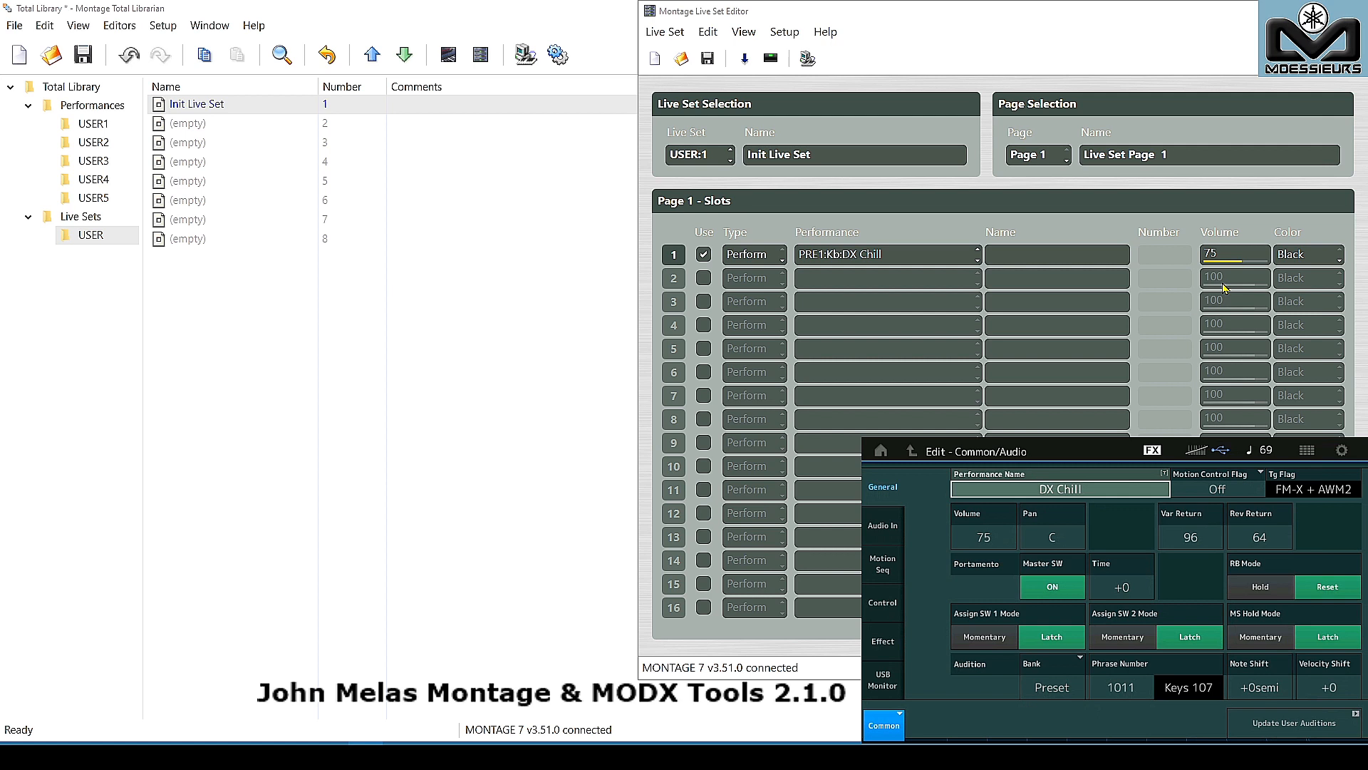
Enable slots 2–4 so they auto-fill with Toy EP, Toy EP Amp Hybrid and Clavi Amp Gallery.
{"action": "left_click", "coordinate": [703, 277]}
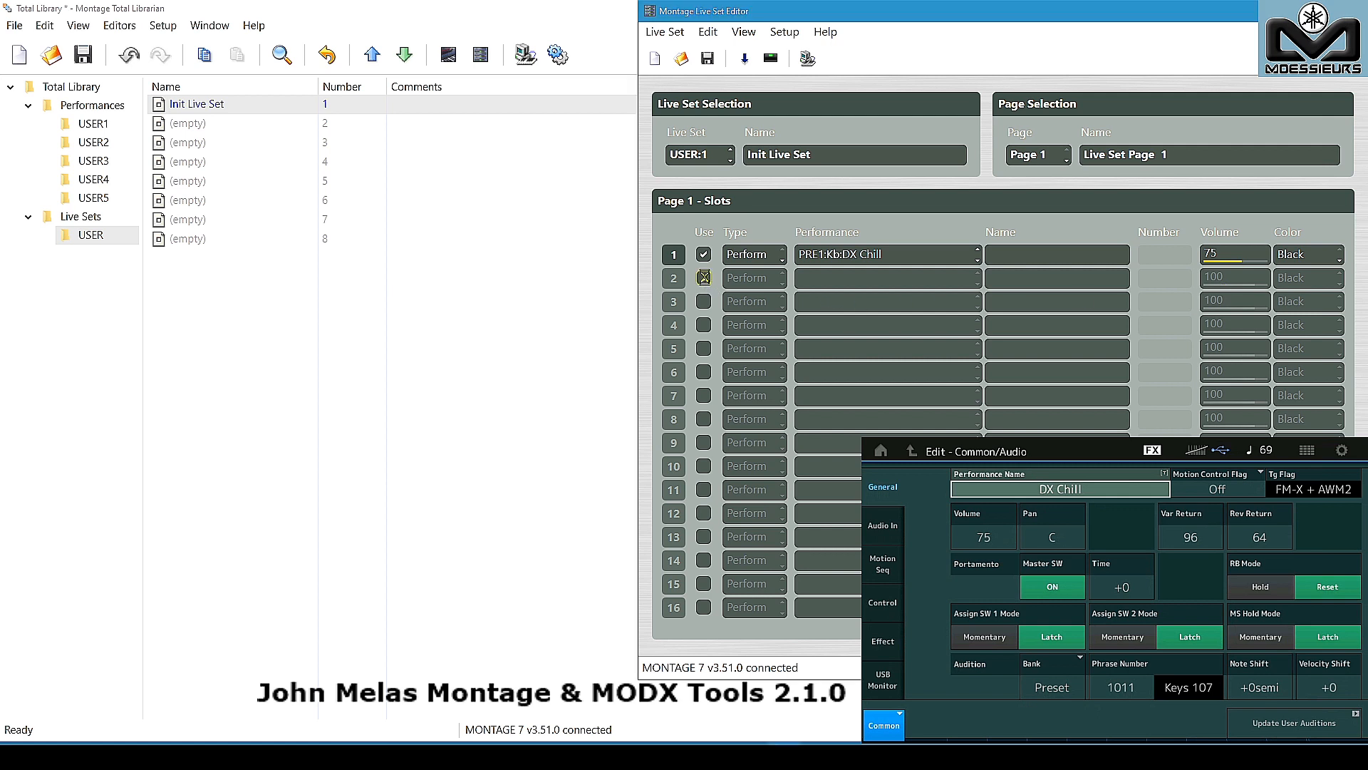
{"action": "left_click", "coordinate": [704, 277]}
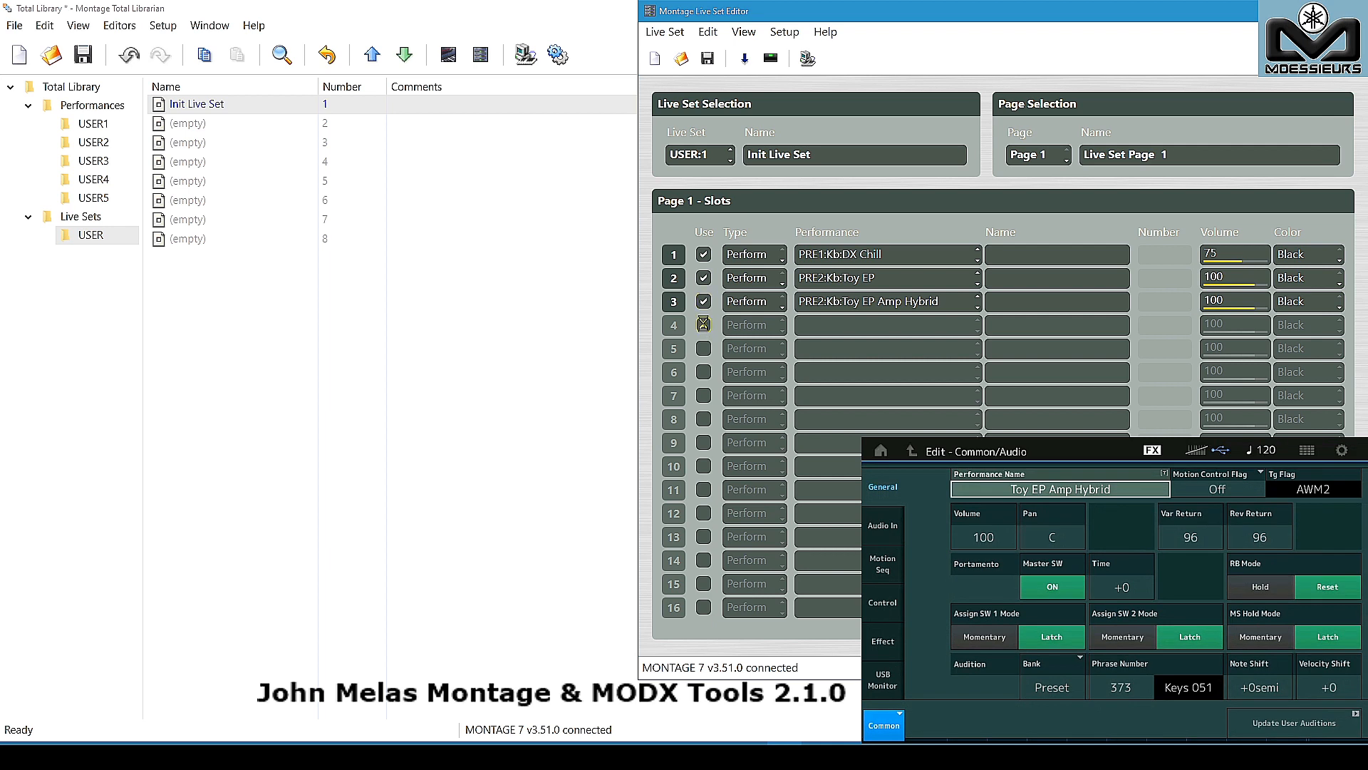
{"action": "left_click", "coordinate": [703, 324]}
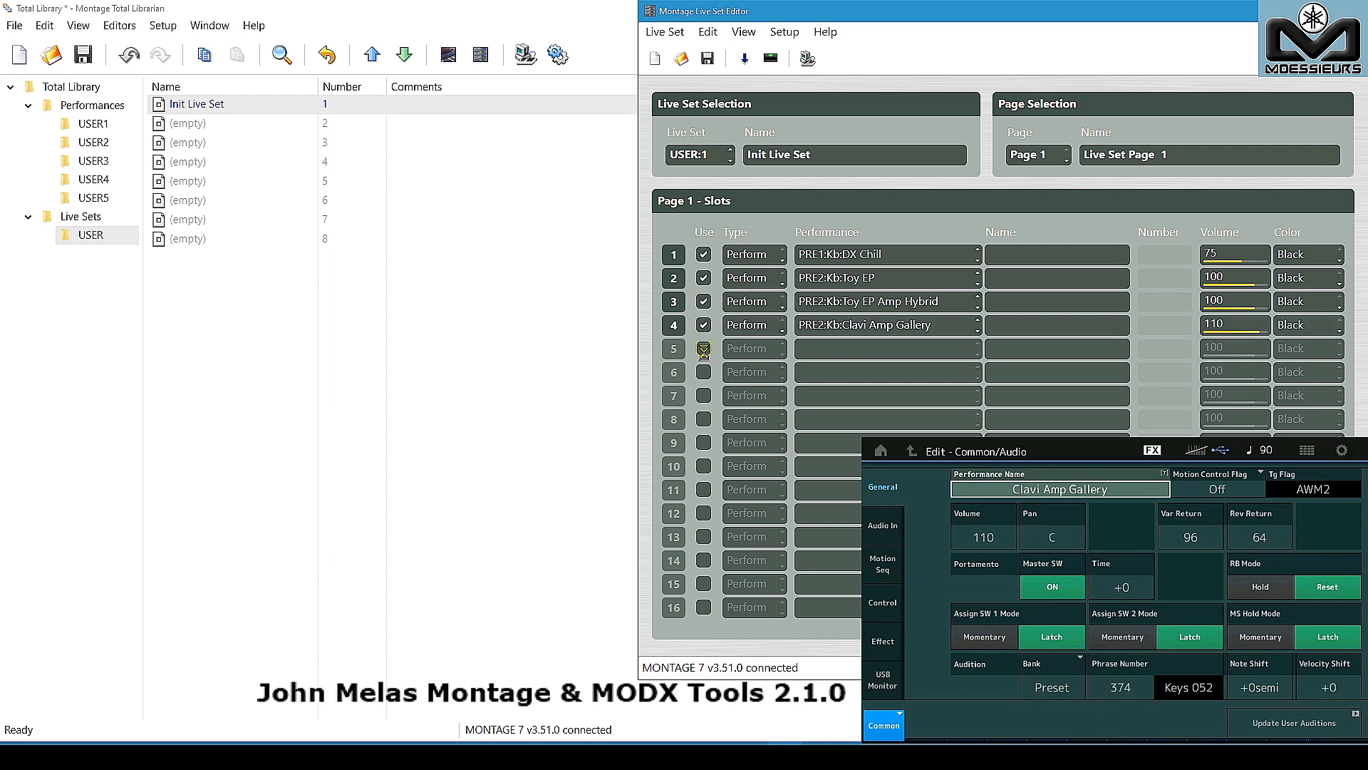
{"action": "left_click", "coordinate": [703, 348]}
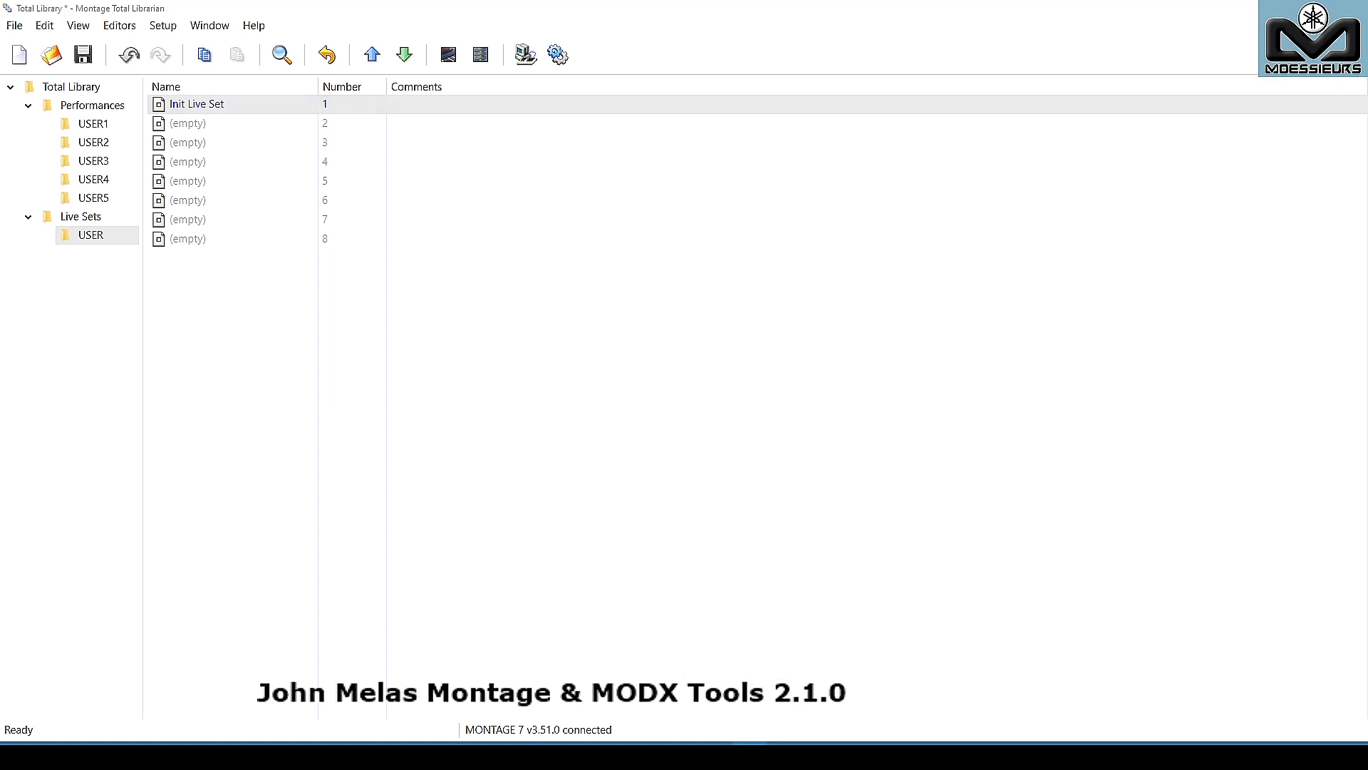
{"action": "mouse_move", "coordinate": [435, 398]}
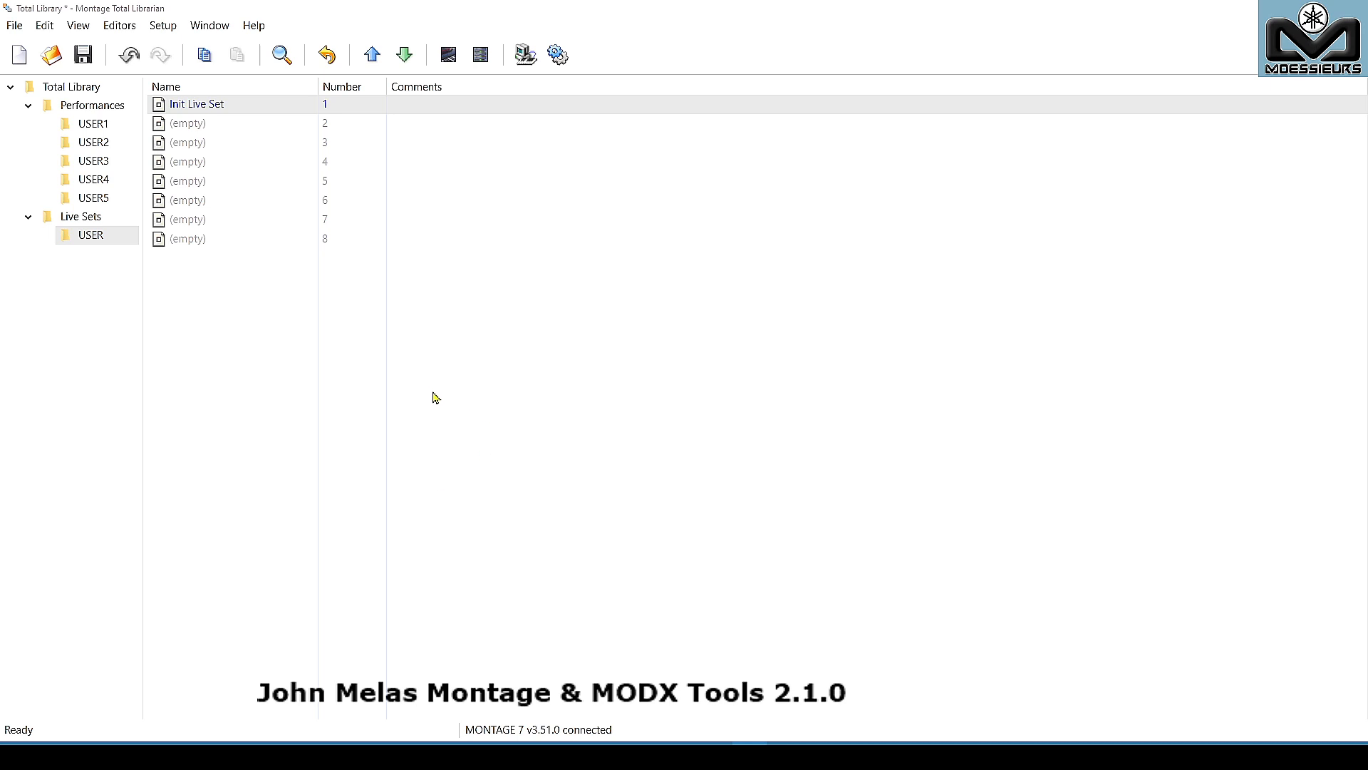
{"action": "mouse_move", "coordinate": [162, 26]}
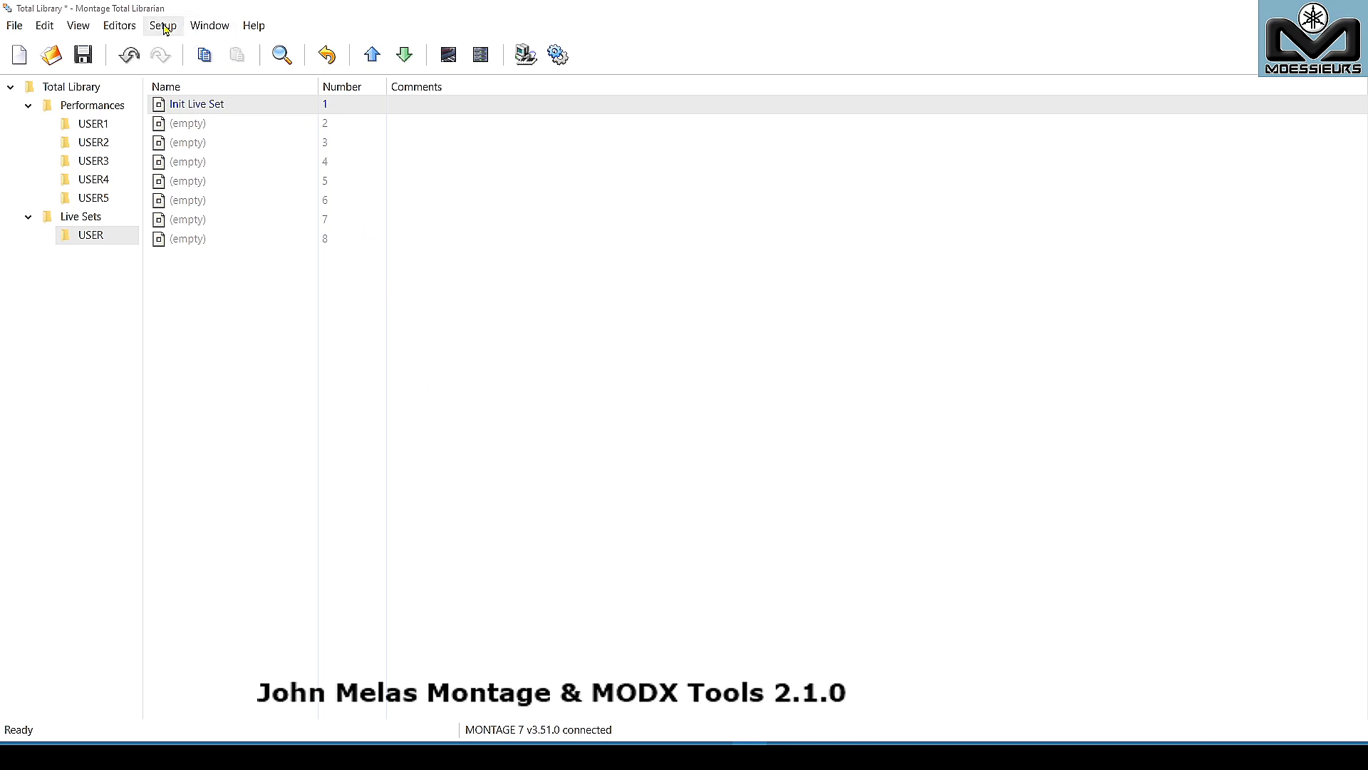
Set the Appearance font scheme to Huge Fonts, apply it and acknowledge the restart notice.
{"action": "left_click", "coordinate": [162, 25]}
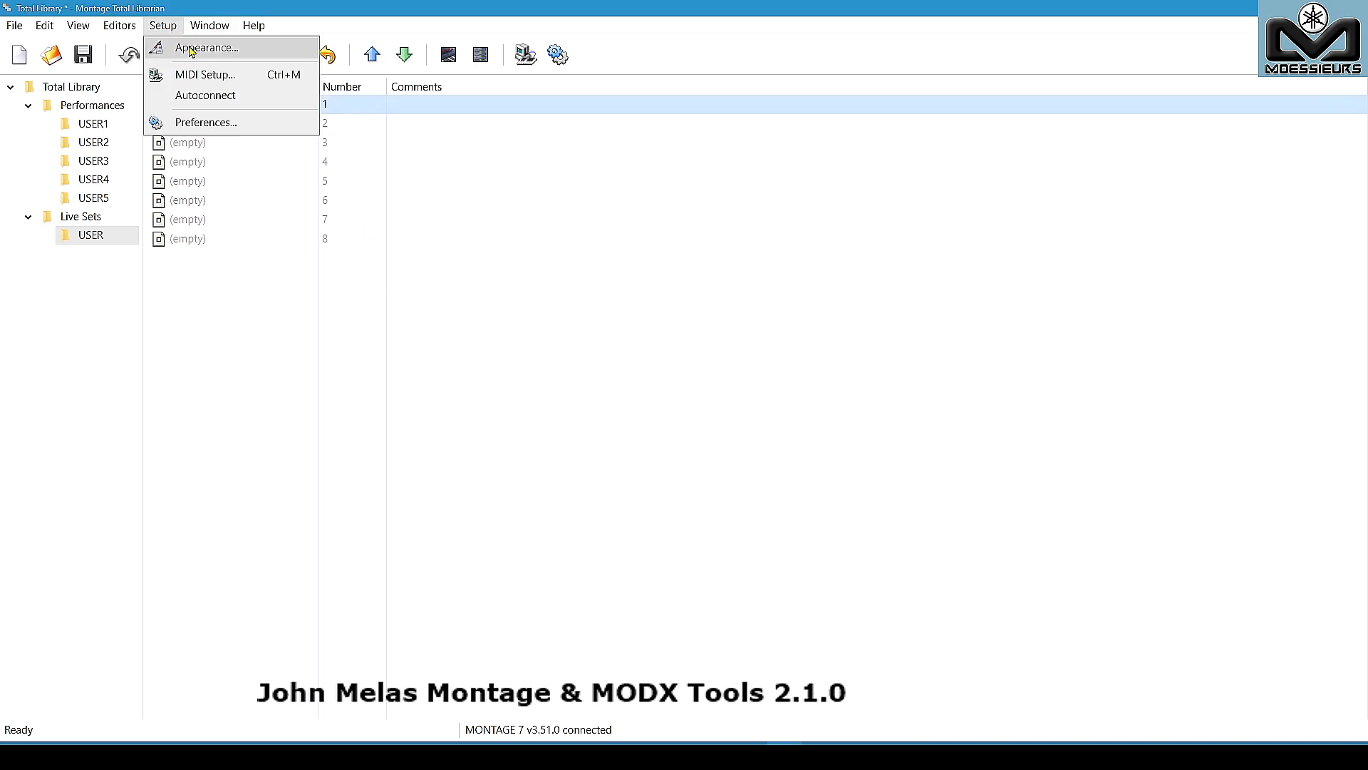
{"action": "left_click", "coordinate": [206, 47]}
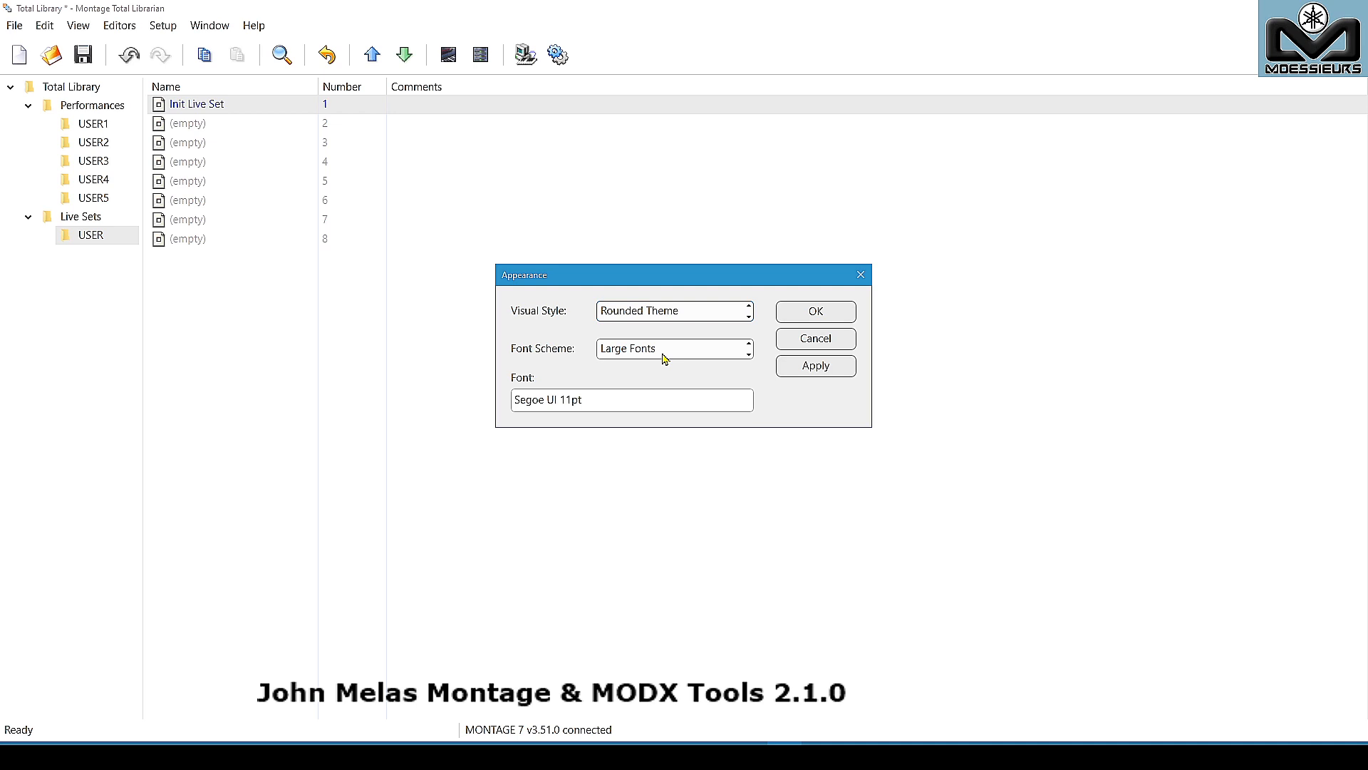
{"action": "left_click", "coordinate": [673, 349]}
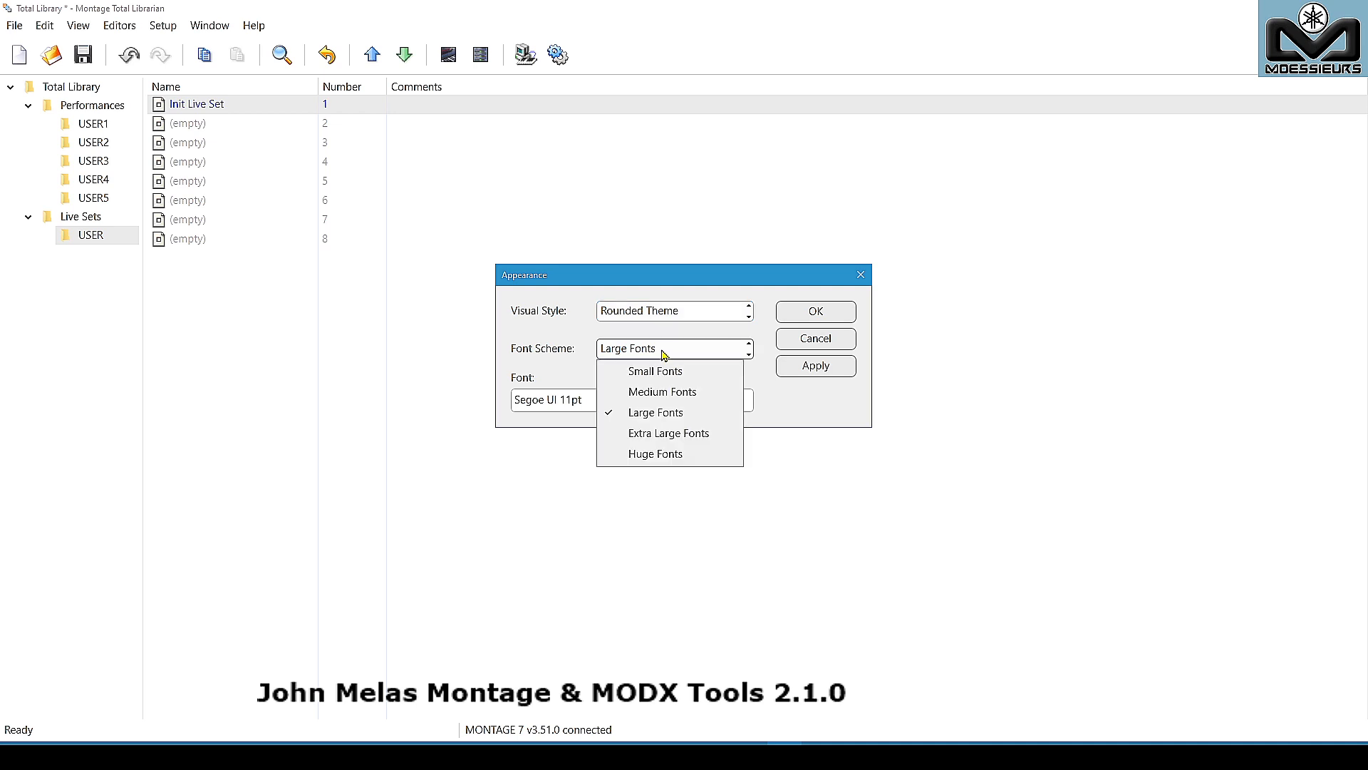
{"action": "mouse_move", "coordinate": [656, 454]}
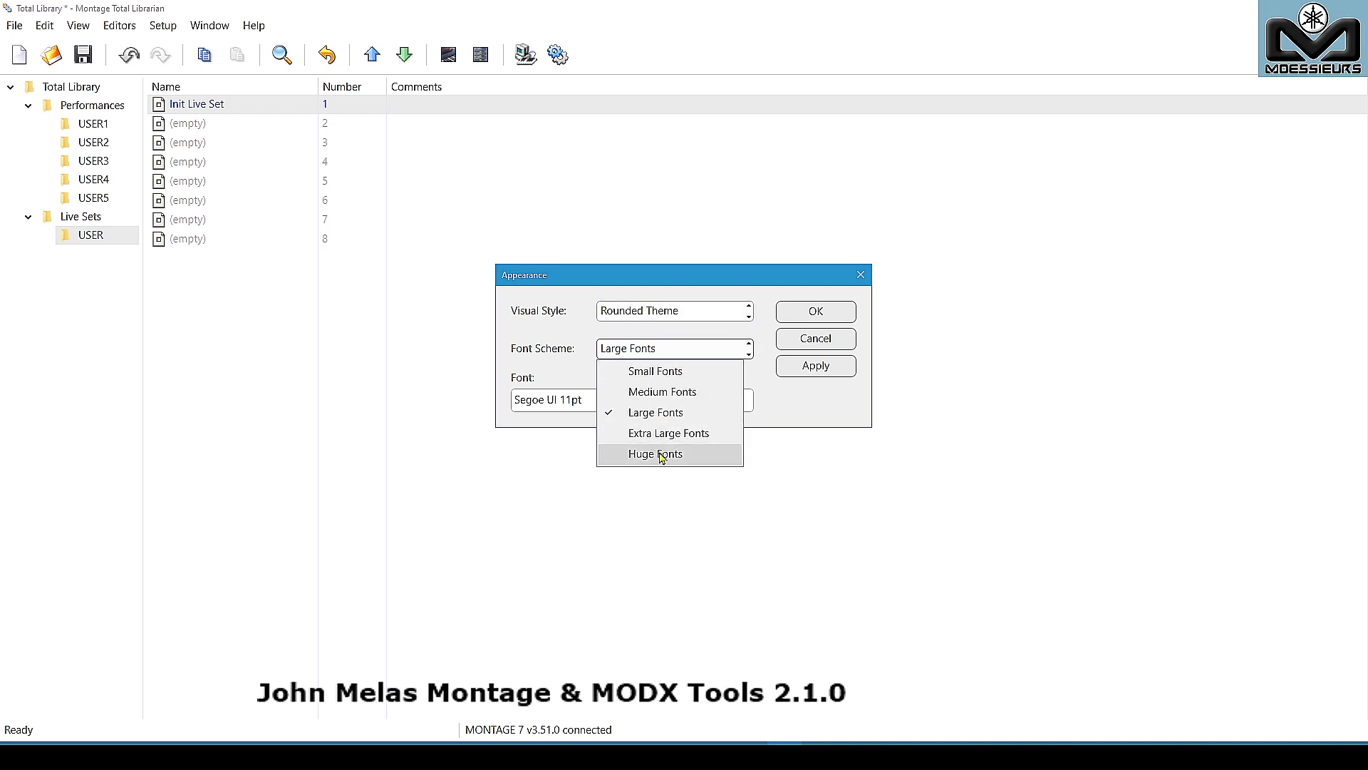
{"action": "left_click", "coordinate": [654, 454]}
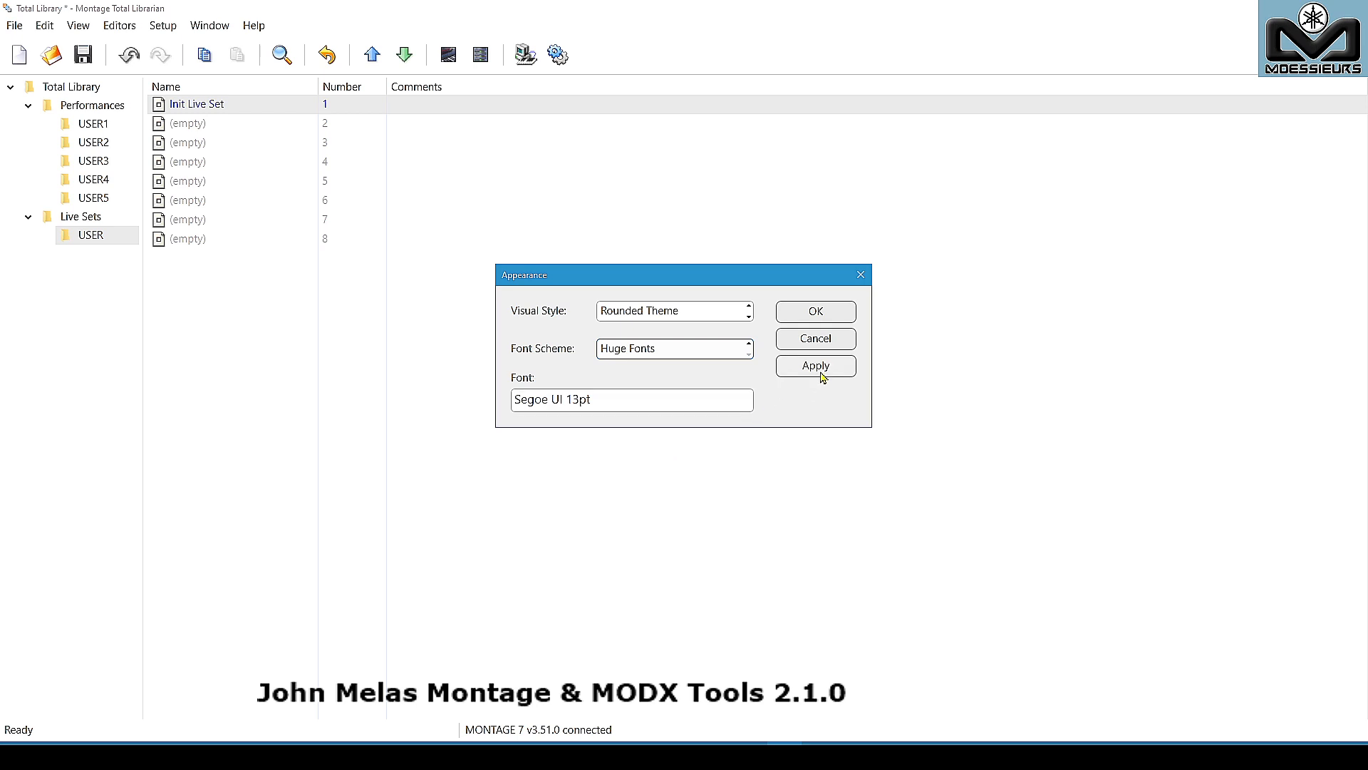
{"action": "left_click", "coordinate": [815, 365]}
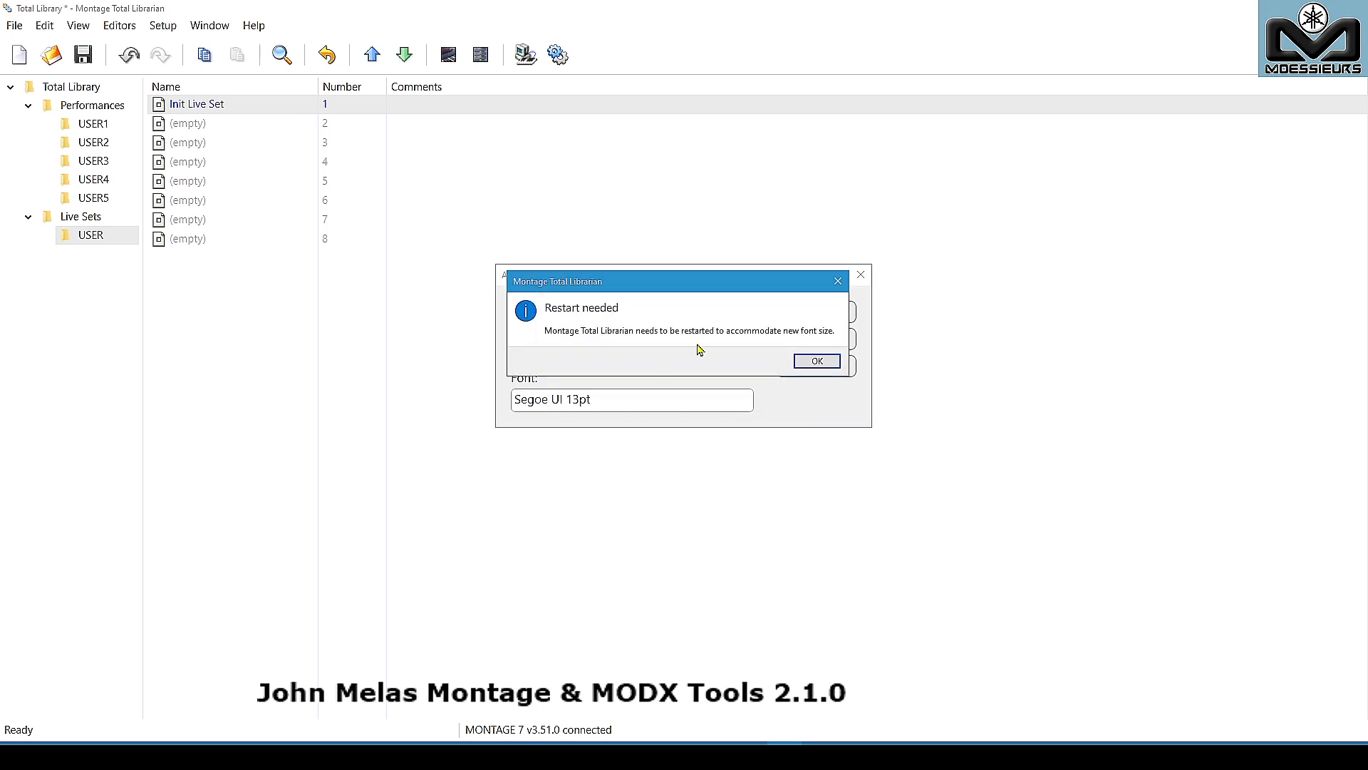
{"action": "left_click", "coordinate": [814, 360]}
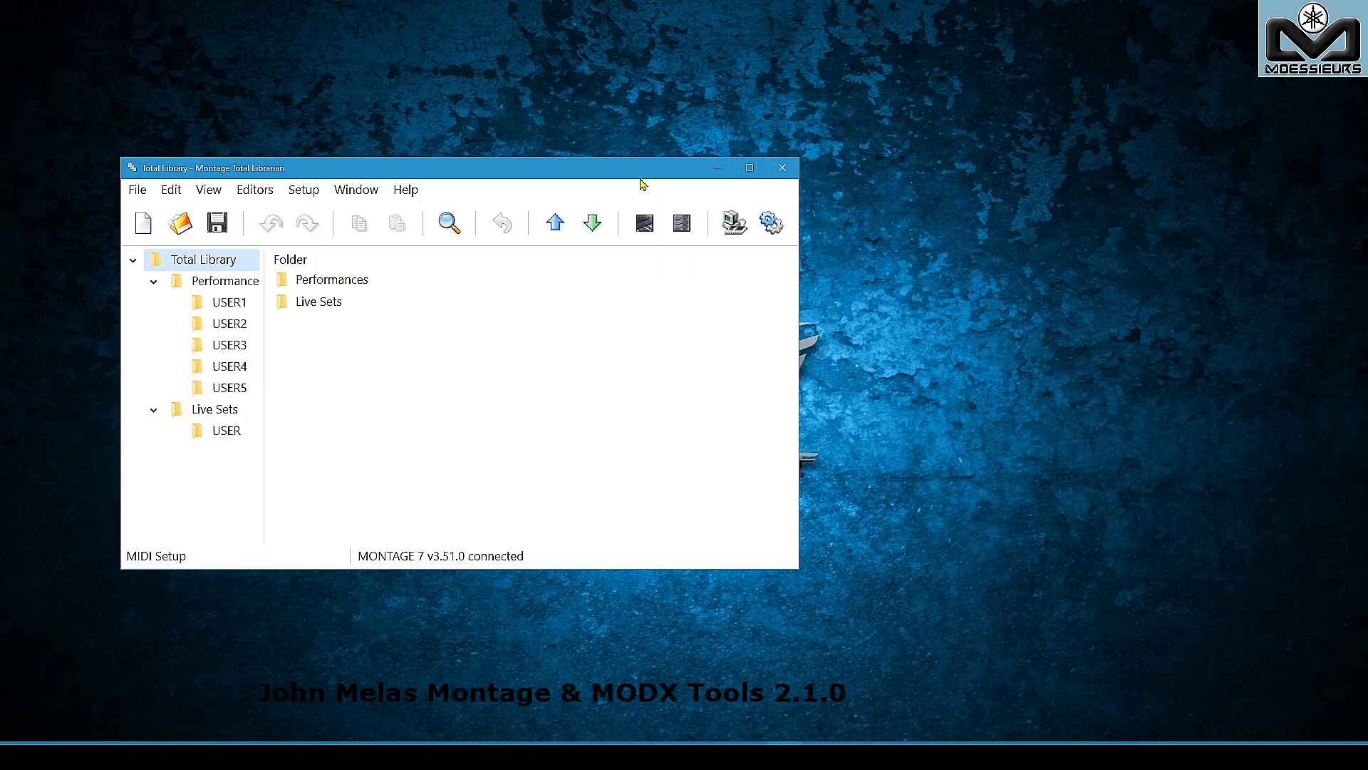
{"action": "left_click", "coordinate": [749, 168]}
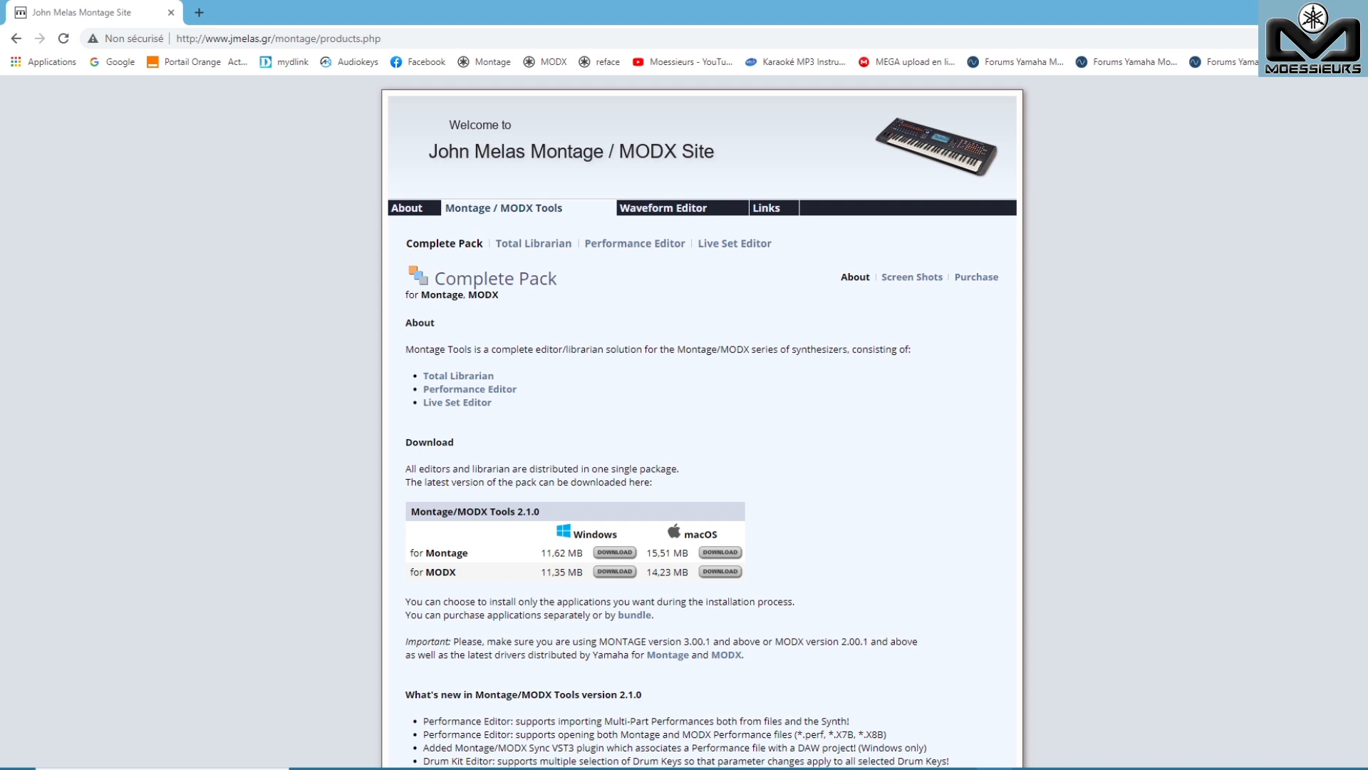
{"action": "mouse_move", "coordinate": [972, 291]}
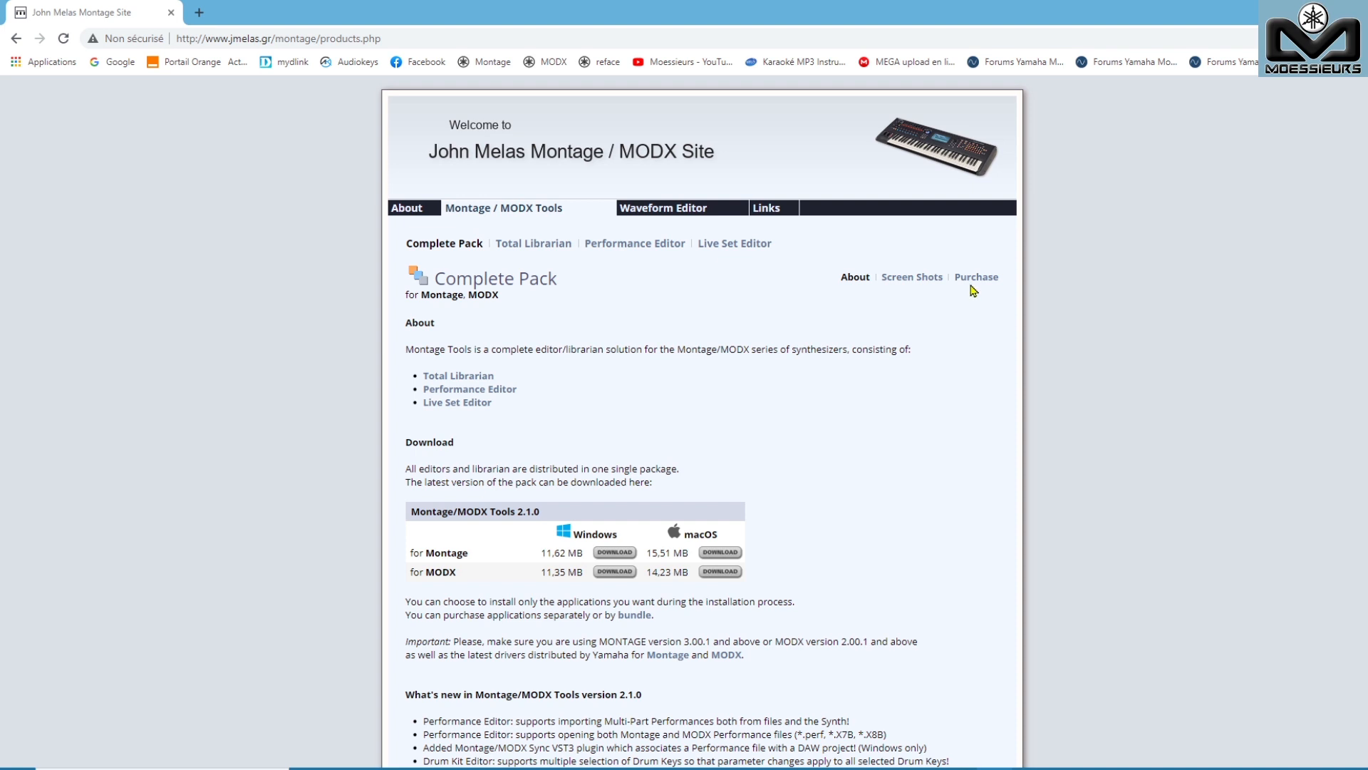
Show the Complete Pack purchase page and scroll through the bundle price list.
{"action": "left_click", "coordinate": [975, 276]}
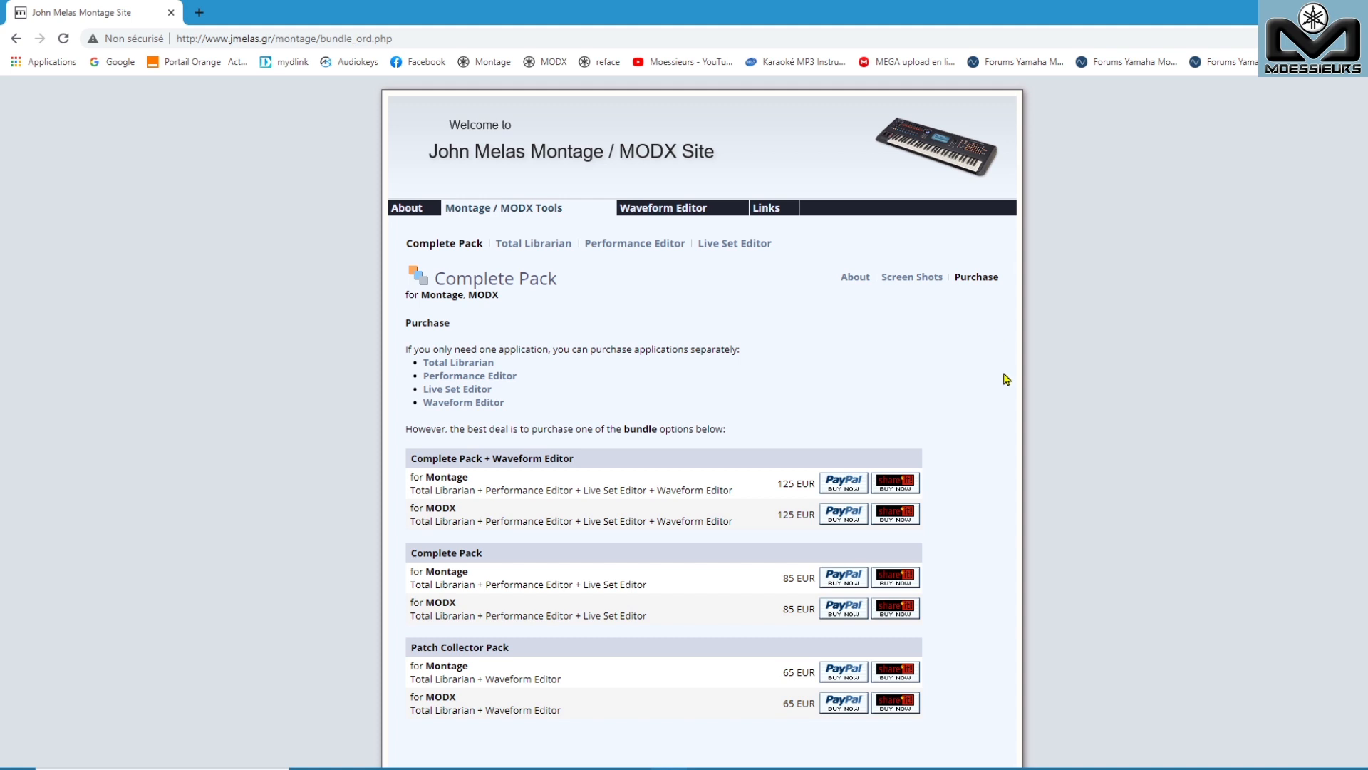
{"action": "scroll", "scroll_direction": "down", "scroll_amount": 3}
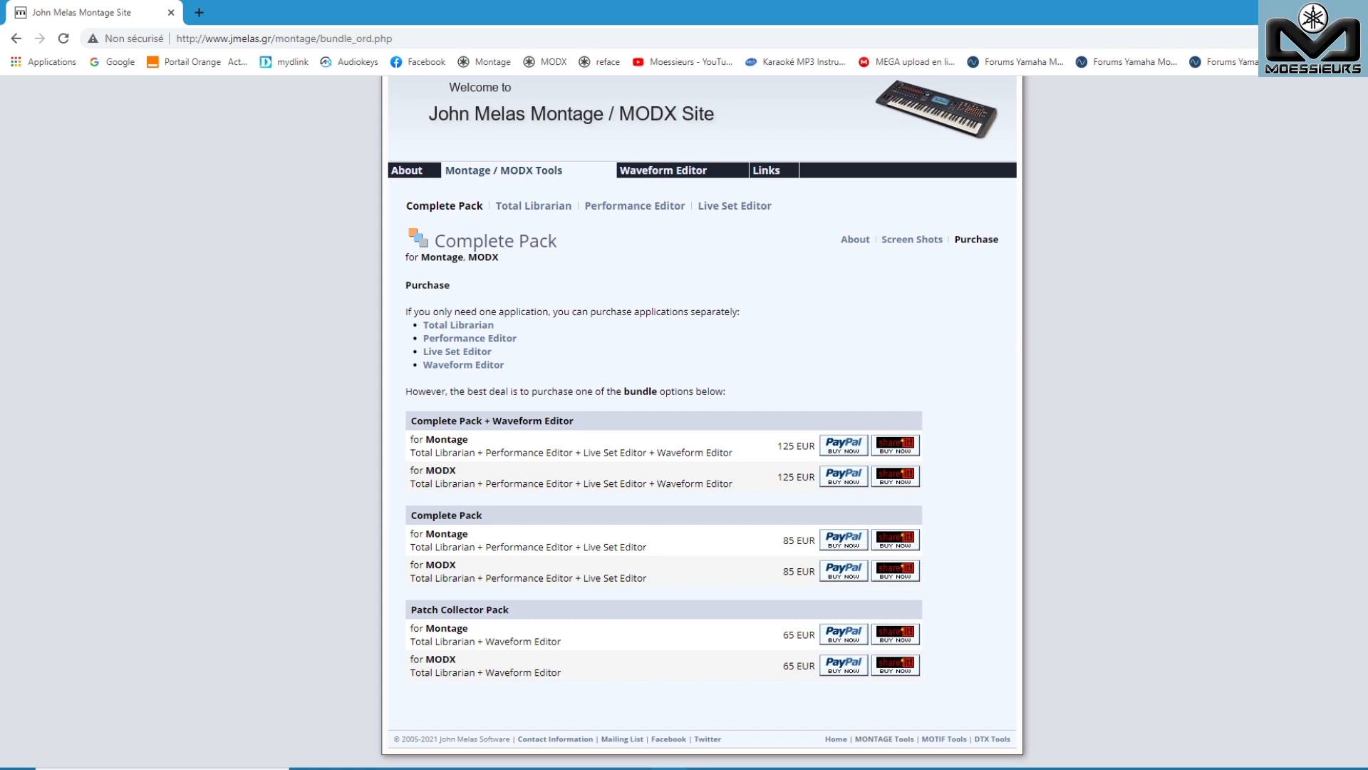
{"action": "left_click", "coordinate": [92, 12]}
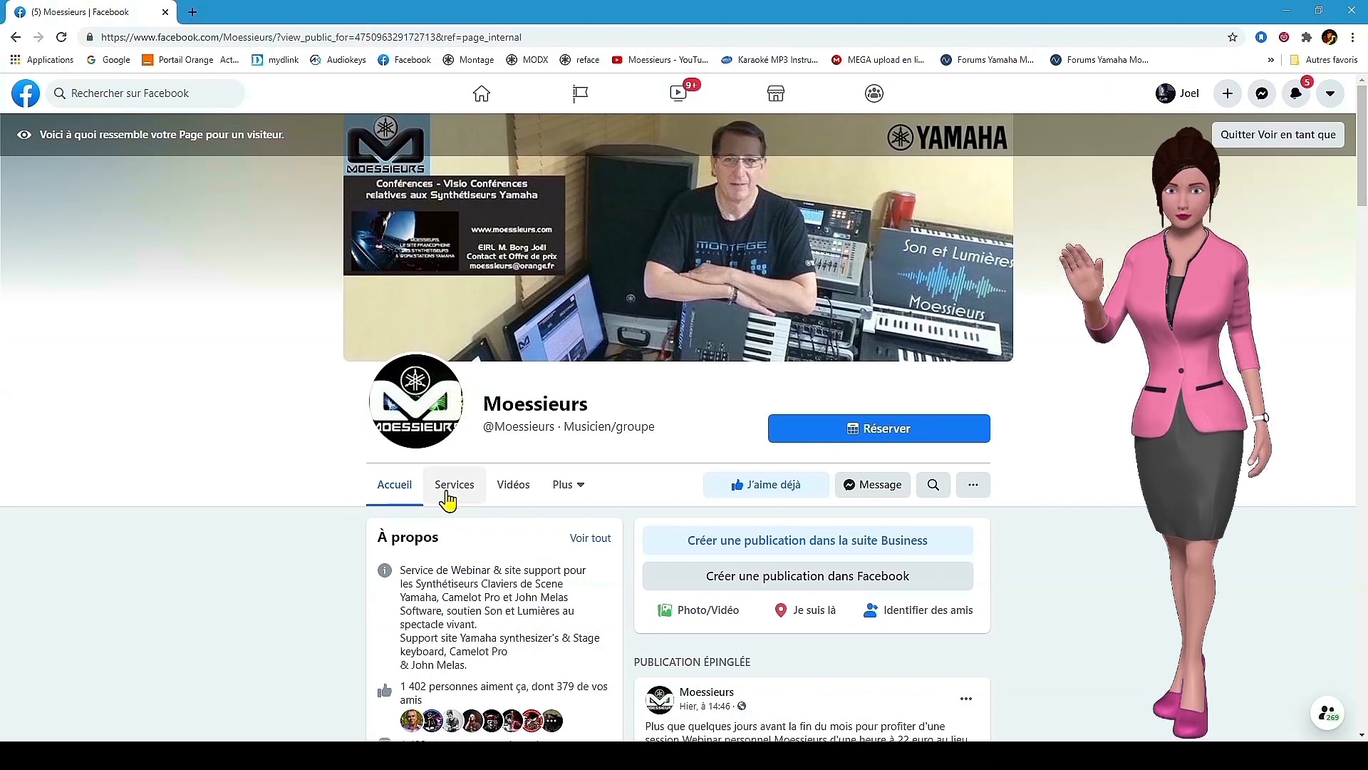
Start booking the personal webinar via Services > Prendre RDV for 16 January at 6:00 PM.
{"action": "left_click", "coordinate": [453, 484]}
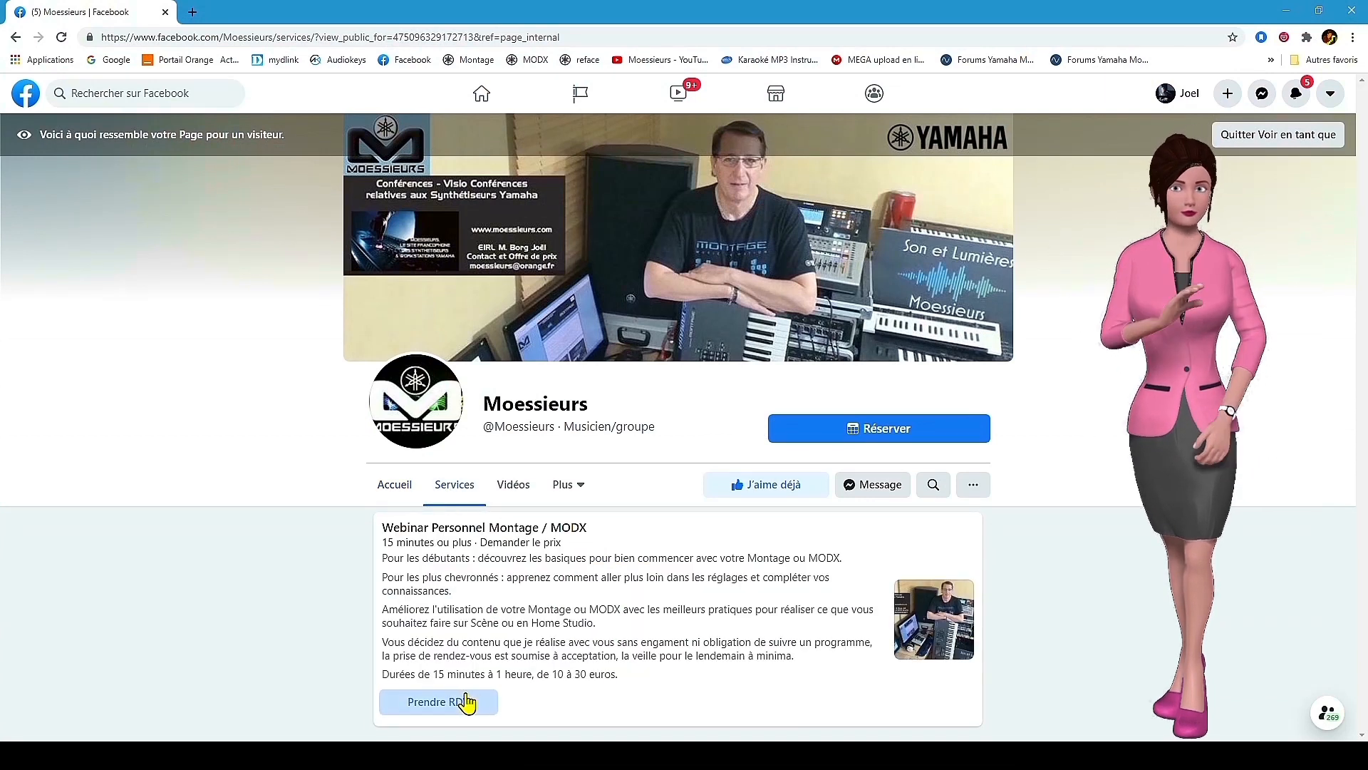
{"action": "left_click", "coordinate": [439, 701]}
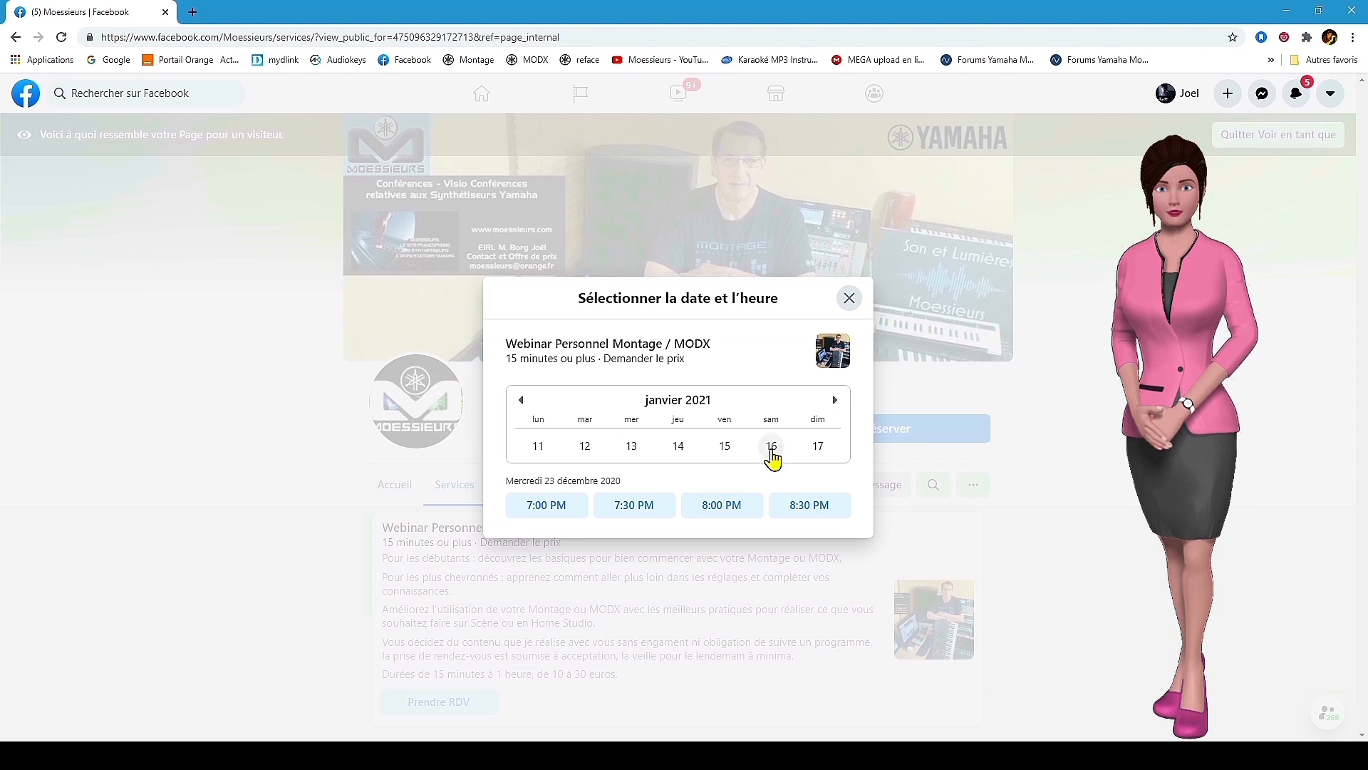
{"action": "left_click", "coordinate": [770, 446]}
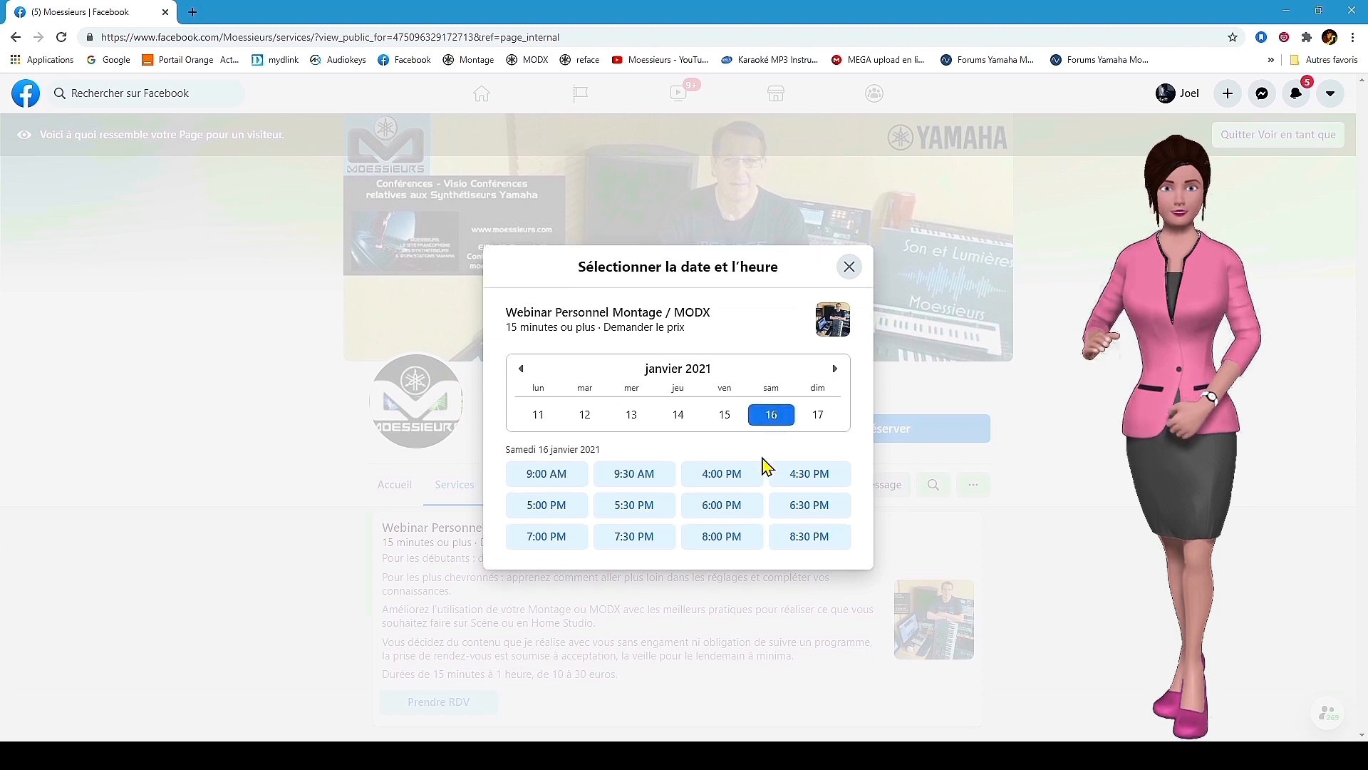
{"action": "left_click", "coordinate": [720, 504]}
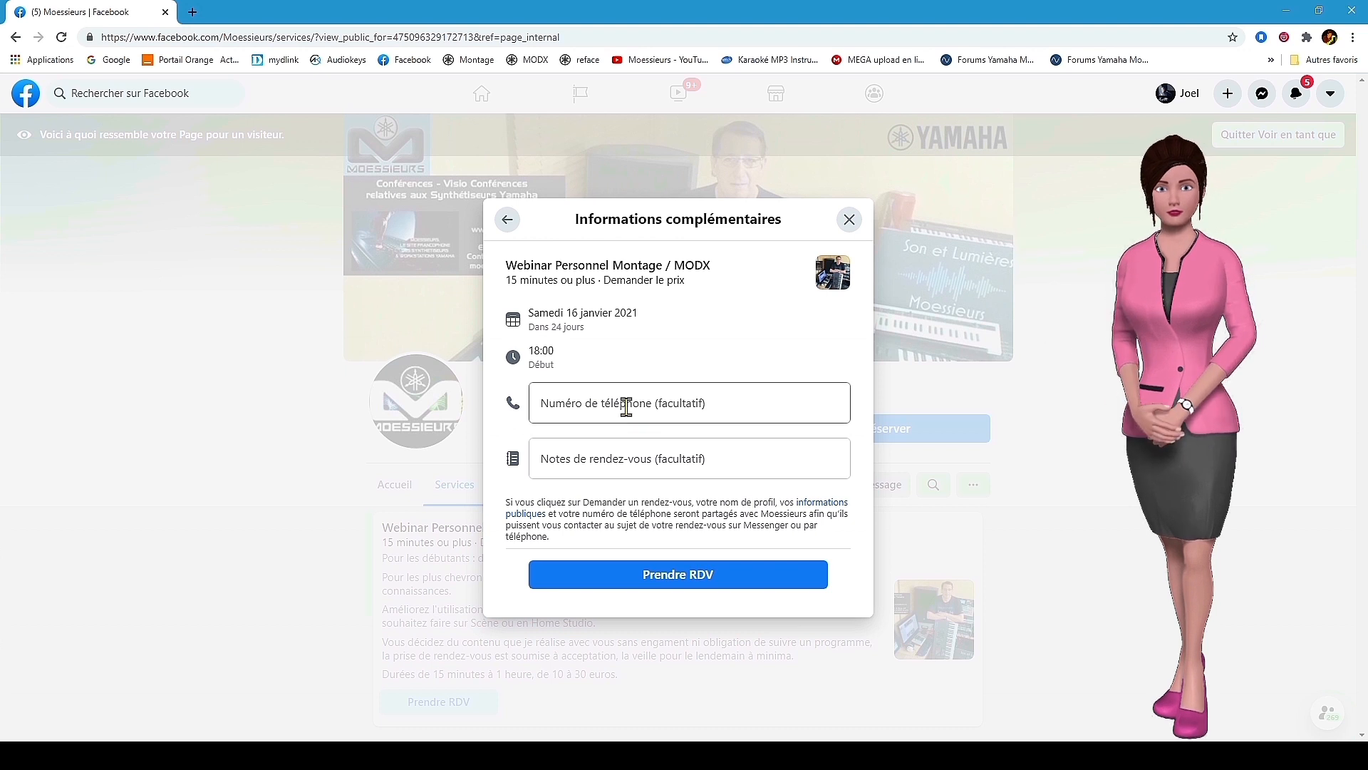
{"action": "left_click", "coordinate": [688, 402]}
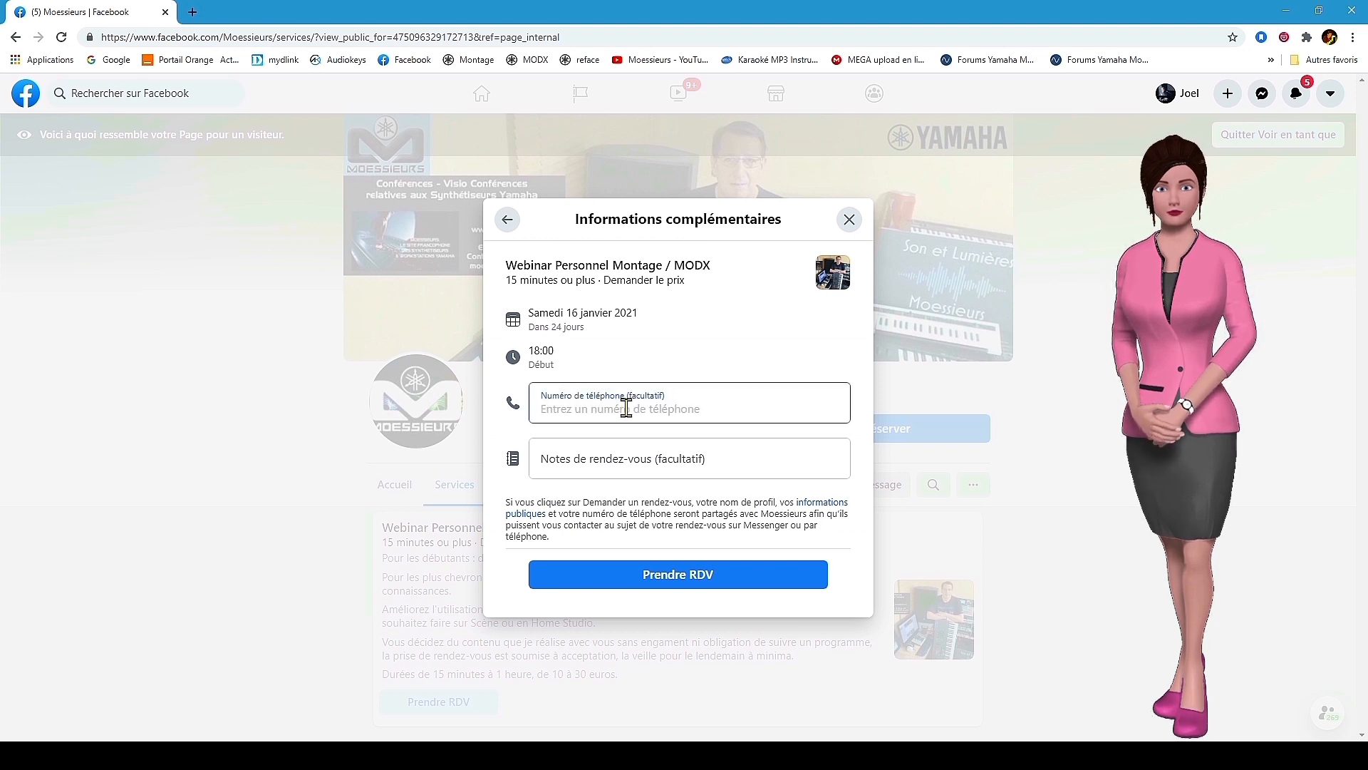